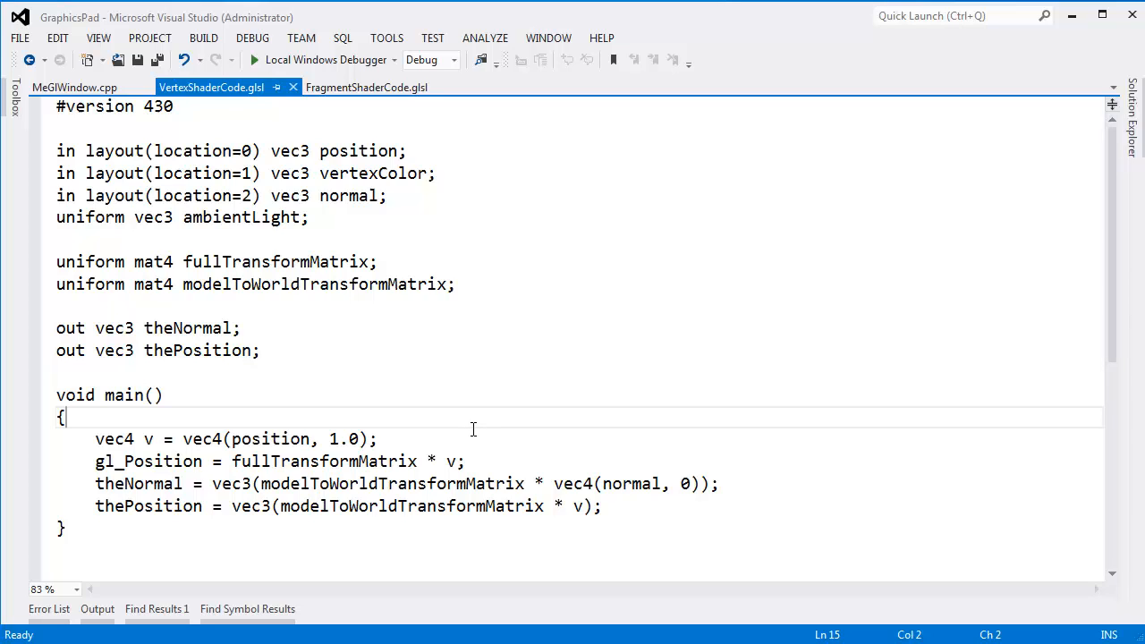
pyautogui.moveTo(272, 387)
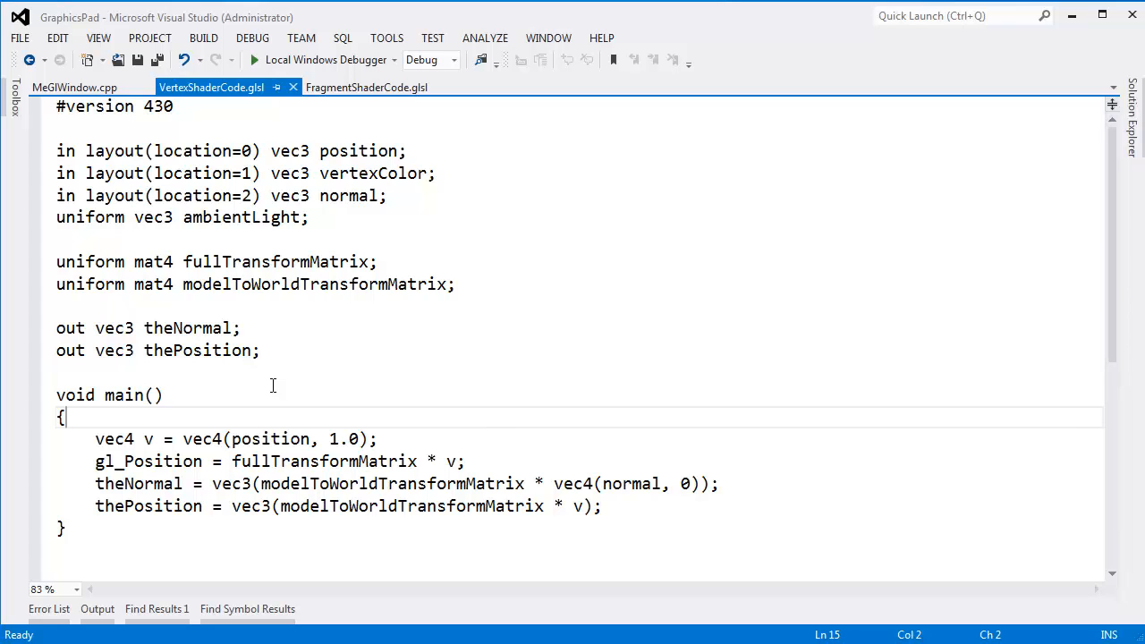
# Review the vertex shader's normal, theNormal and fullTransformMatrix names by highlighting them.
pyautogui.doubleClick(348, 195)
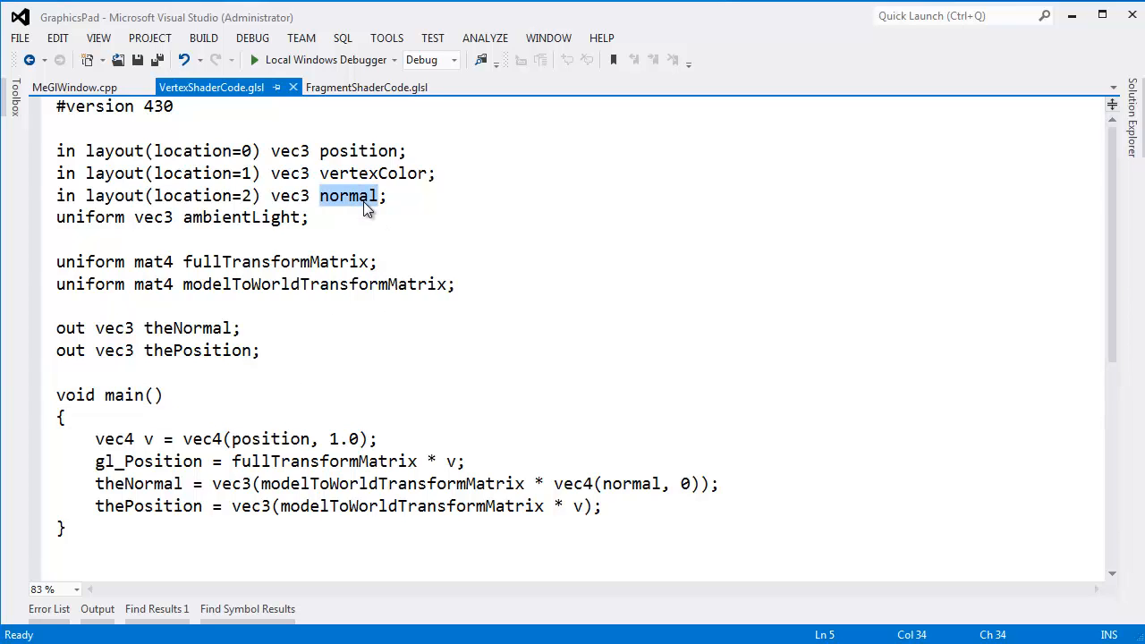
pyautogui.doubleClick(348, 195)
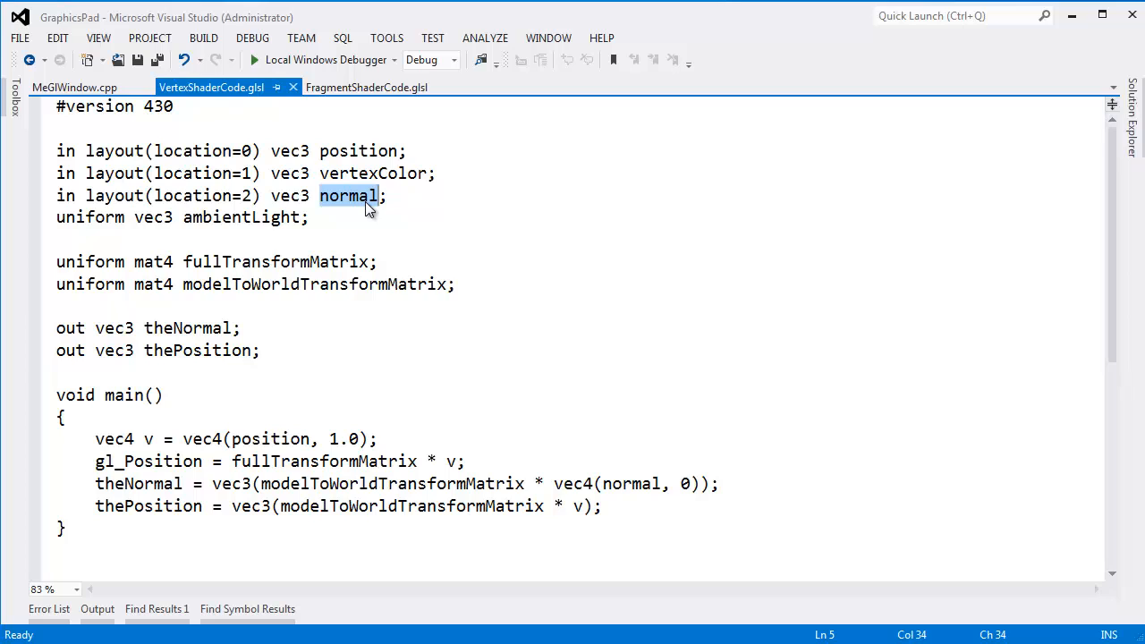
pyautogui.doubleClick(187, 328)
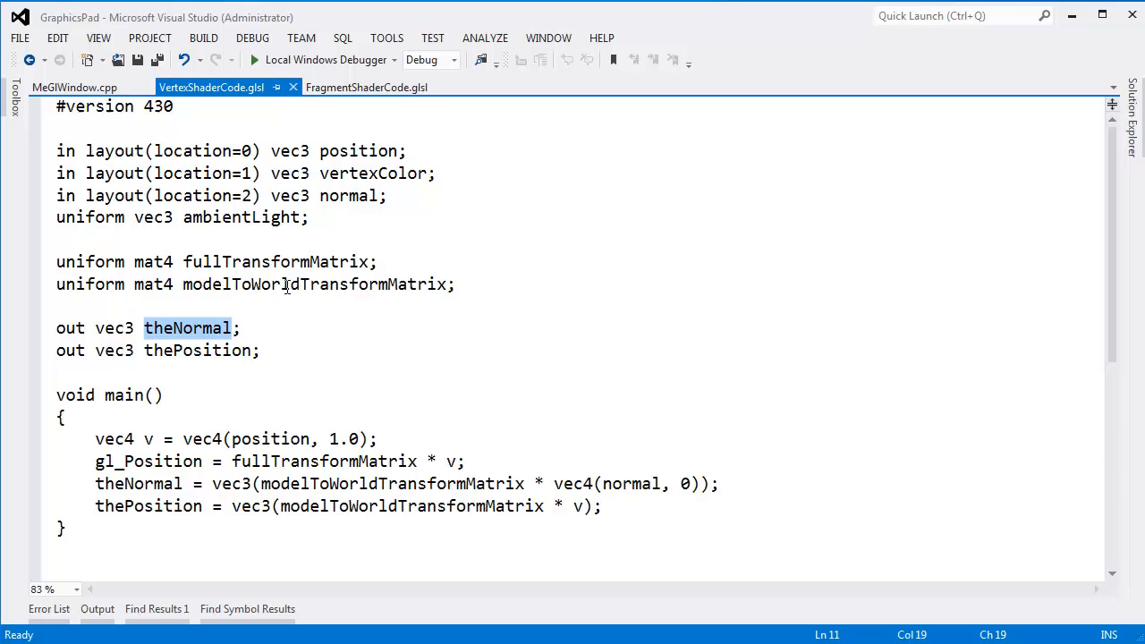
pyautogui.doubleClick(276, 261)
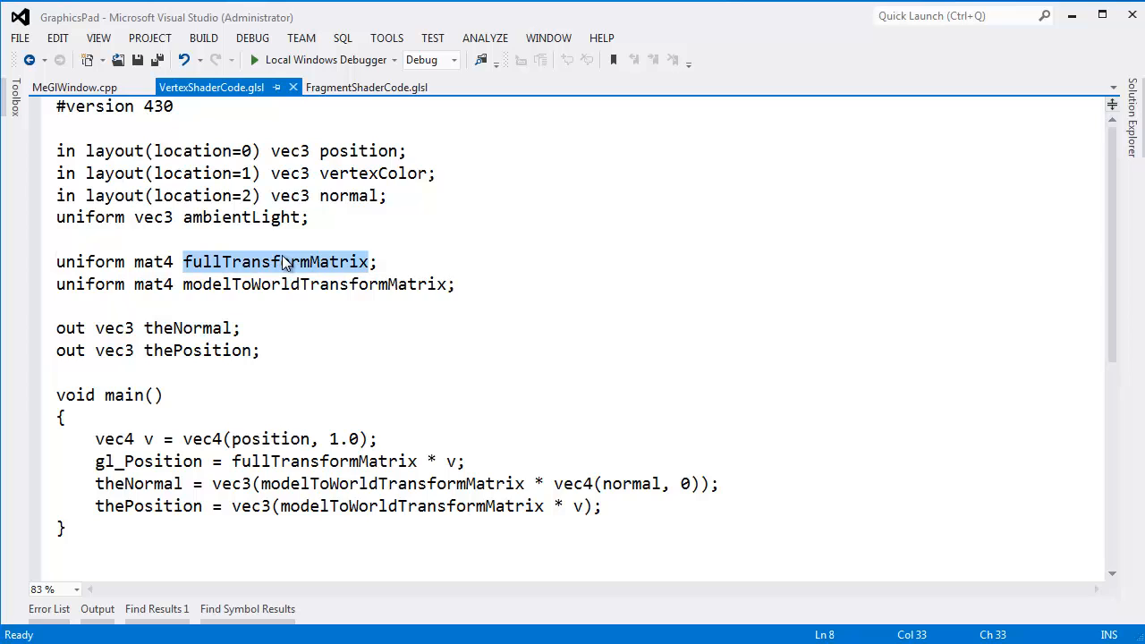
pyautogui.moveTo(315, 236)
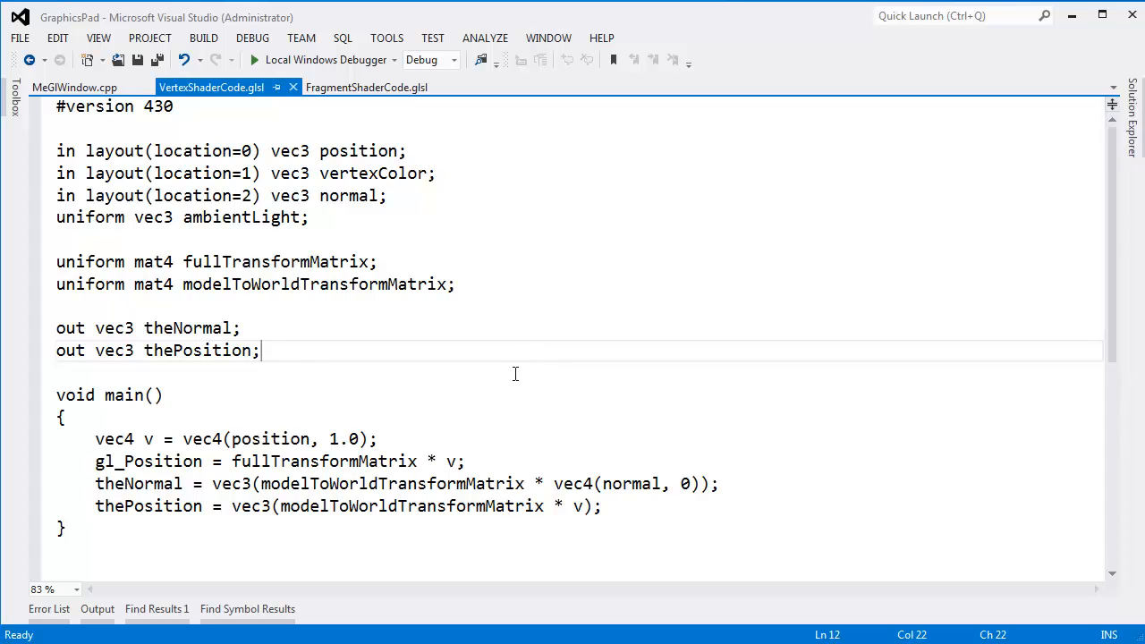
pyautogui.moveTo(368, 179)
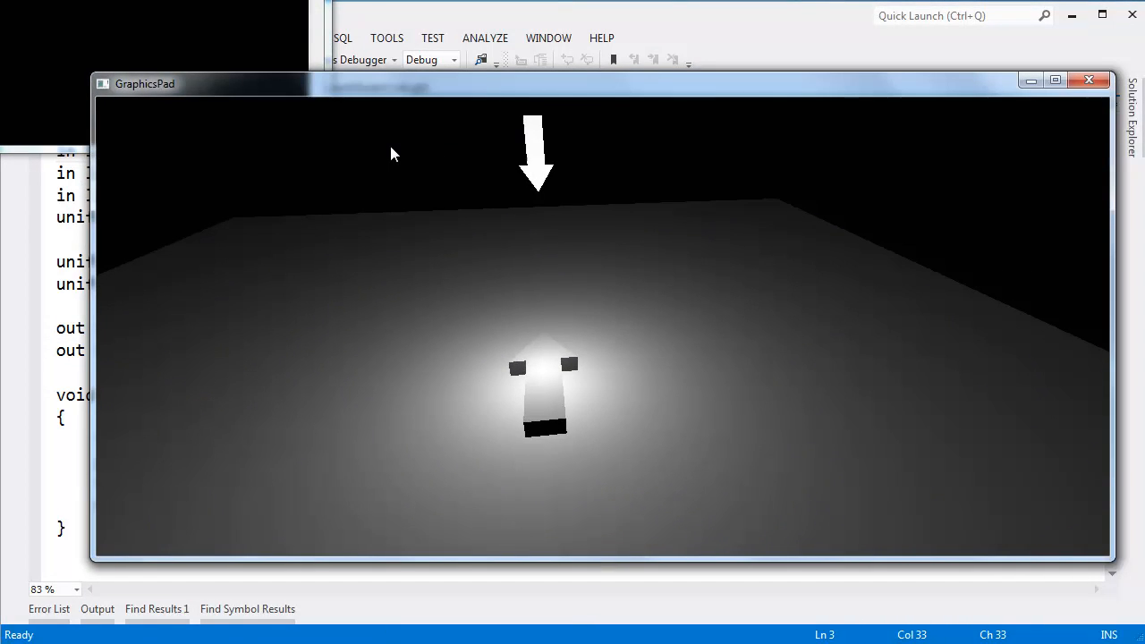
# Review theNormal in the fragment shader's brightness line, then return to the vertex shader.
pyautogui.click(1088, 78)
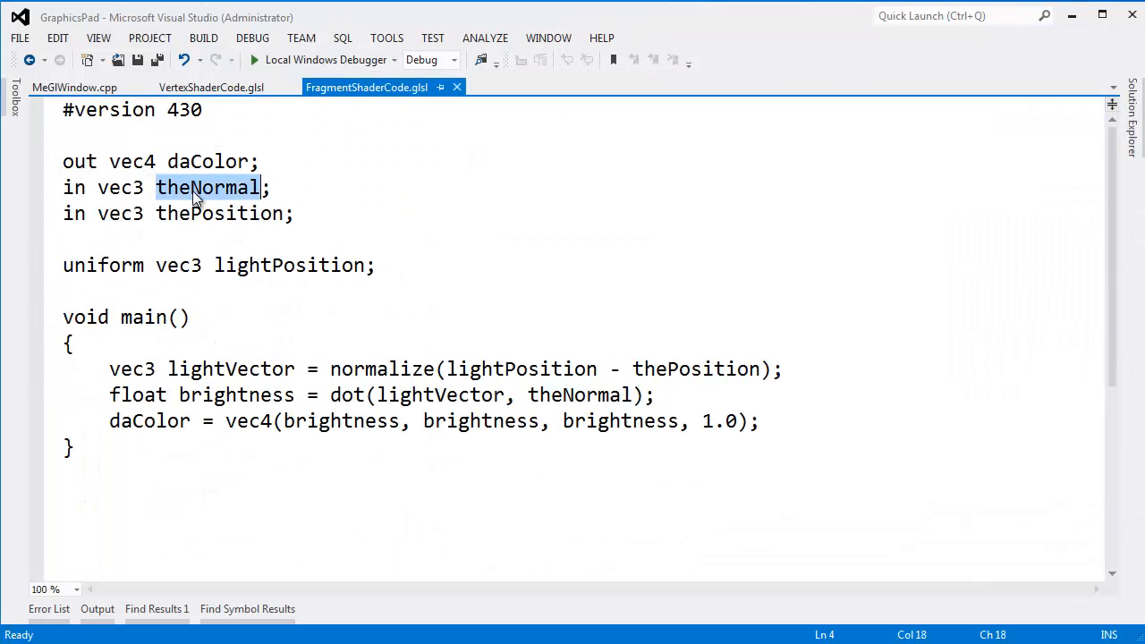
pyautogui.doubleClick(580, 395)
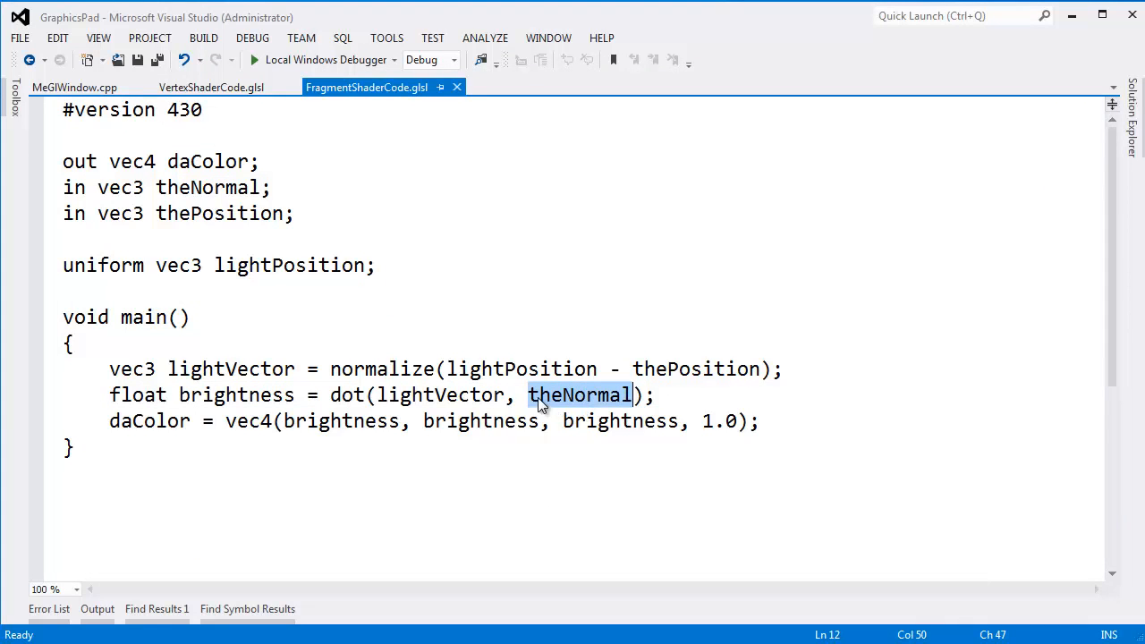
pyautogui.click(211, 86)
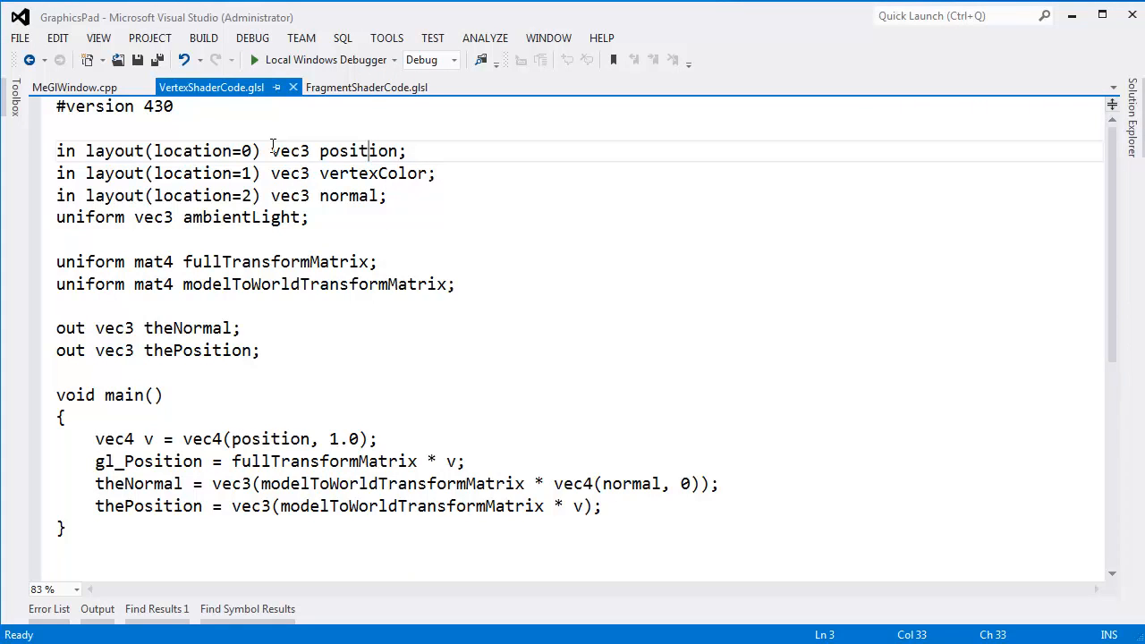
# Rename the vertex shader inputs position to vertexPositionModel and normal to normalModel.
pyautogui.doubleClick(358, 150)
pyautogui.write('vertexP')
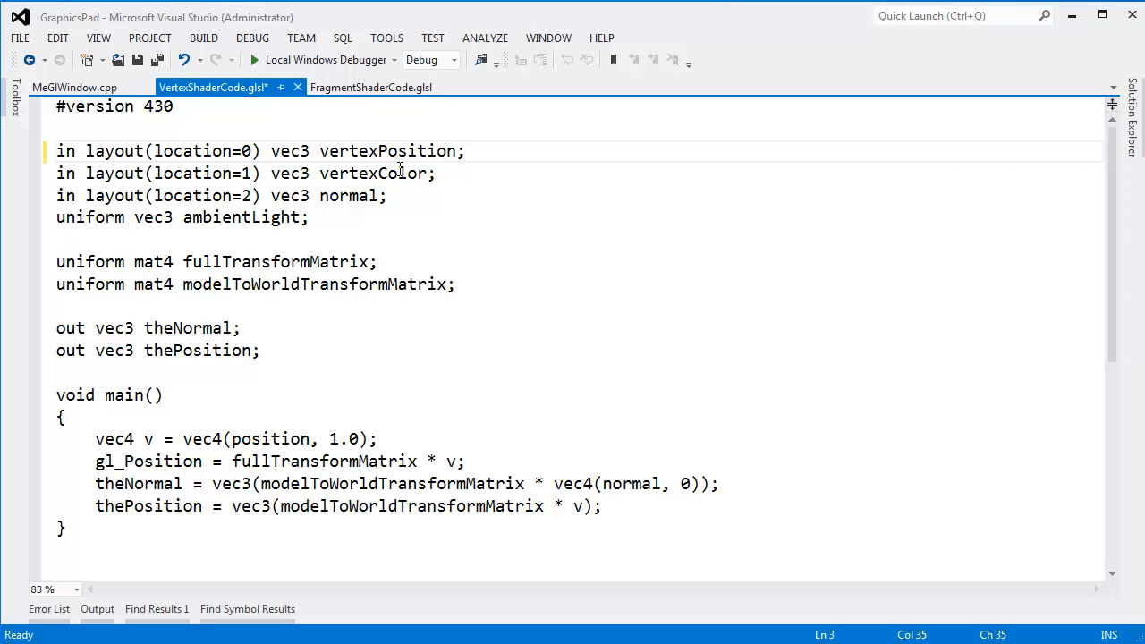
pyautogui.doubleClick(387, 150)
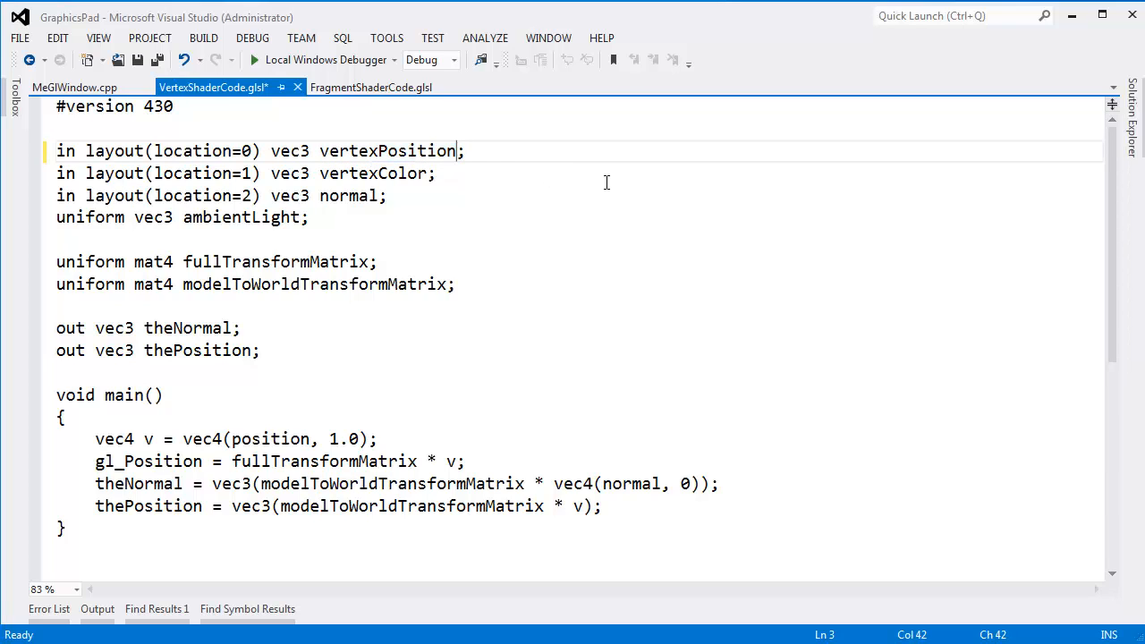
pyautogui.write('Model')
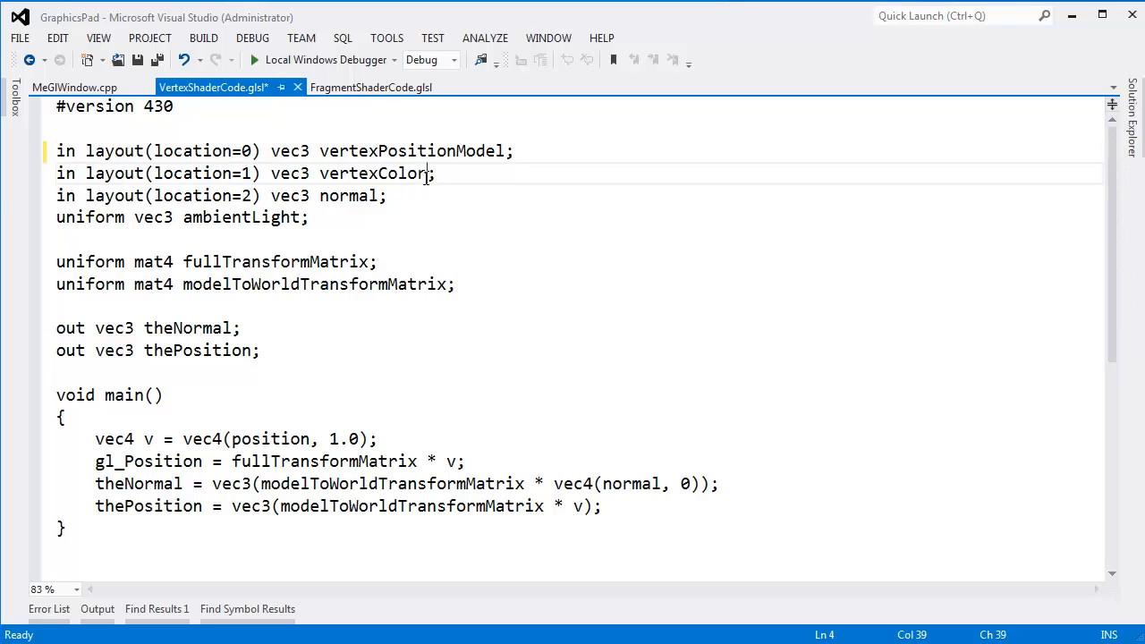
pyautogui.write('Model')
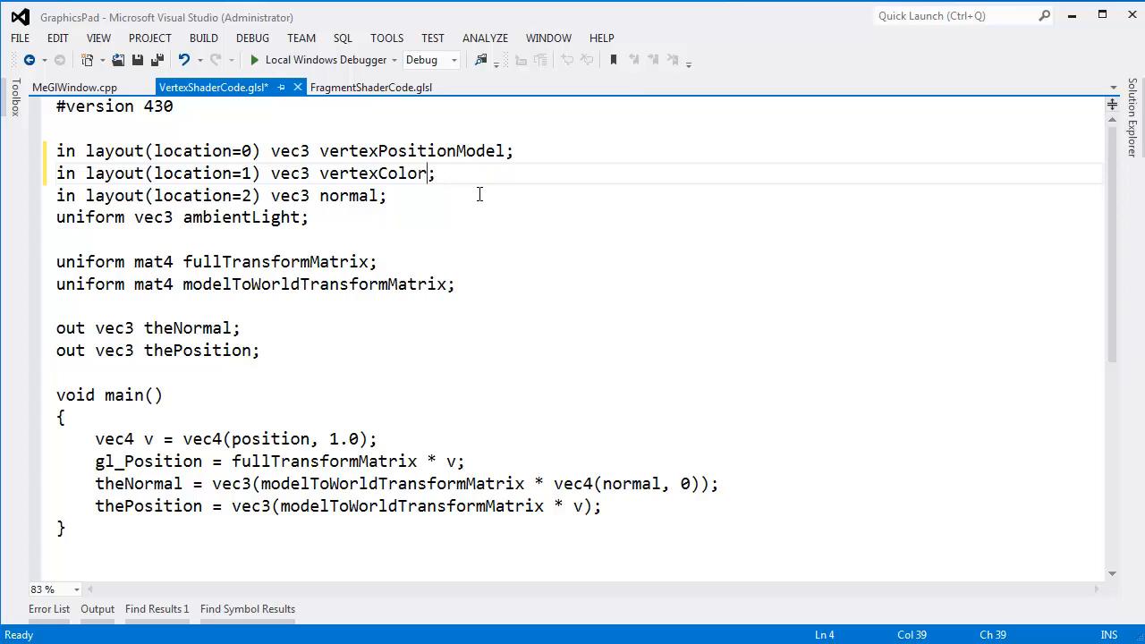
pyautogui.click(387, 195)
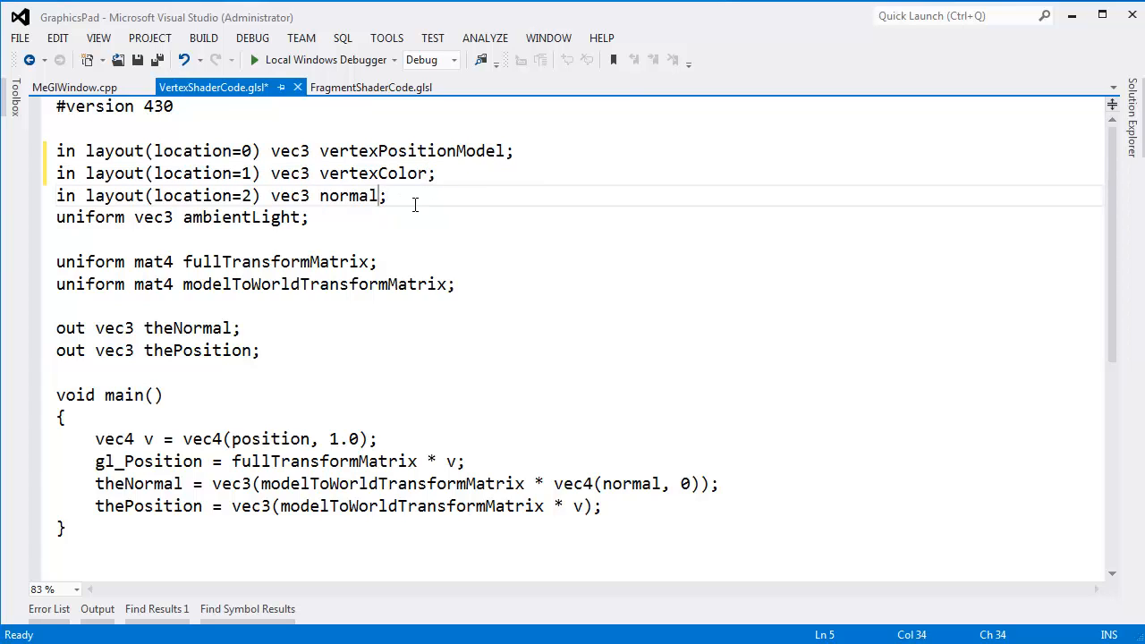
pyautogui.write('Model')
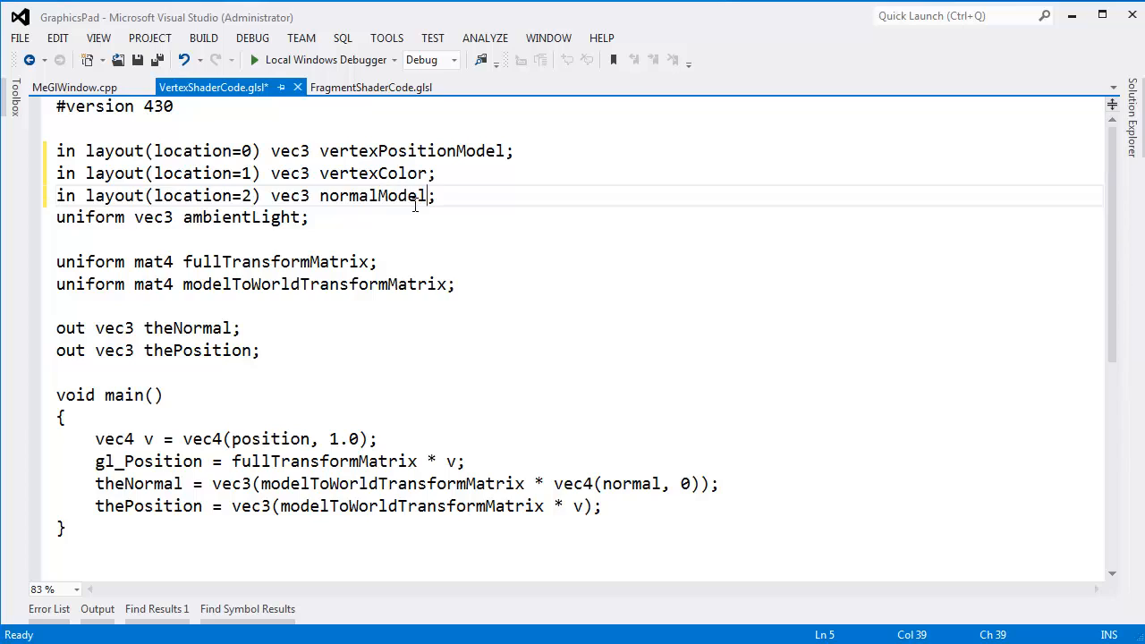
# Update main to use vertexPositionModel and normalModel, then save the shader.
pyautogui.doubleClick(412, 151)
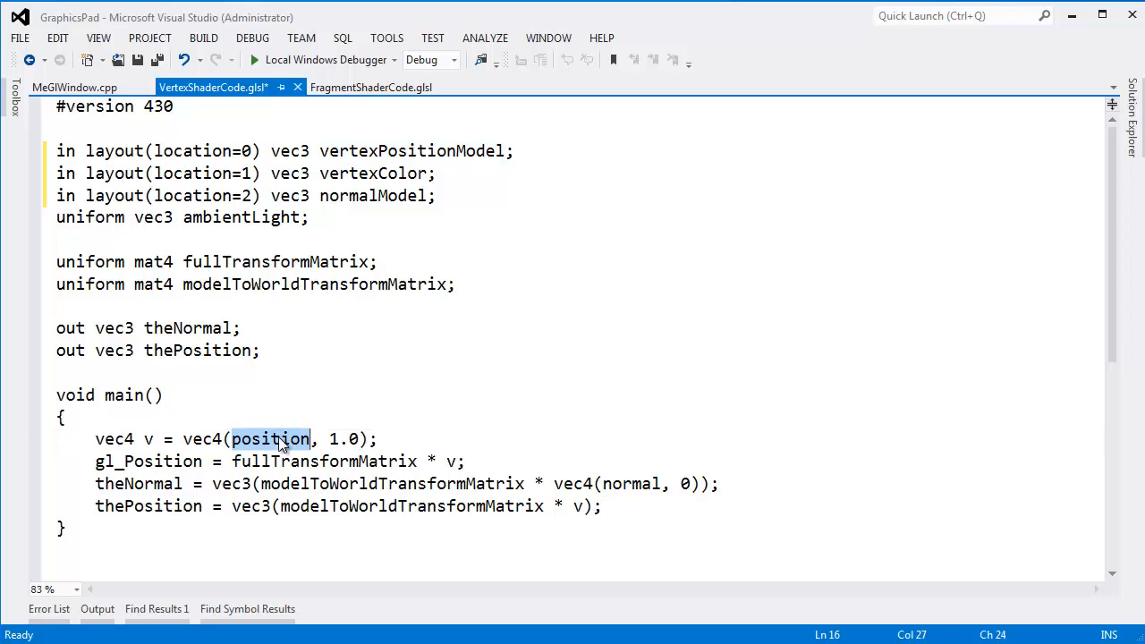
pyautogui.write('vertexPositionModel')
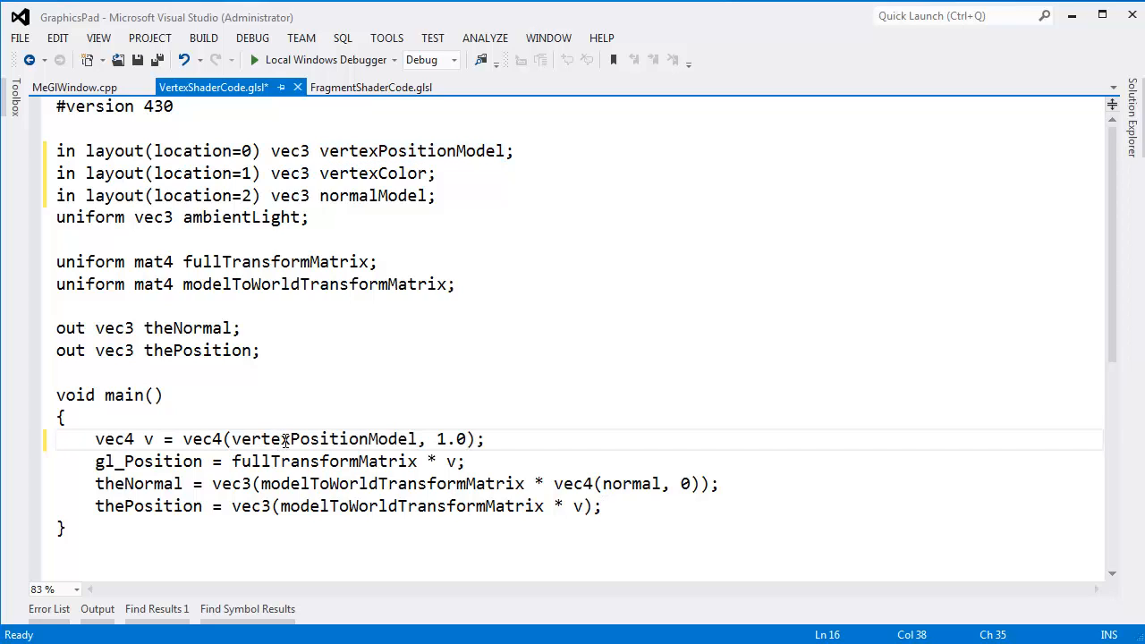
pyautogui.doubleClick(372, 195)
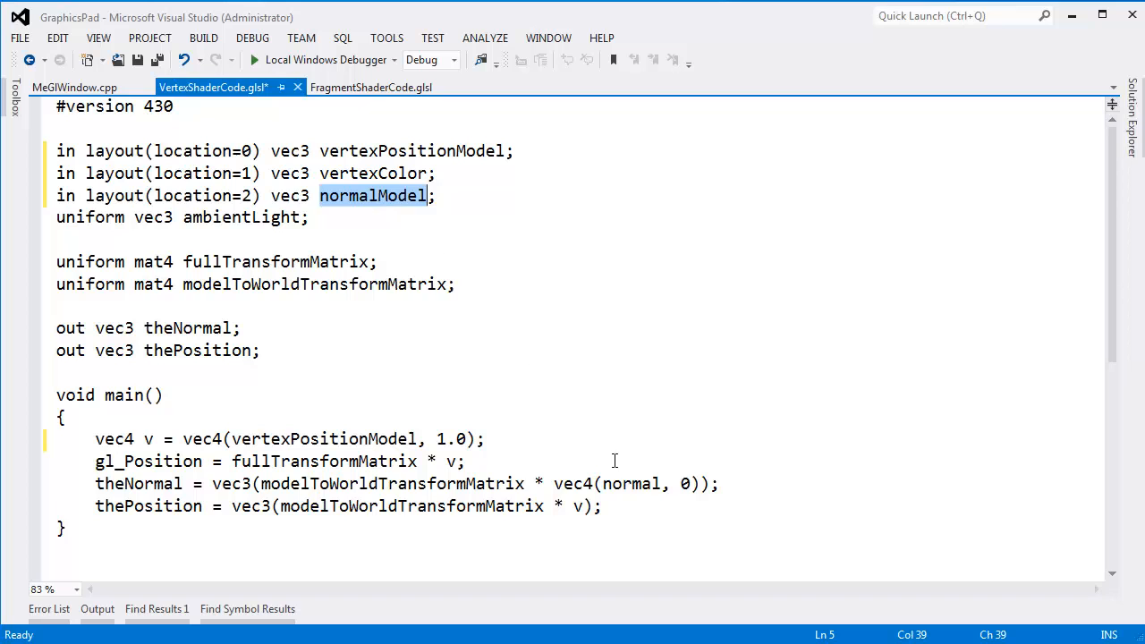
pyautogui.write('Model')
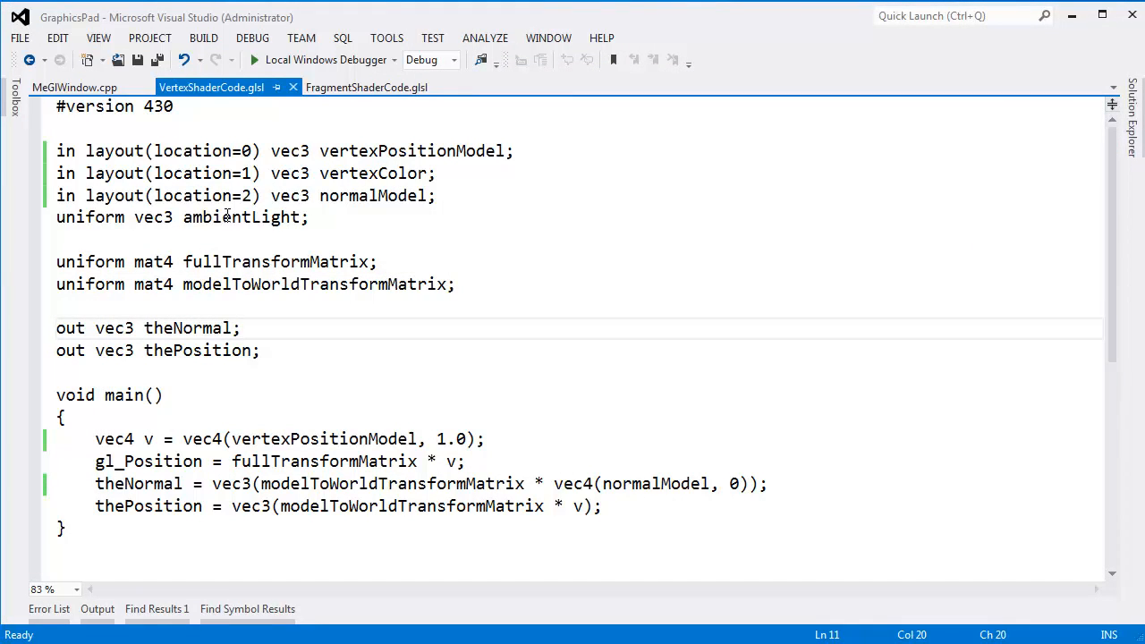
# Trial hand-rename fullTransformMatrix to mvp and model...Matrix variants in the uniform line.
pyautogui.click(576, 226)
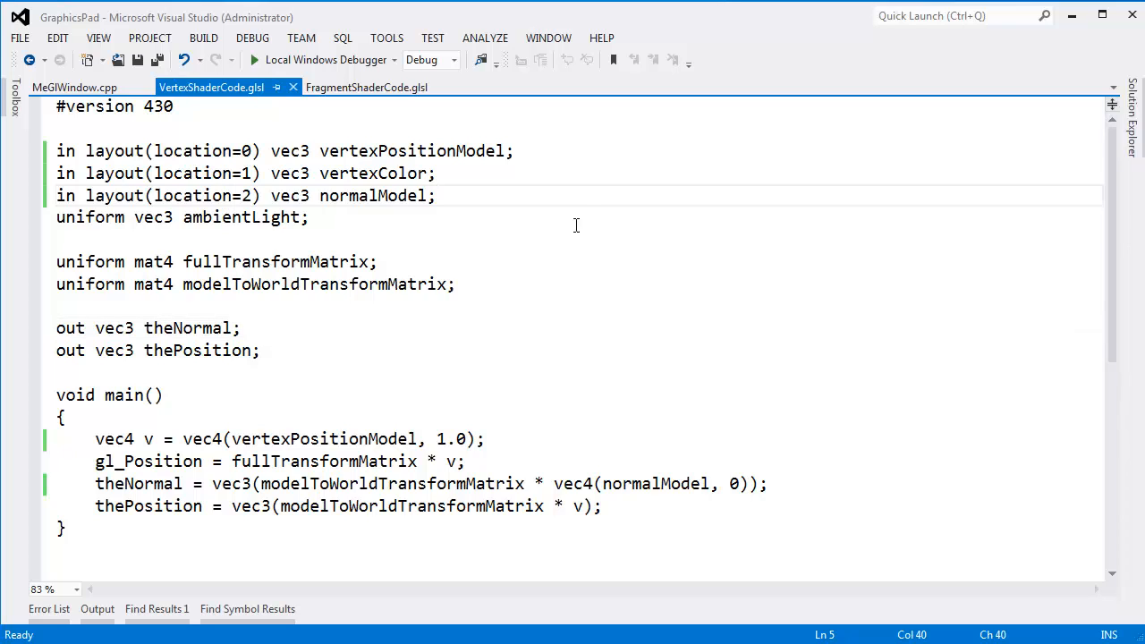
pyautogui.doubleClick(276, 261)
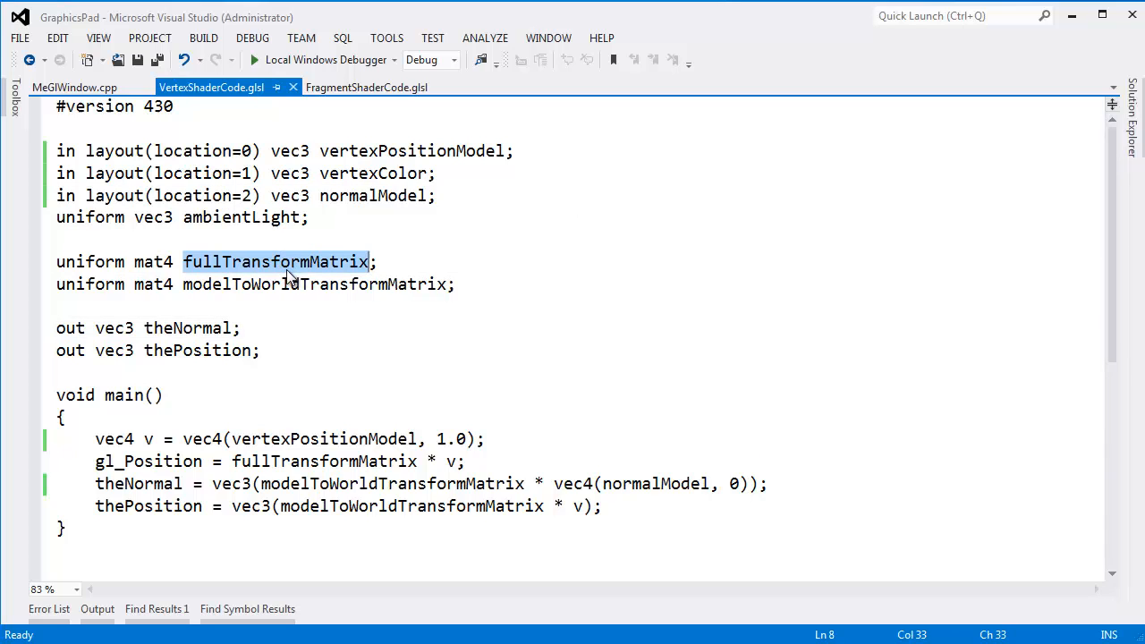
pyautogui.click(311, 261)
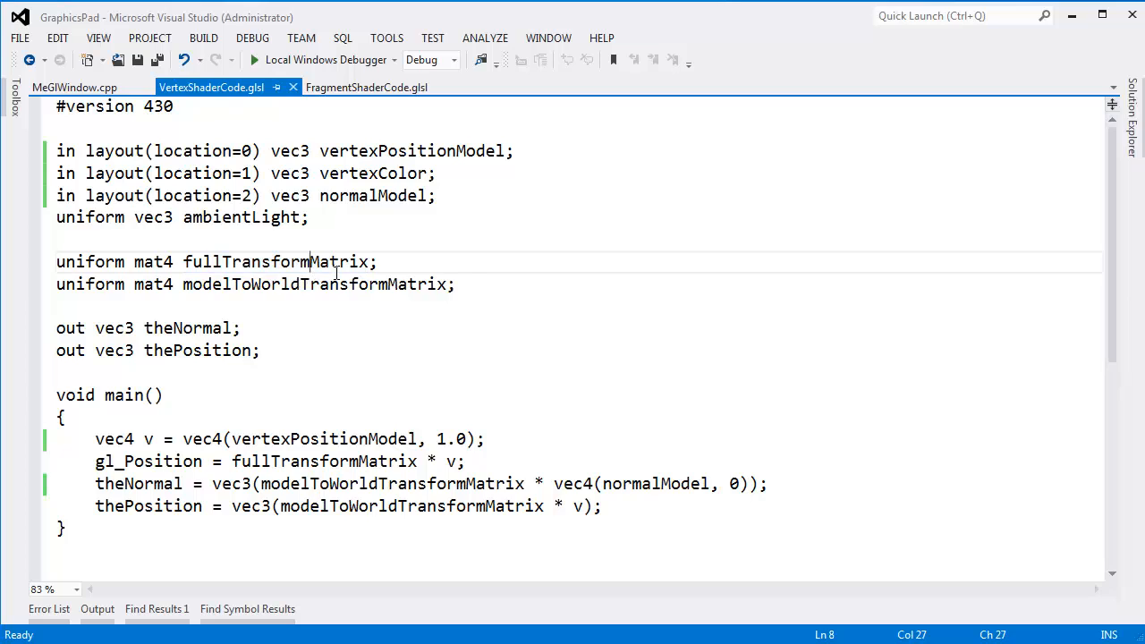
pyautogui.doubleClick(275, 262)
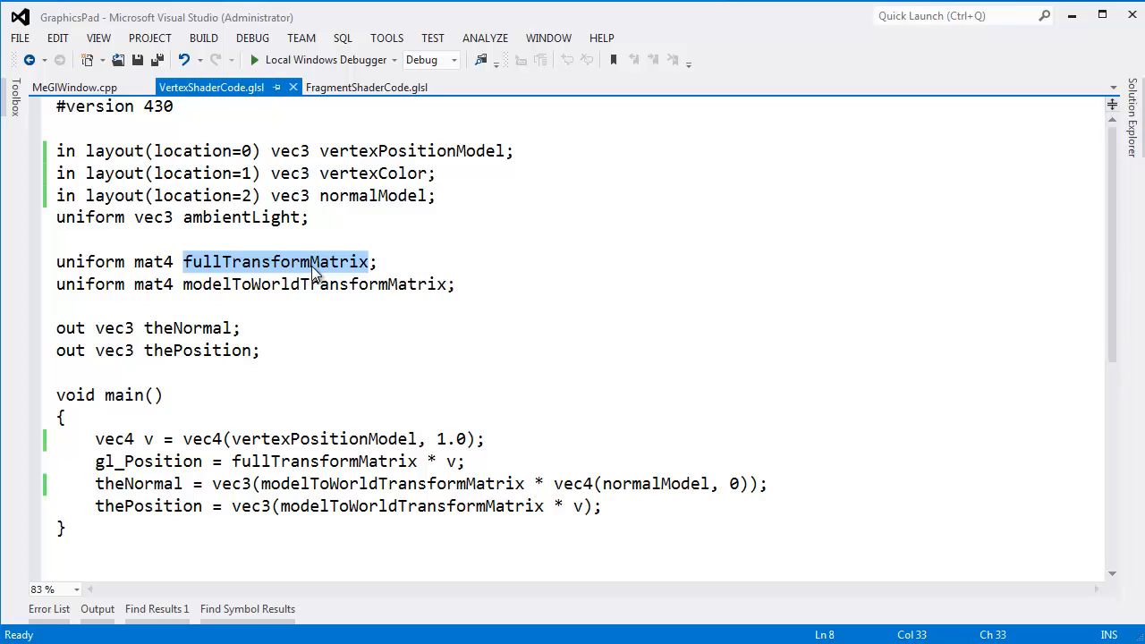
pyautogui.write('mvp;')
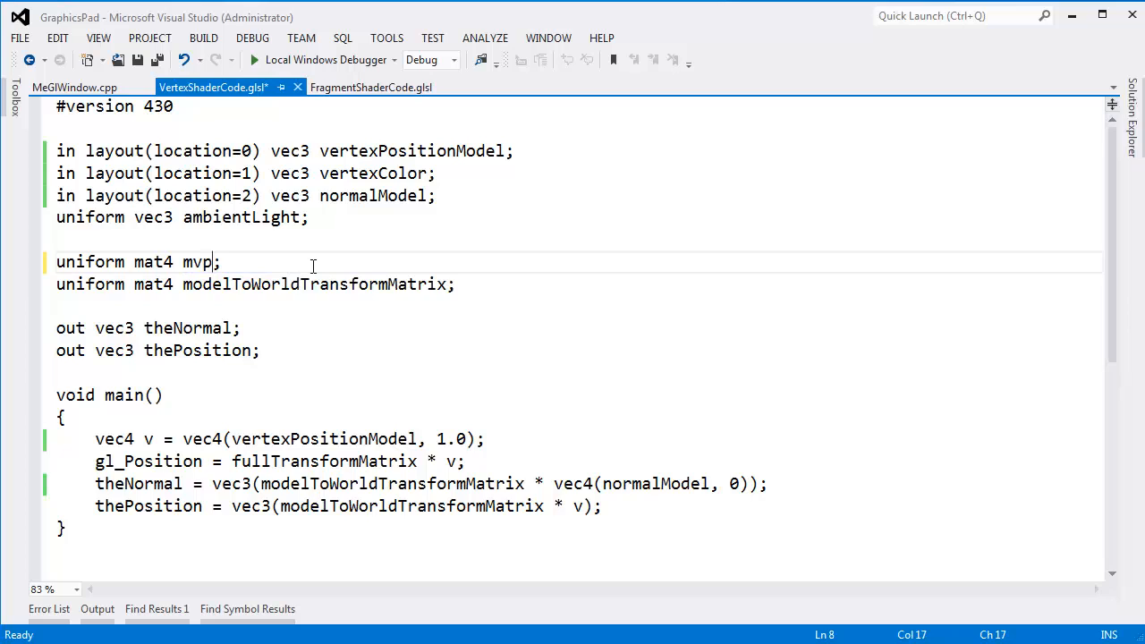
pyautogui.doubleClick(197, 262)
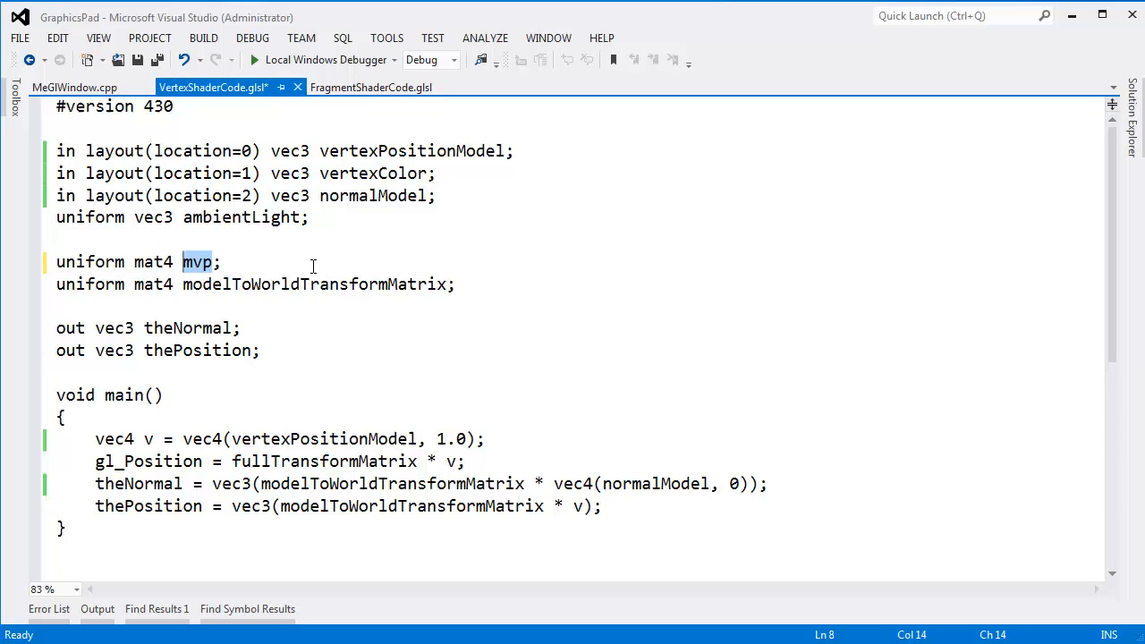
pyautogui.write('modelToProjectio')
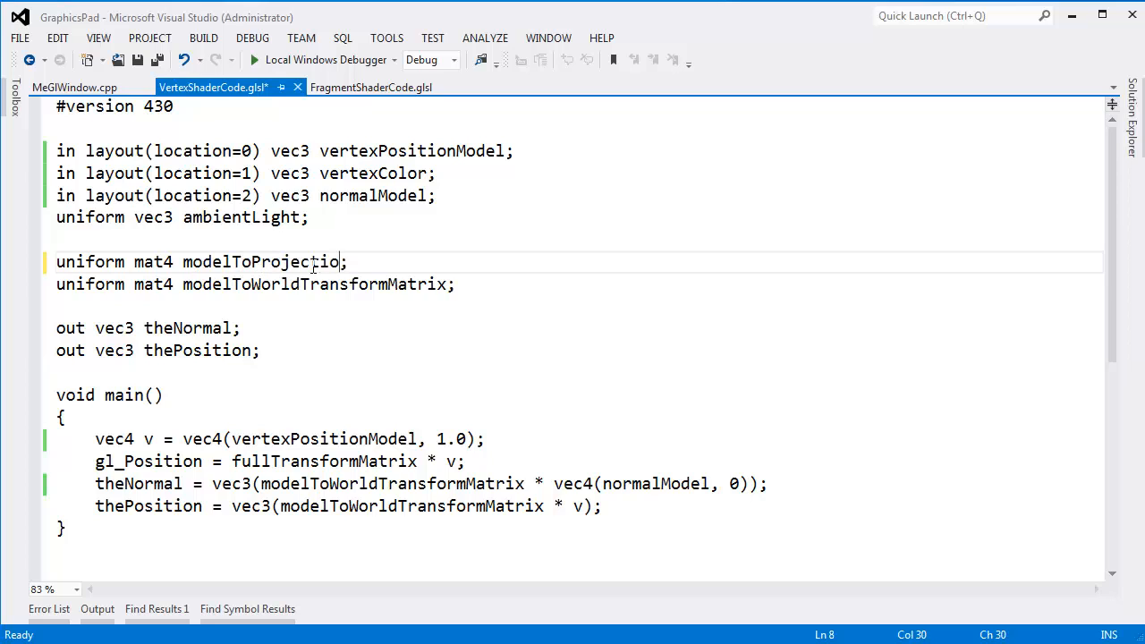
pyautogui.write('nMatrix')
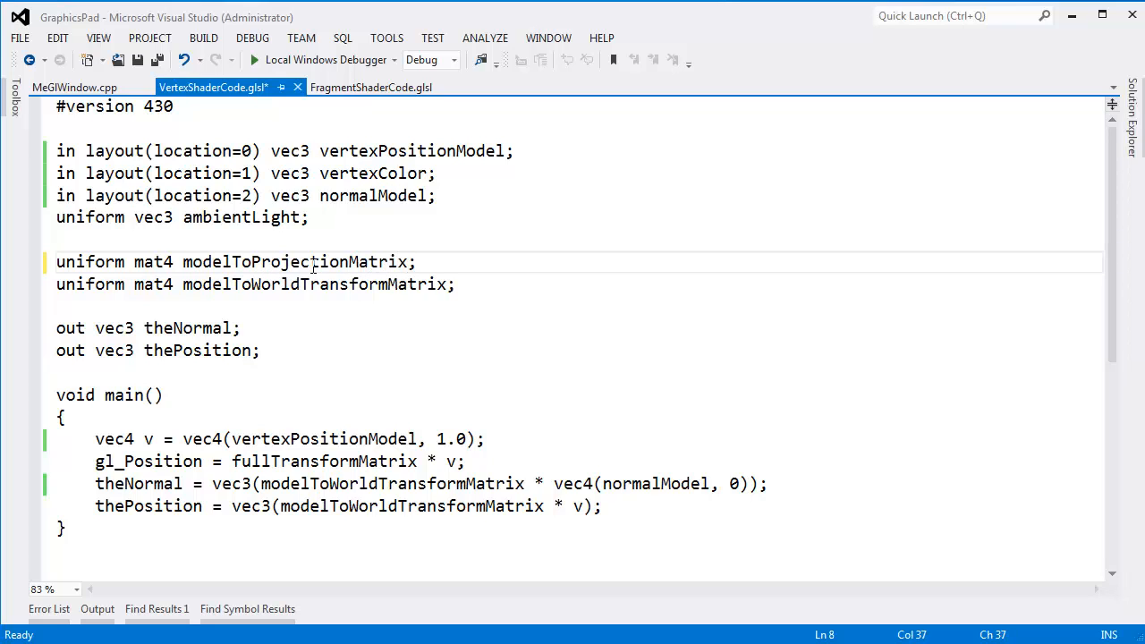
# Undo the trial edits so the uniform reads fullTransformMatrix again, its two occurrences highlighted.
pyautogui.click(380, 261)
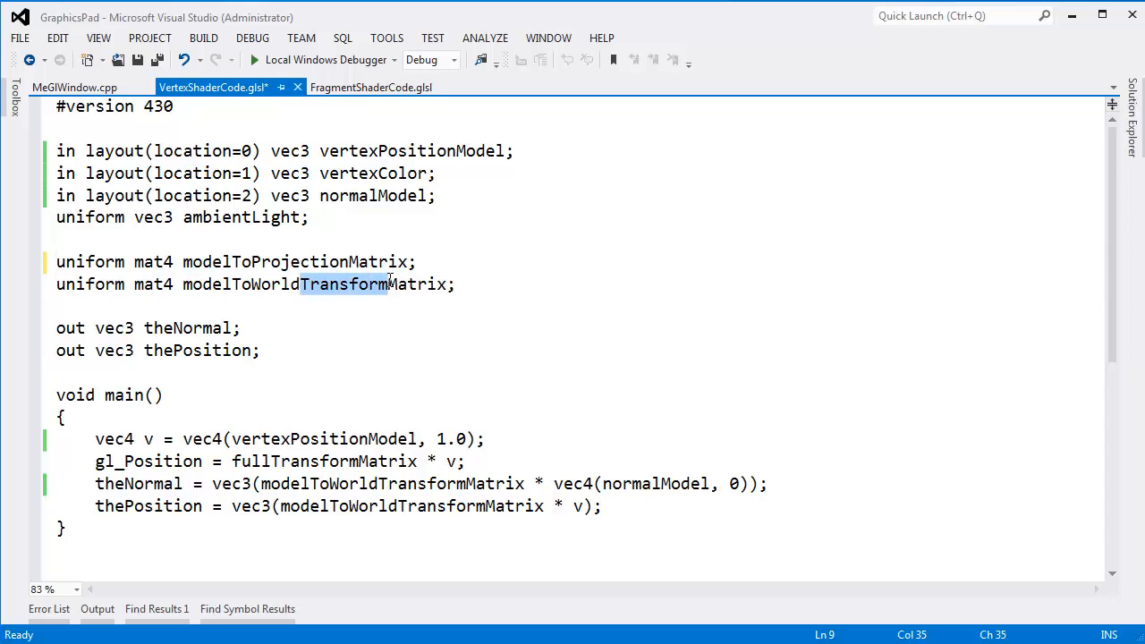
pyautogui.doubleClick(295, 262)
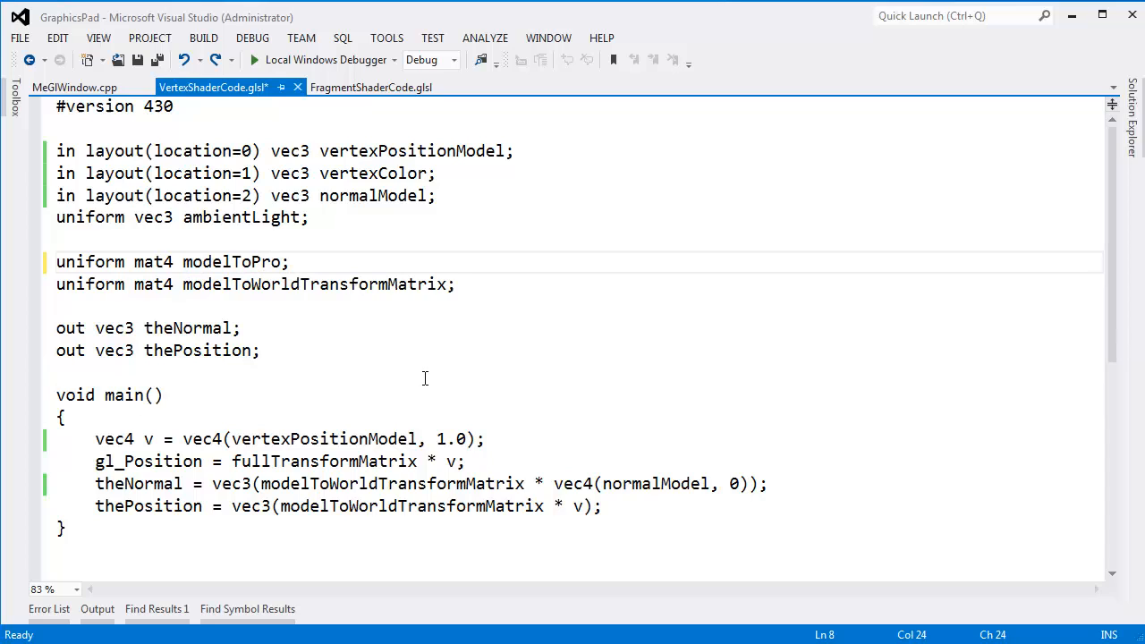
pyautogui.write('mvp')
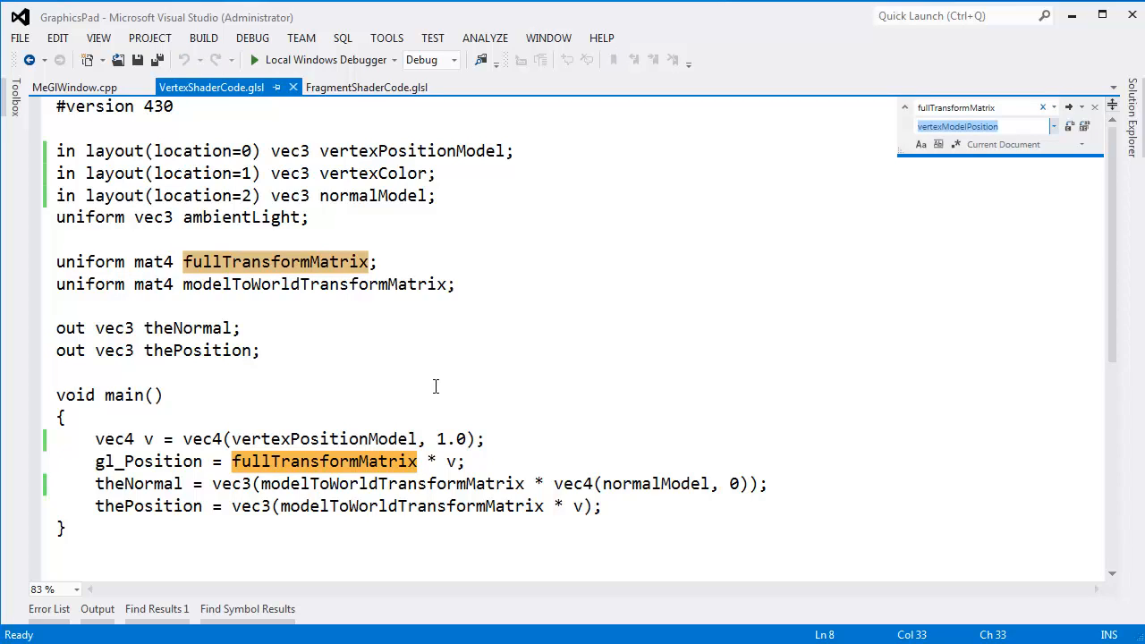
# Replace fullTransformMatrix with modelToProjectionMatrix across the vertex shader via Replace All.
pyautogui.write('modelToProjec')
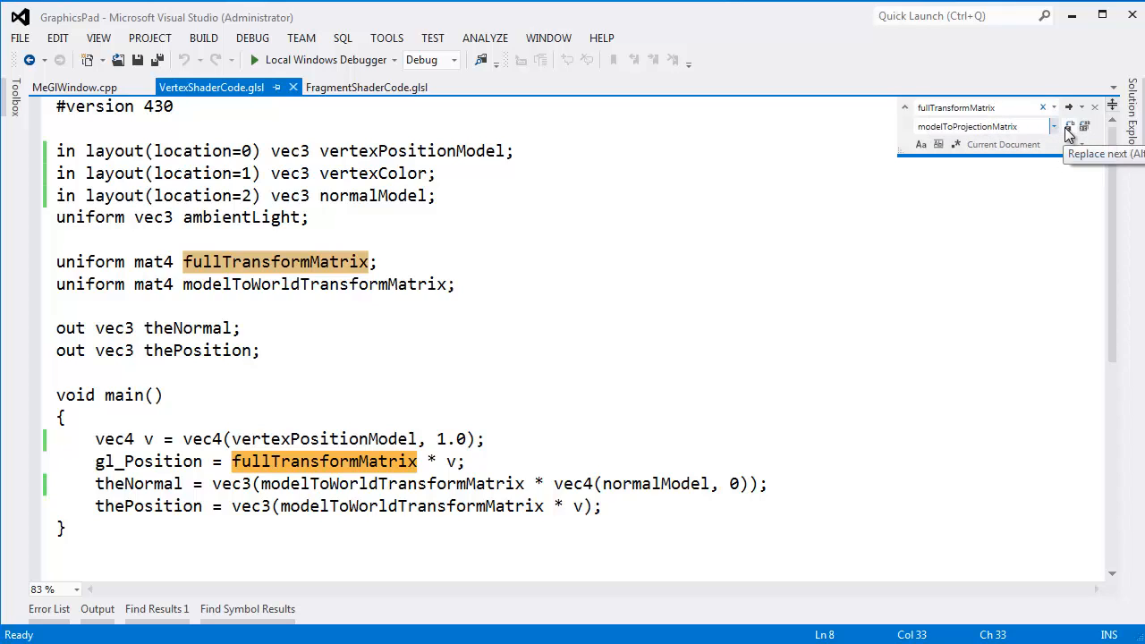
pyautogui.click(1085, 126)
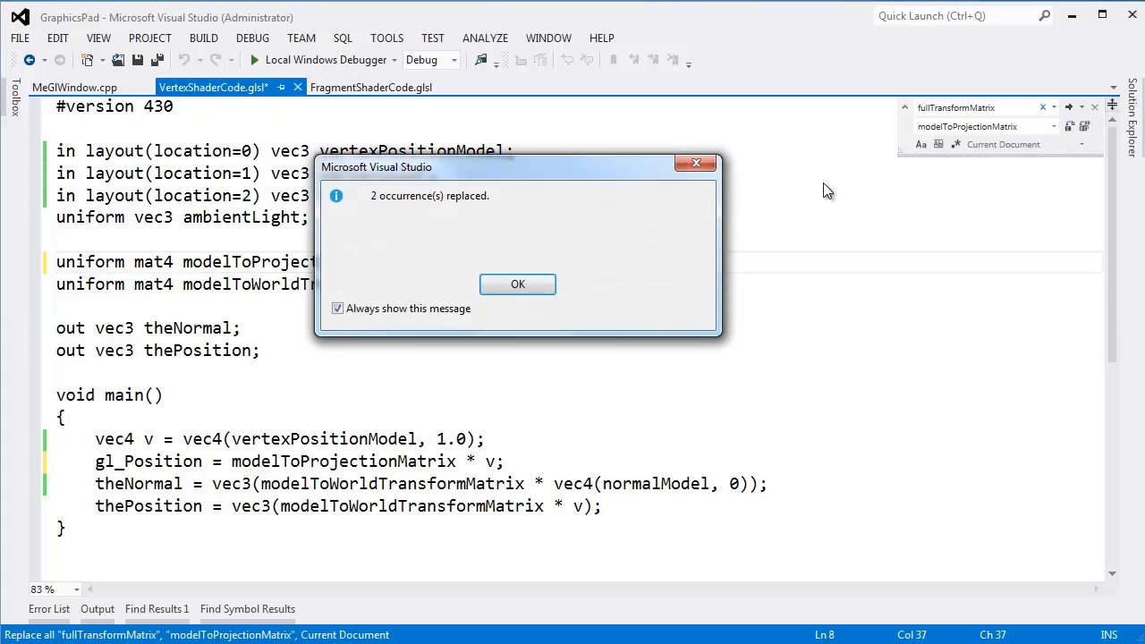
pyautogui.click(518, 282)
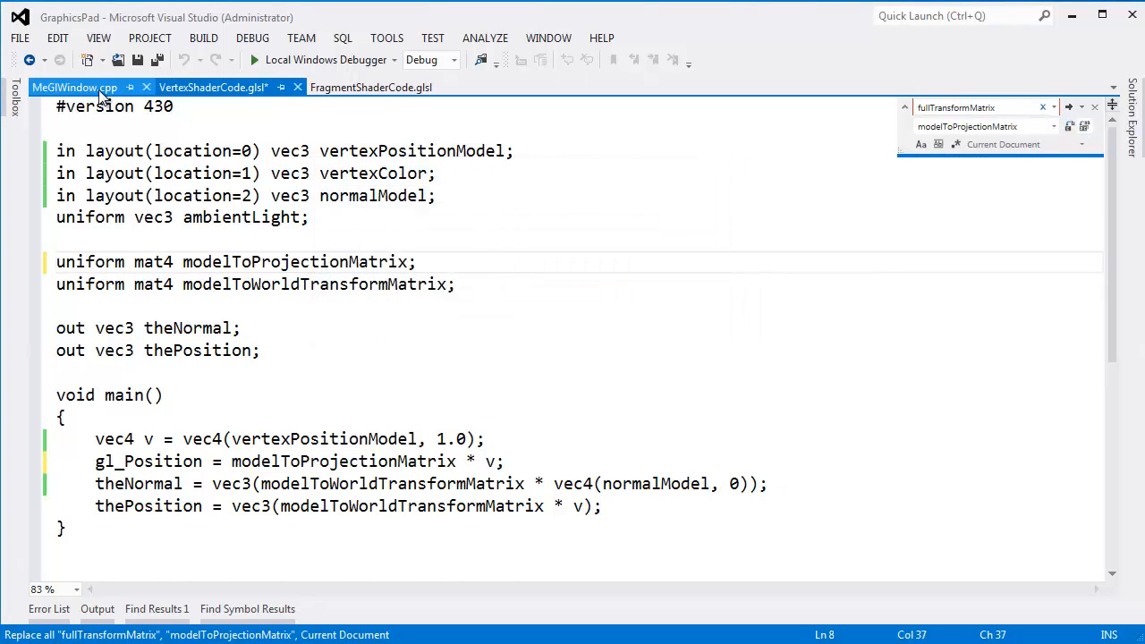
# In MeGlWindow.cpp, replace whole-word fullTransformMatrix with modelToProjectionMatrix until none remain.
pyautogui.click(76, 86)
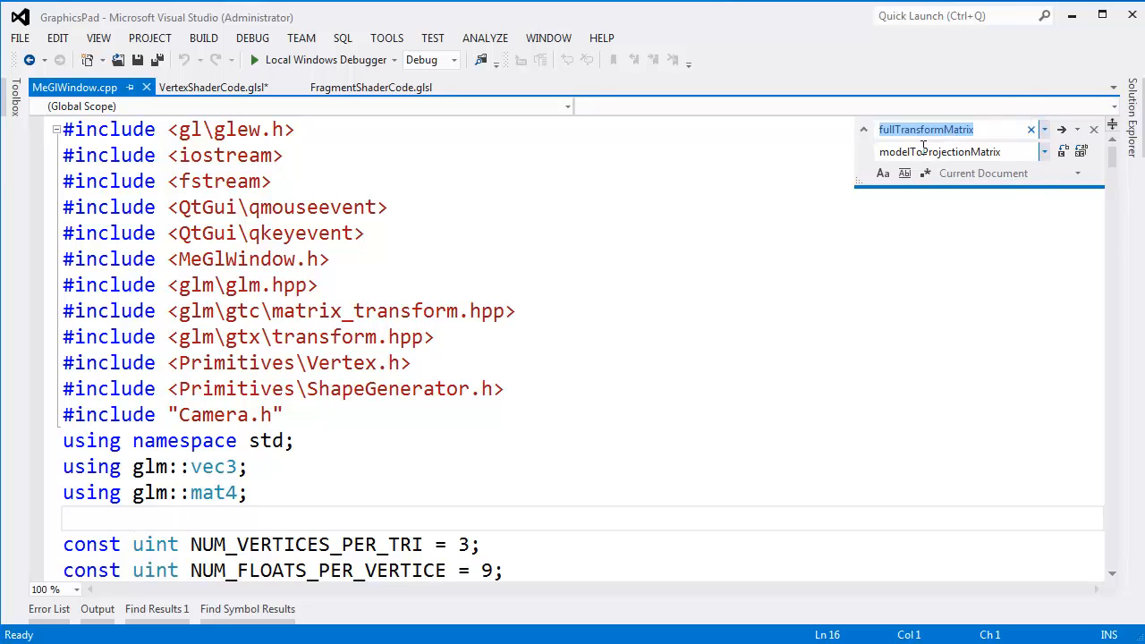
pyautogui.moveTo(928, 132)
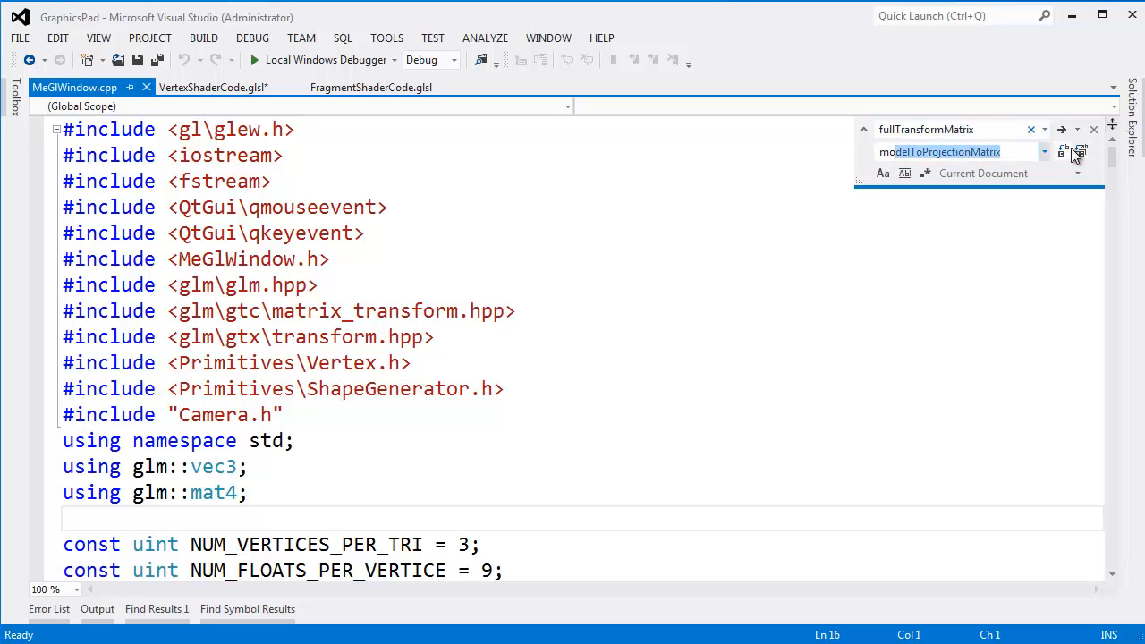
pyautogui.moveTo(1081, 150)
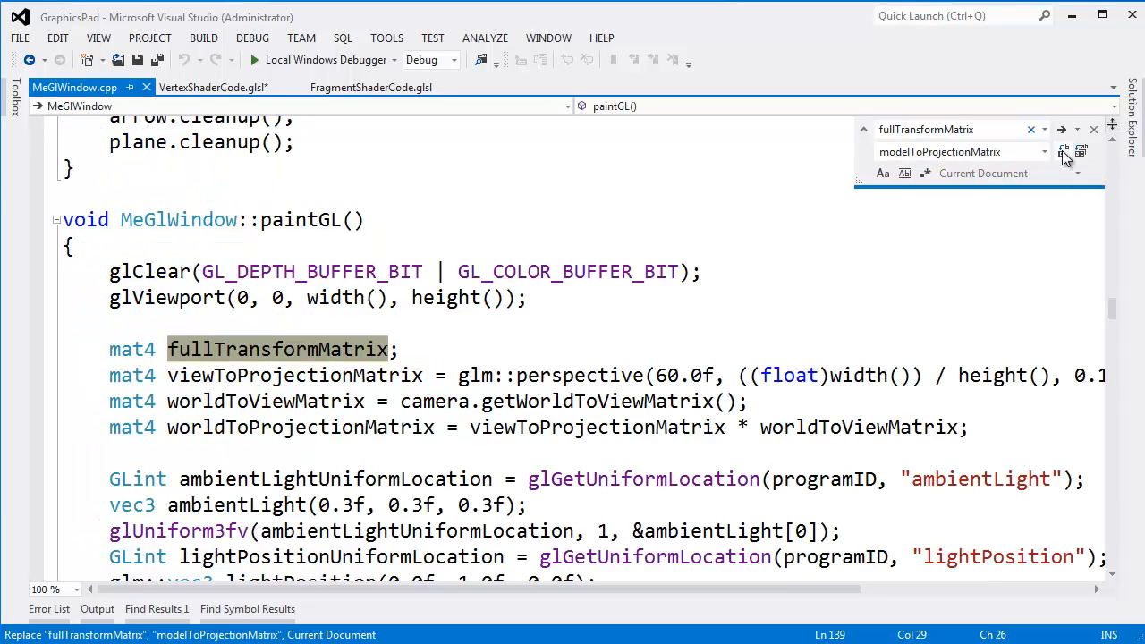
pyautogui.moveTo(1085, 169)
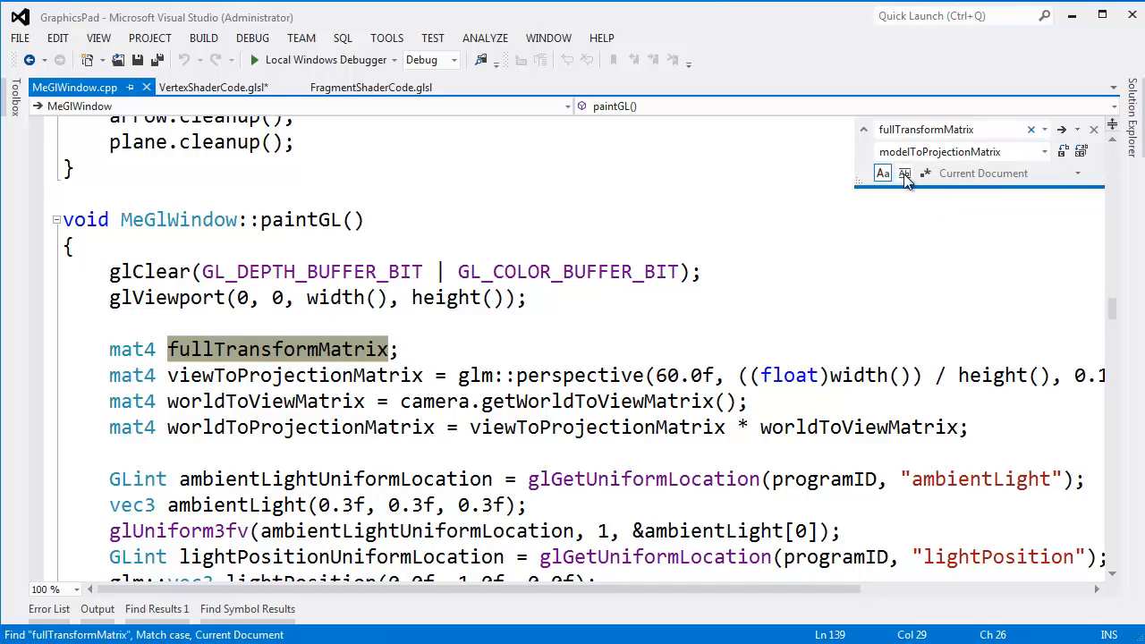
pyautogui.click(906, 172)
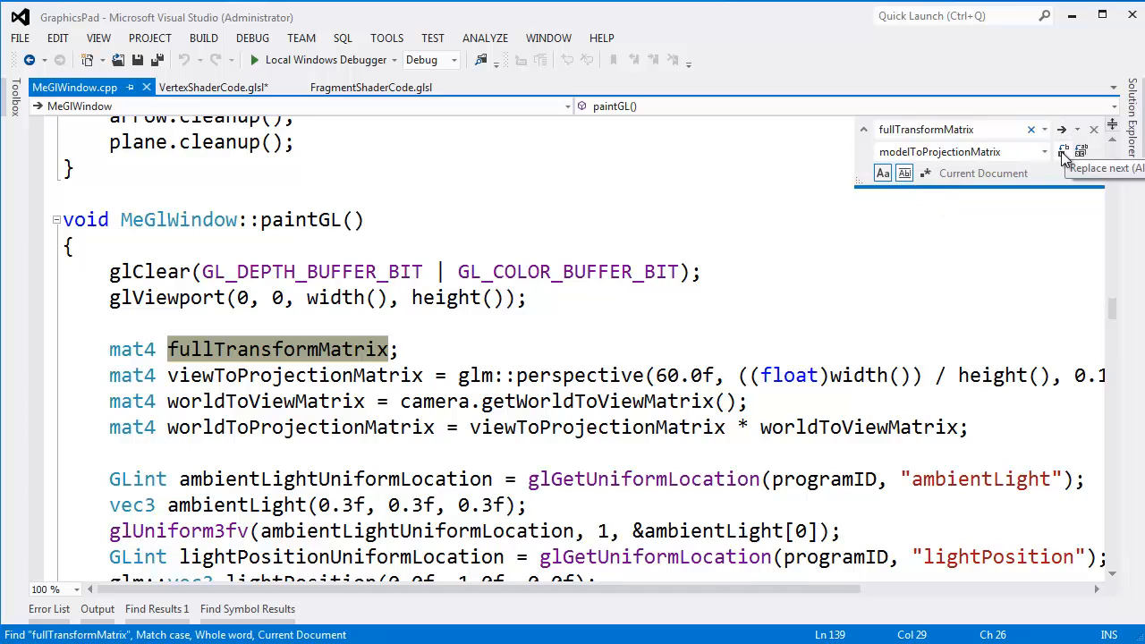
pyautogui.click(1063, 150)
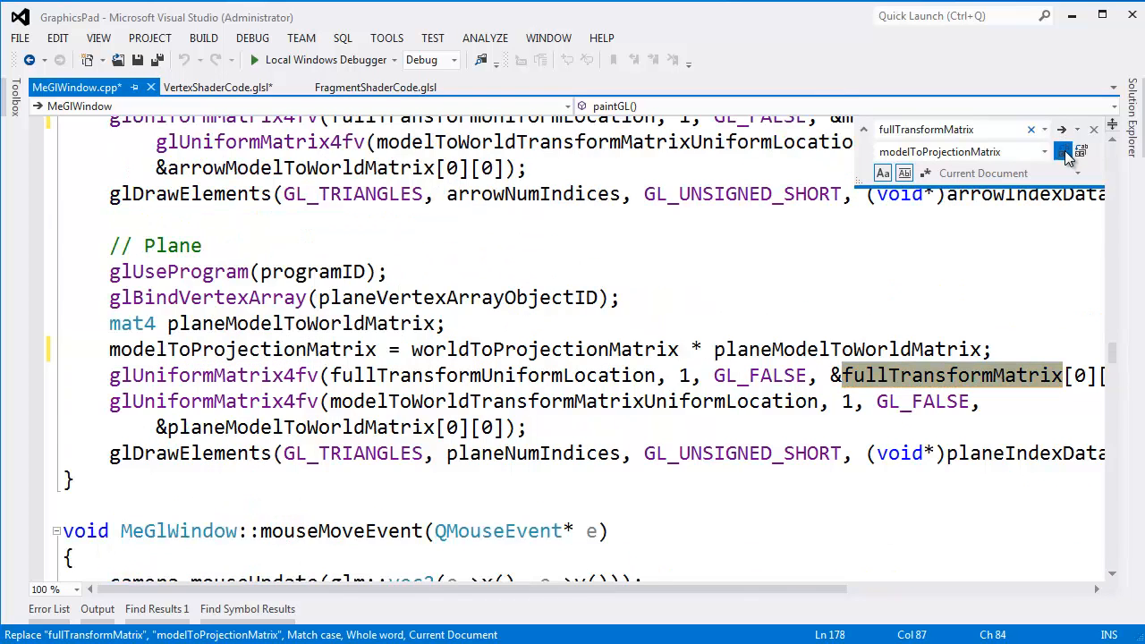
pyautogui.click(1063, 150)
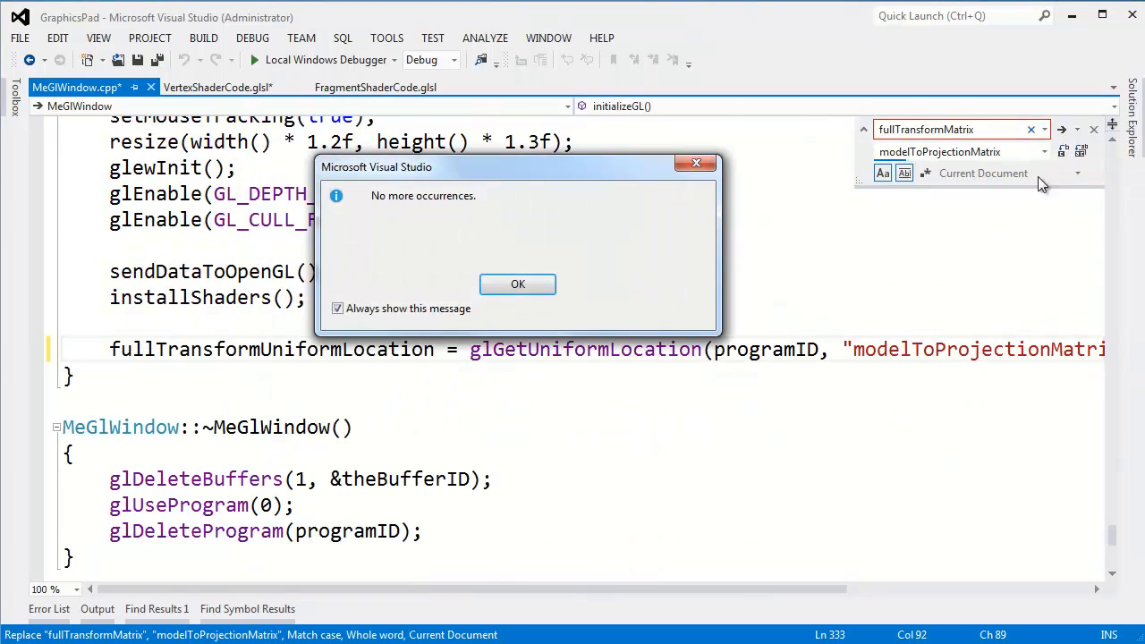
pyautogui.click(517, 283)
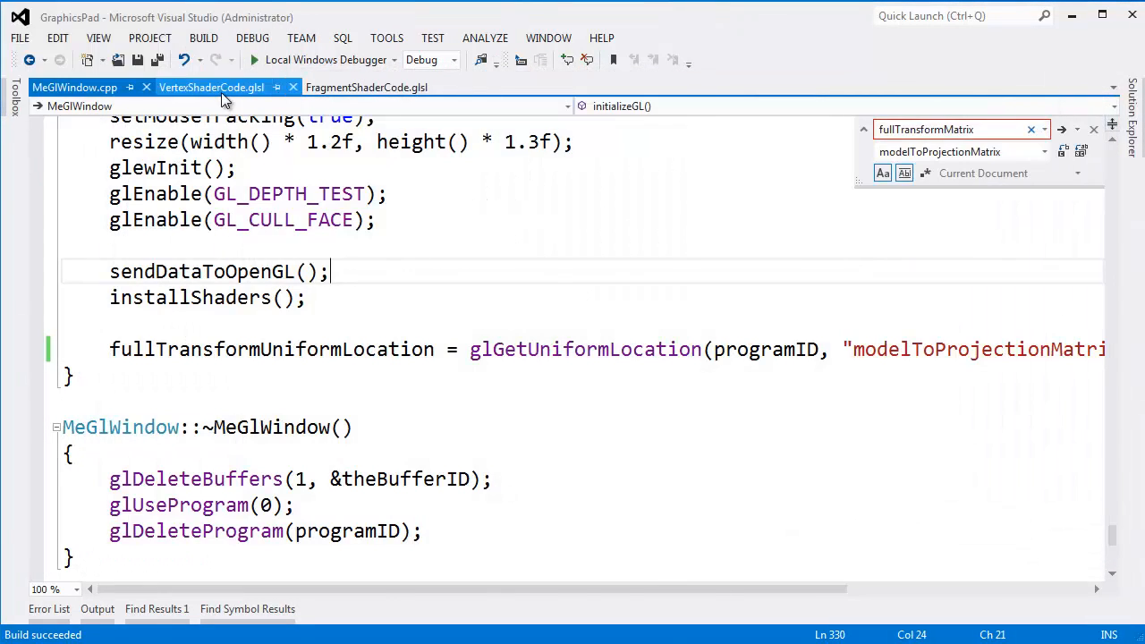
# Replace modelToWorldTransformMatrix with modelToWorldMatrix in the vertex shader's declaration and uses.
pyautogui.click(212, 86)
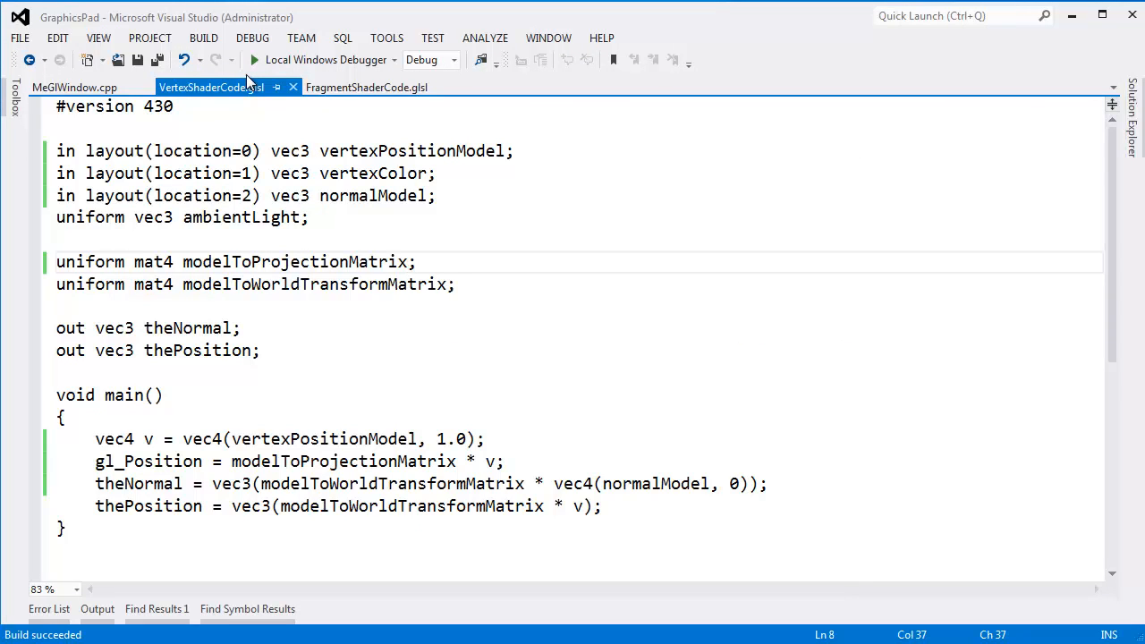
pyautogui.click(293, 285)
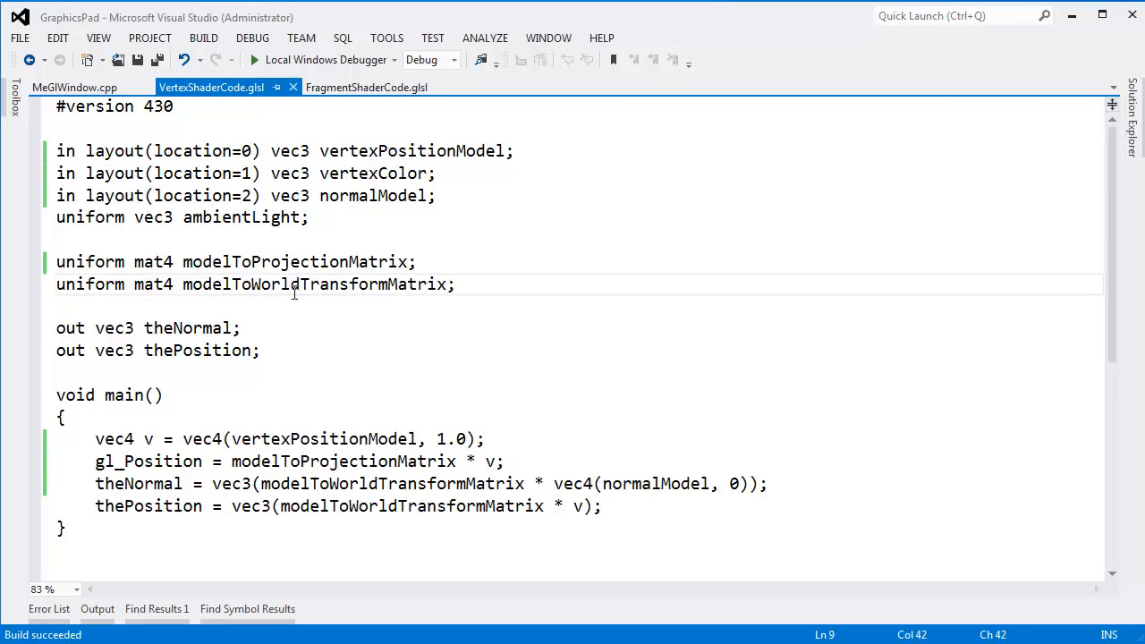
pyautogui.doubleClick(313, 285)
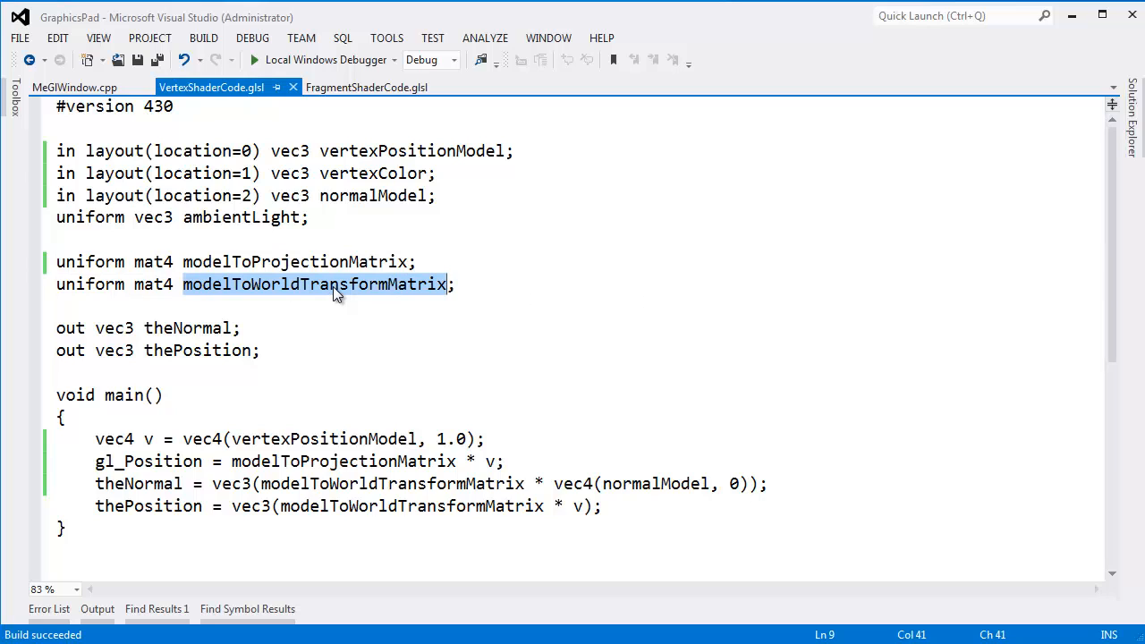
pyautogui.press('ctrl+f')
pyautogui.write('modelToWorldMatrix')
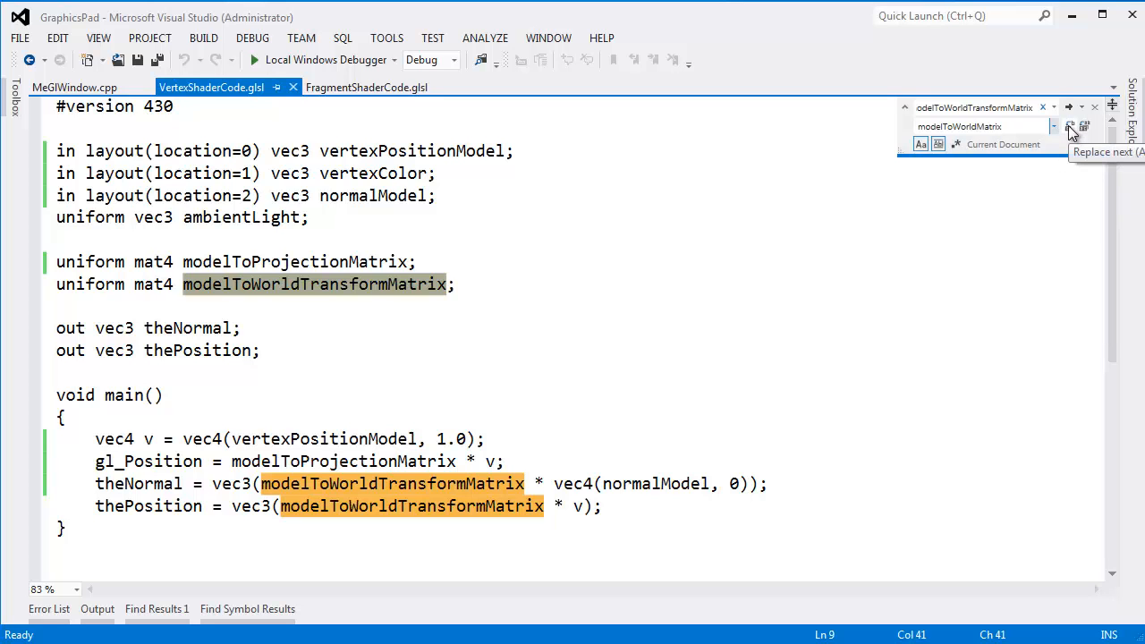
pyautogui.click(1071, 125)
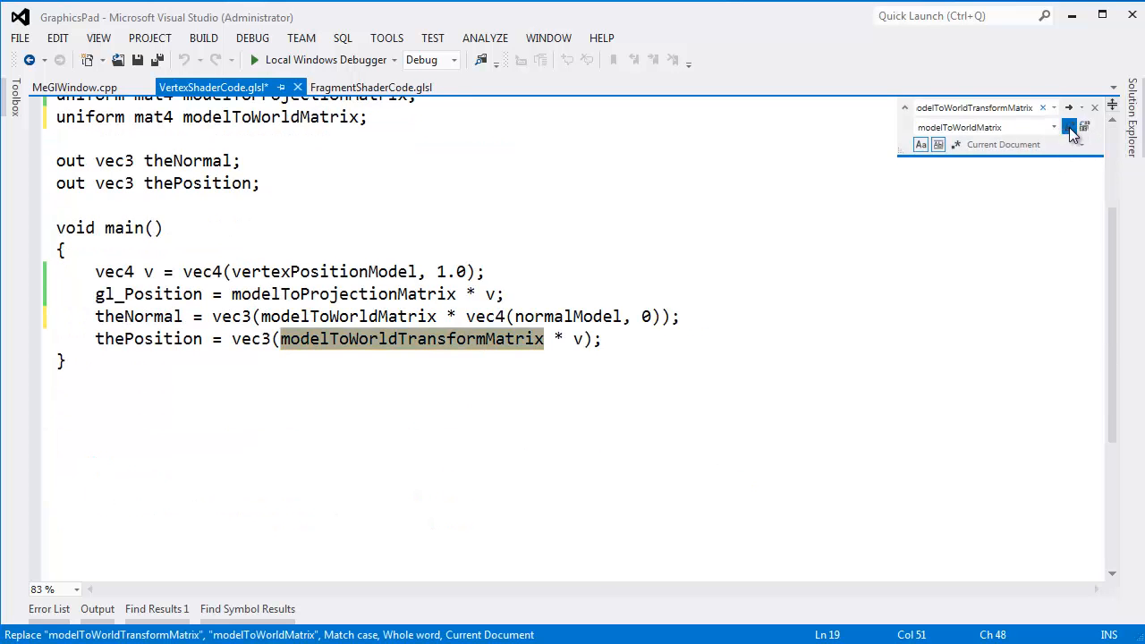
pyautogui.click(1070, 127)
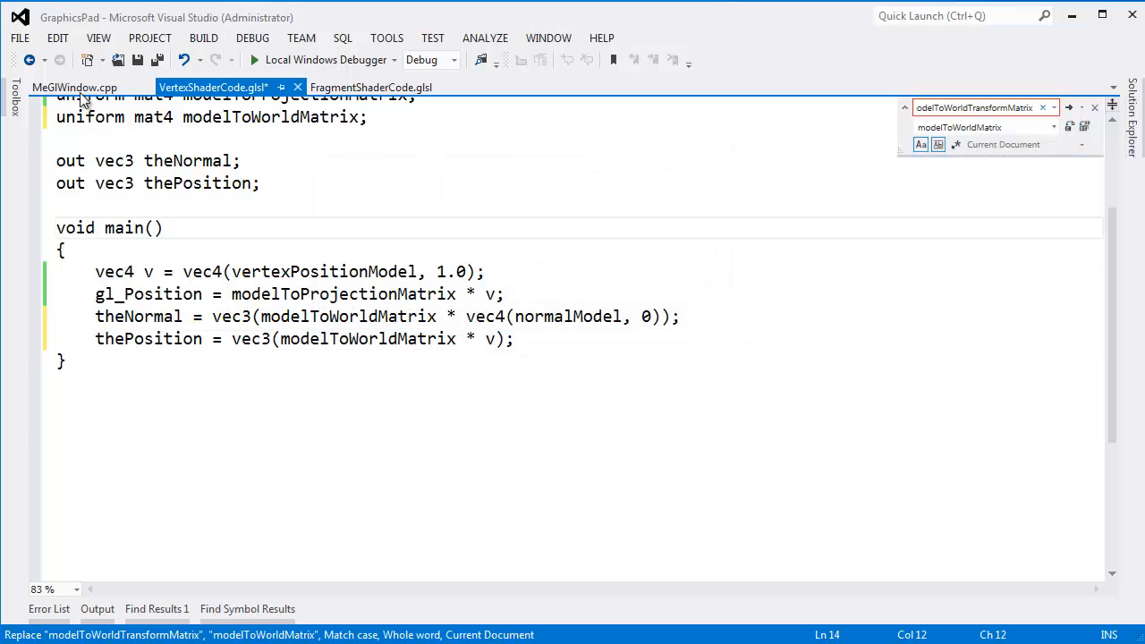
# Replace modelToWorldTransformMatrix with modelToWorldMatrix throughout MeGlWindow.cpp and return to the shader.
pyautogui.click(75, 86)
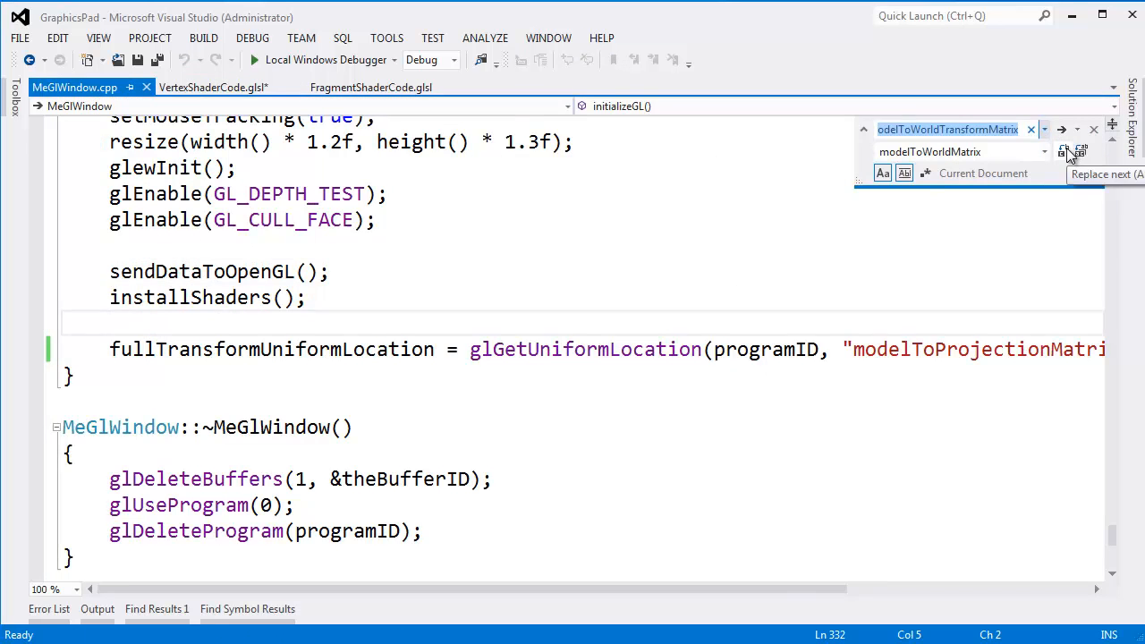
pyautogui.click(1063, 150)
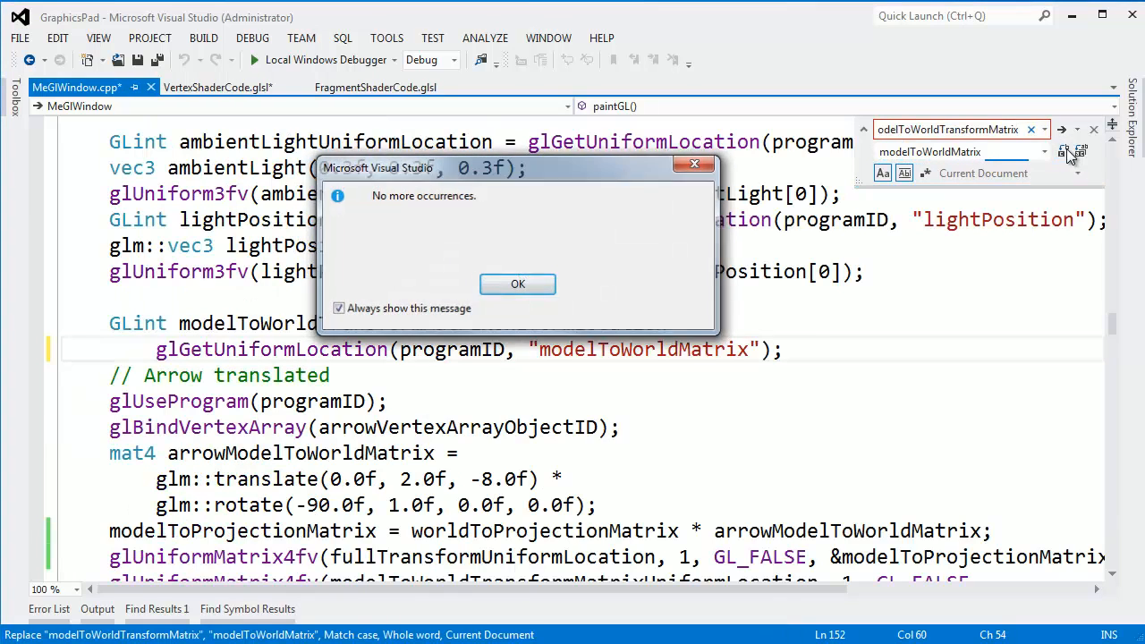
pyautogui.click(517, 283)
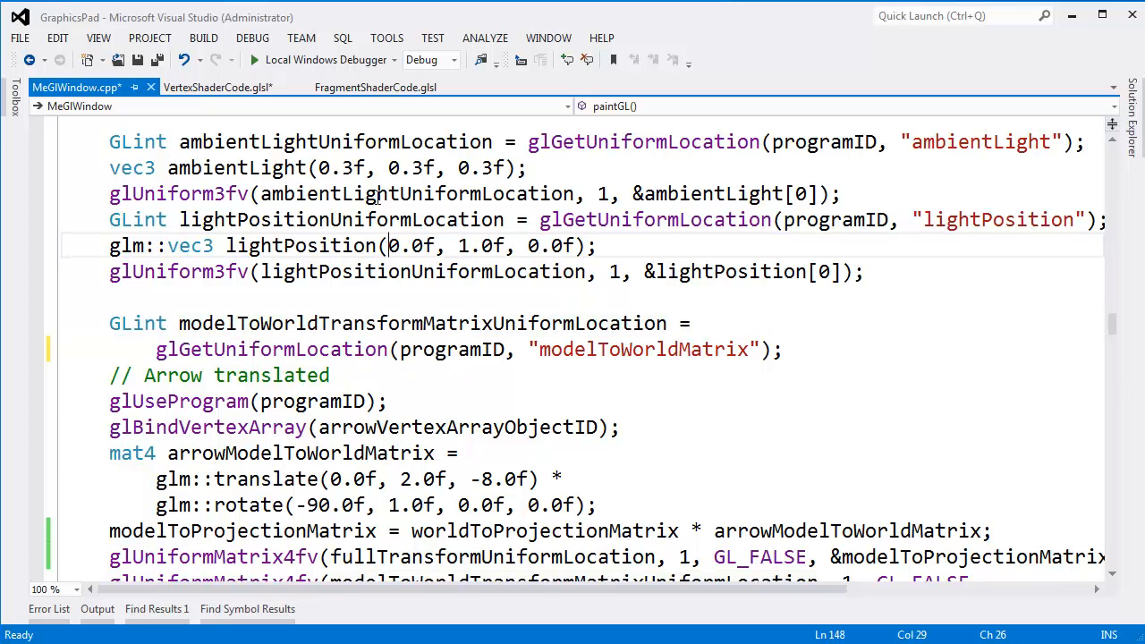
pyautogui.click(218, 86)
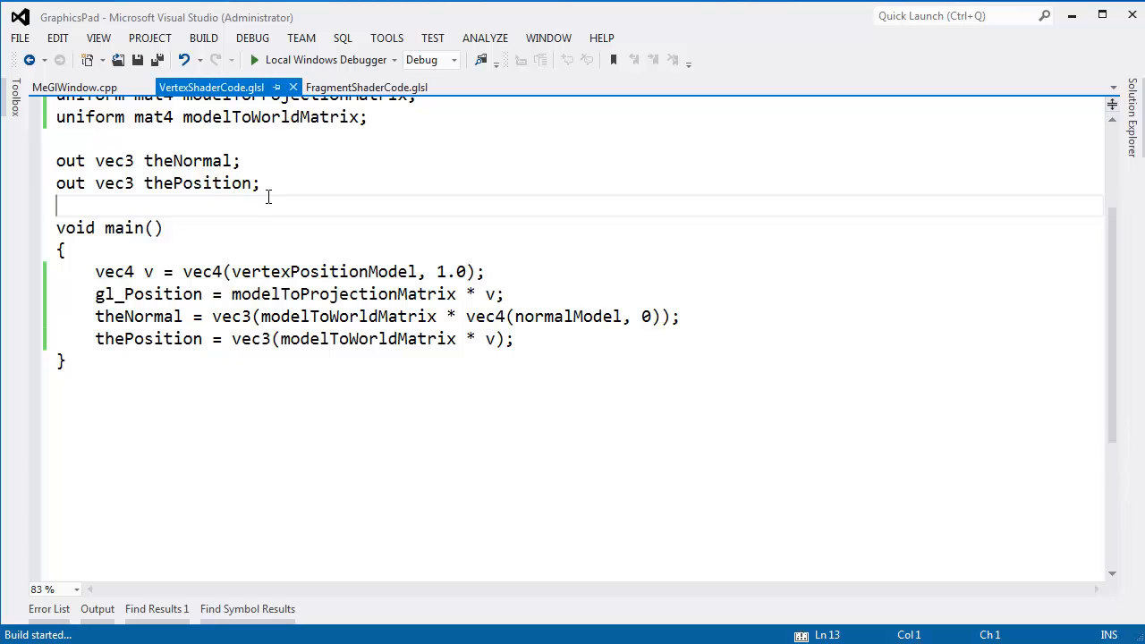
pyautogui.click(254, 61)
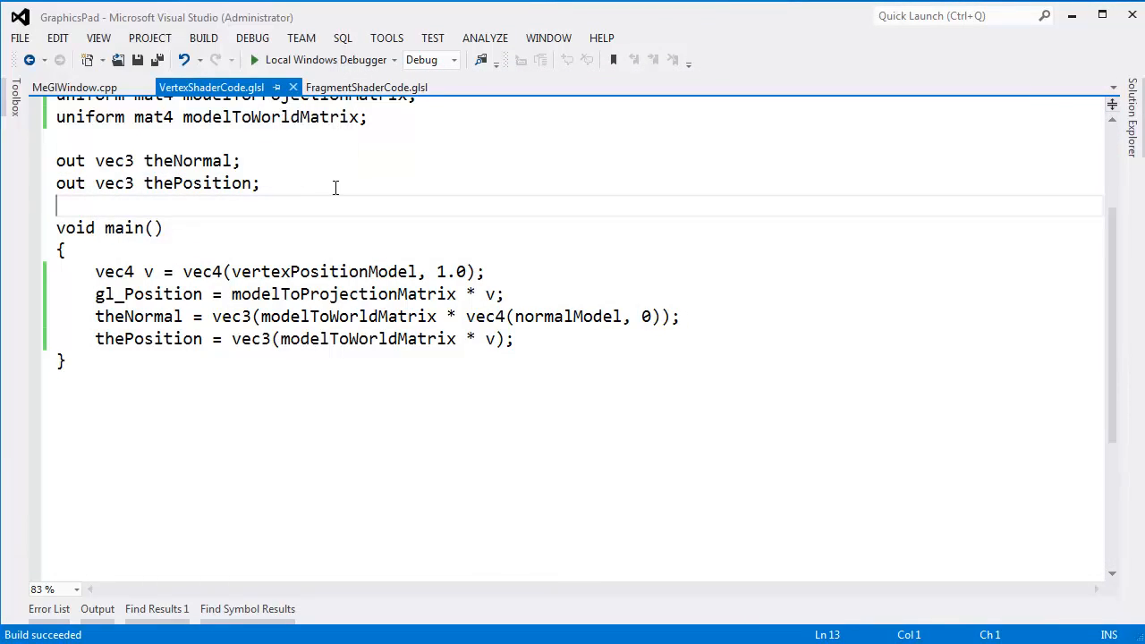
pyautogui.doubleClick(394, 150)
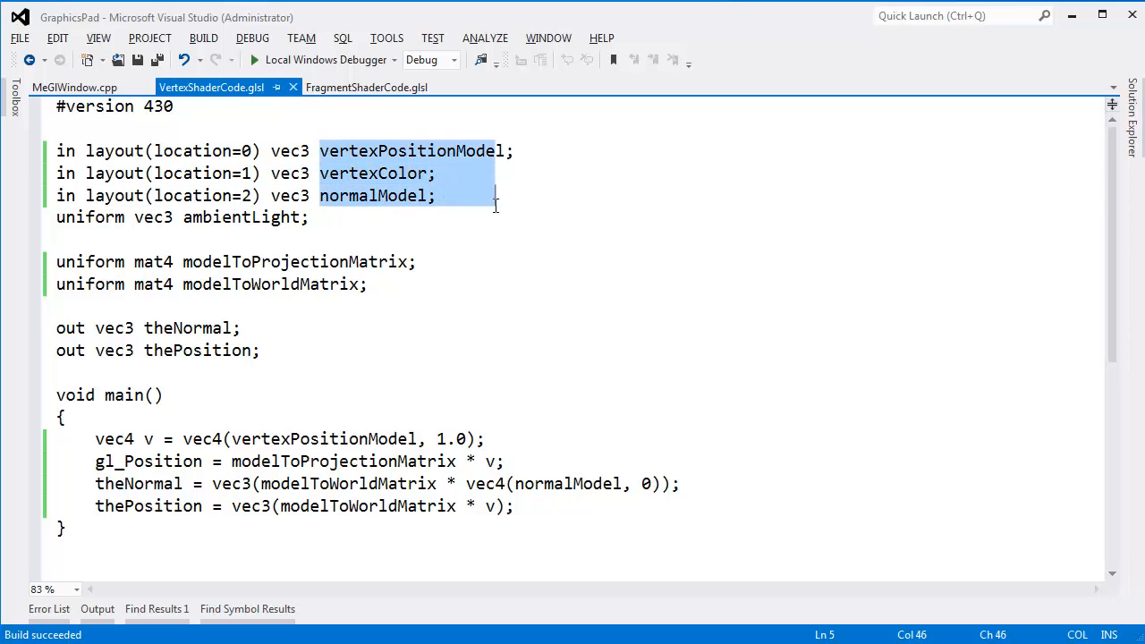
pyautogui.doubleClick(476, 151)
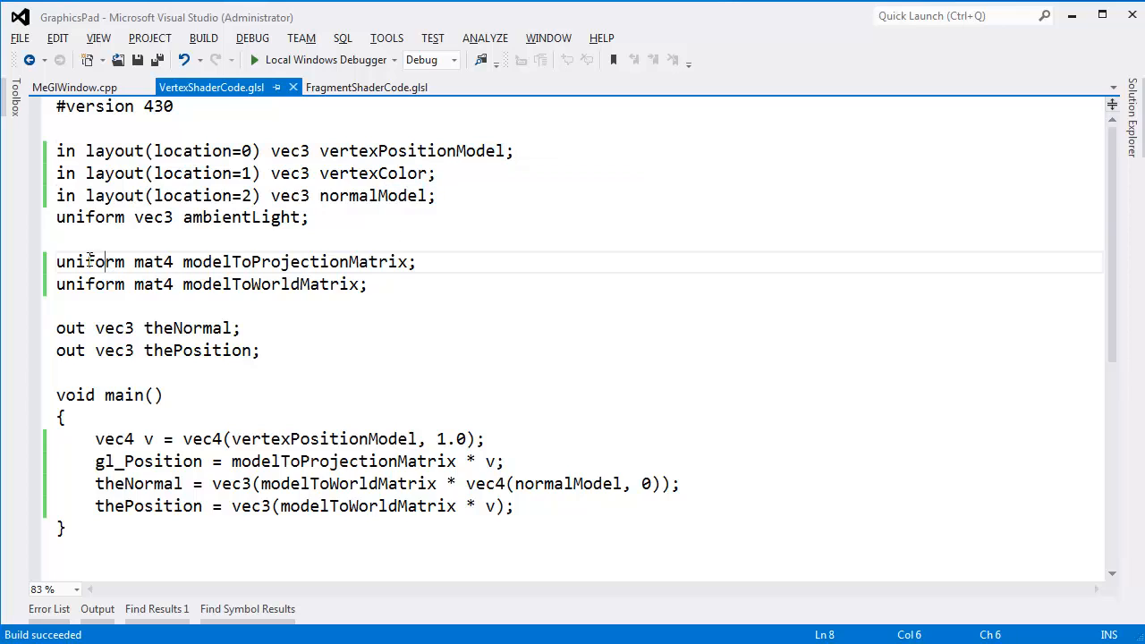
pyautogui.moveTo(232, 261); pyautogui.dragTo(401, 261)
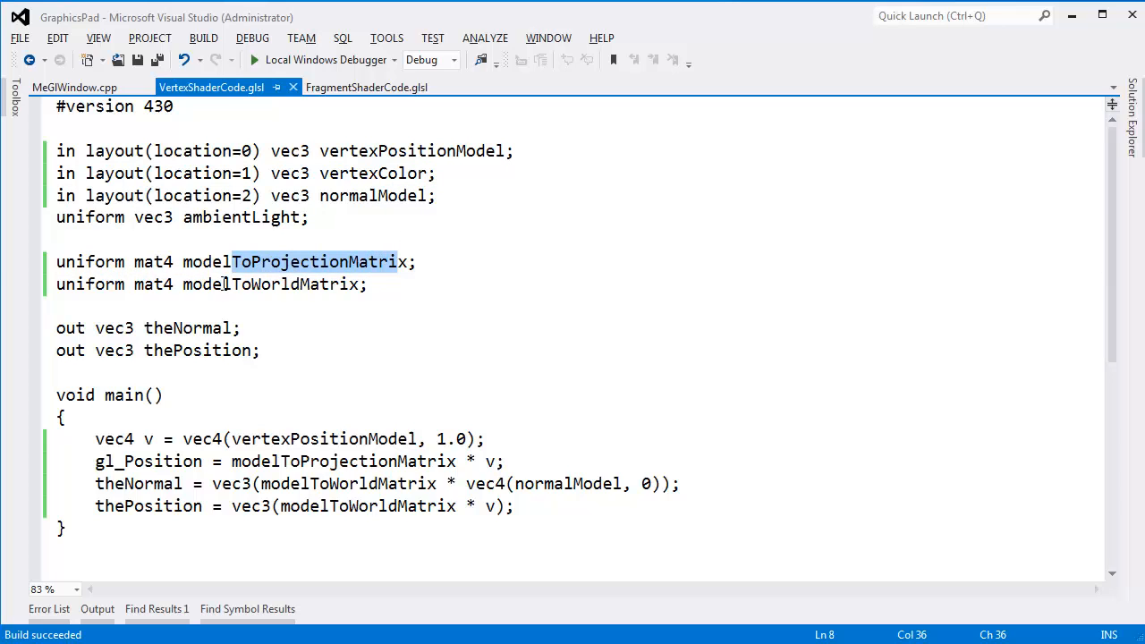
pyautogui.click(193, 328)
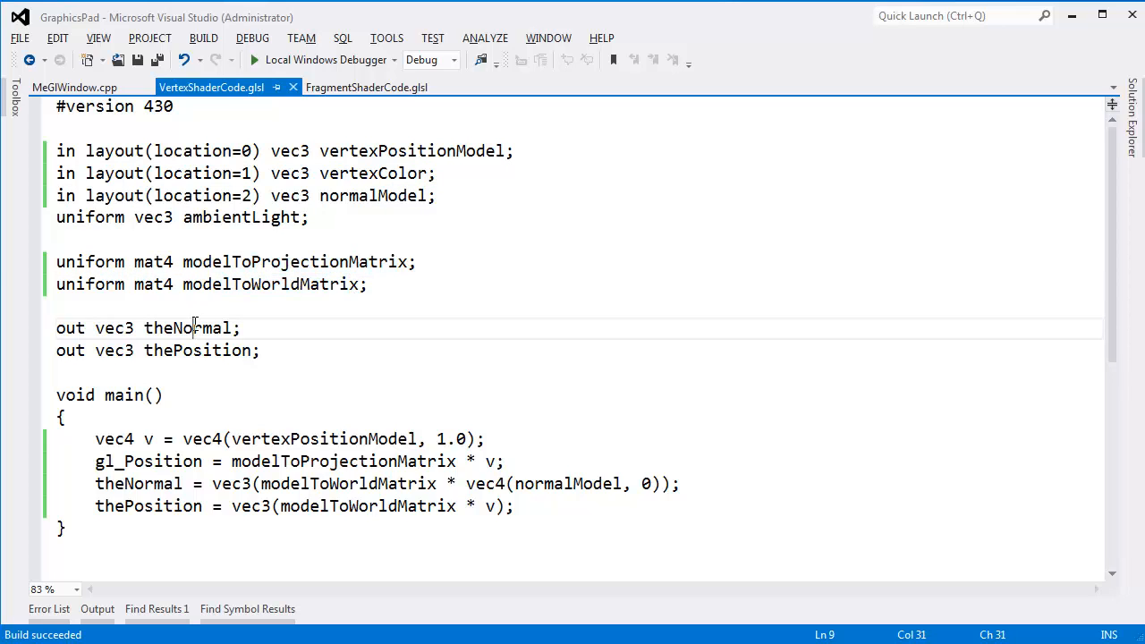
pyautogui.doubleClick(186, 328)
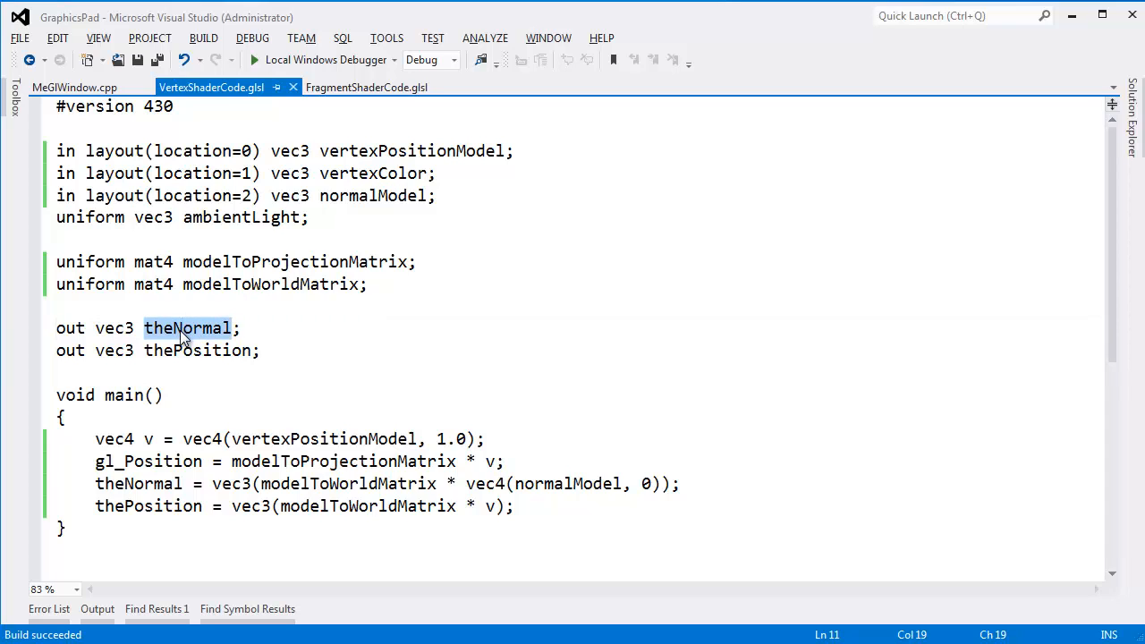
# Replace theNormal with theNormalWorld across the vertex shader and check its use in main.
pyautogui.press('ctrl+f')
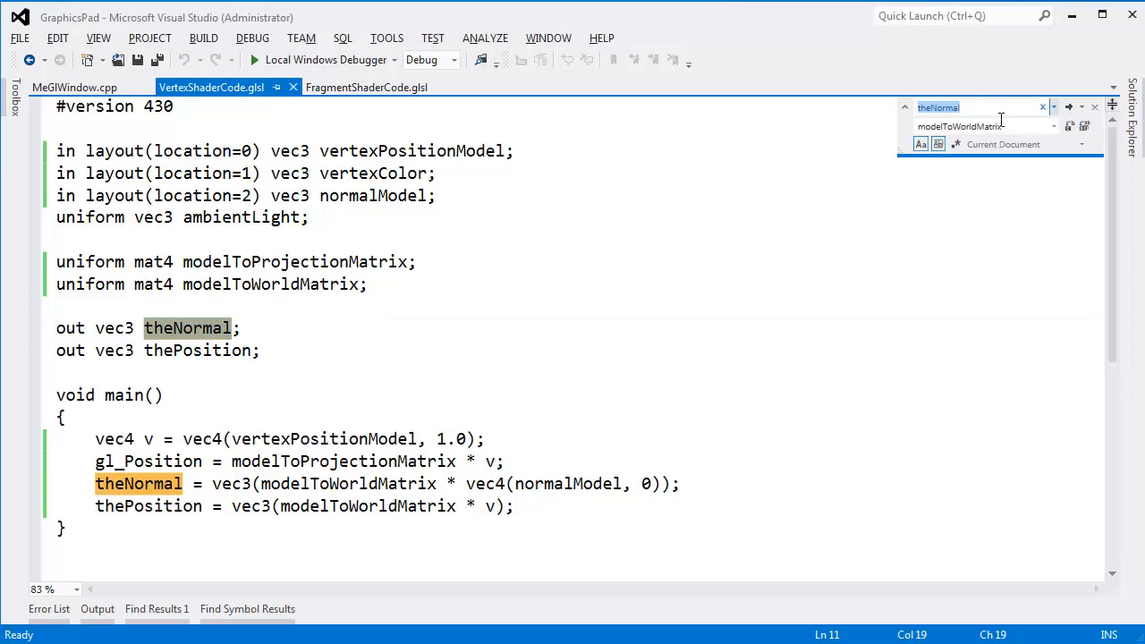
pyautogui.write('the')
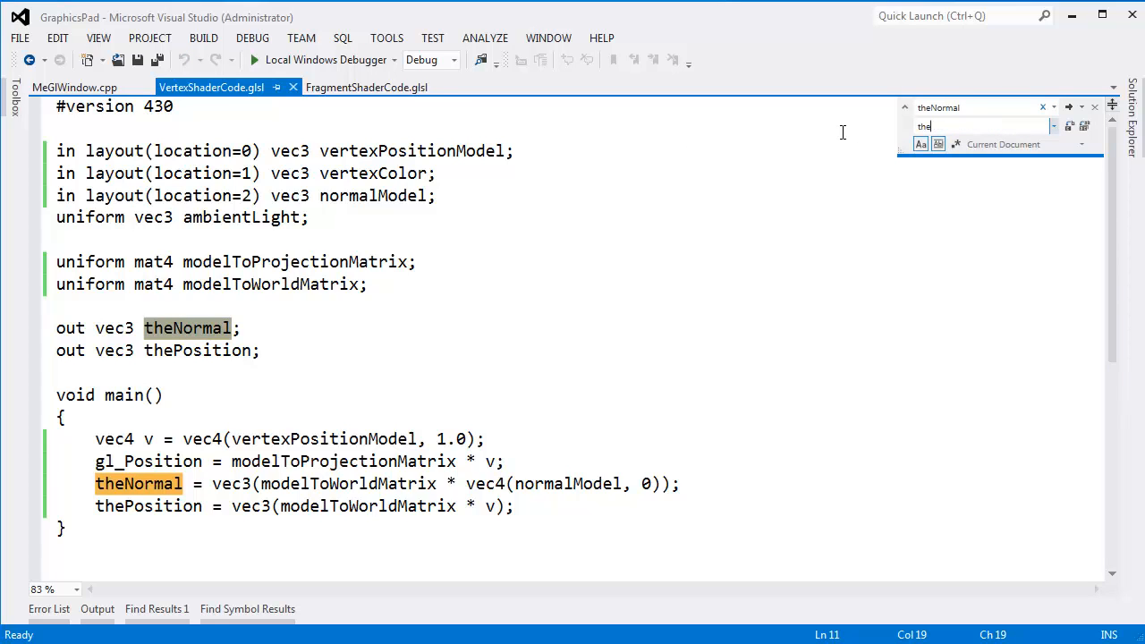
pyautogui.write('NormalWorld')
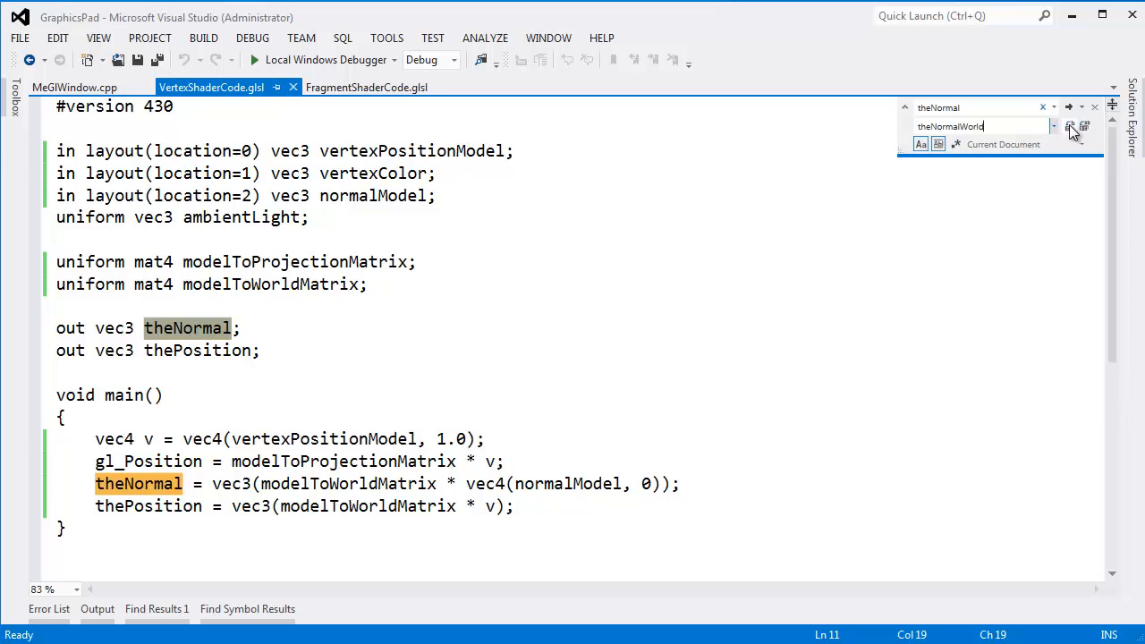
pyautogui.click(1084, 125)
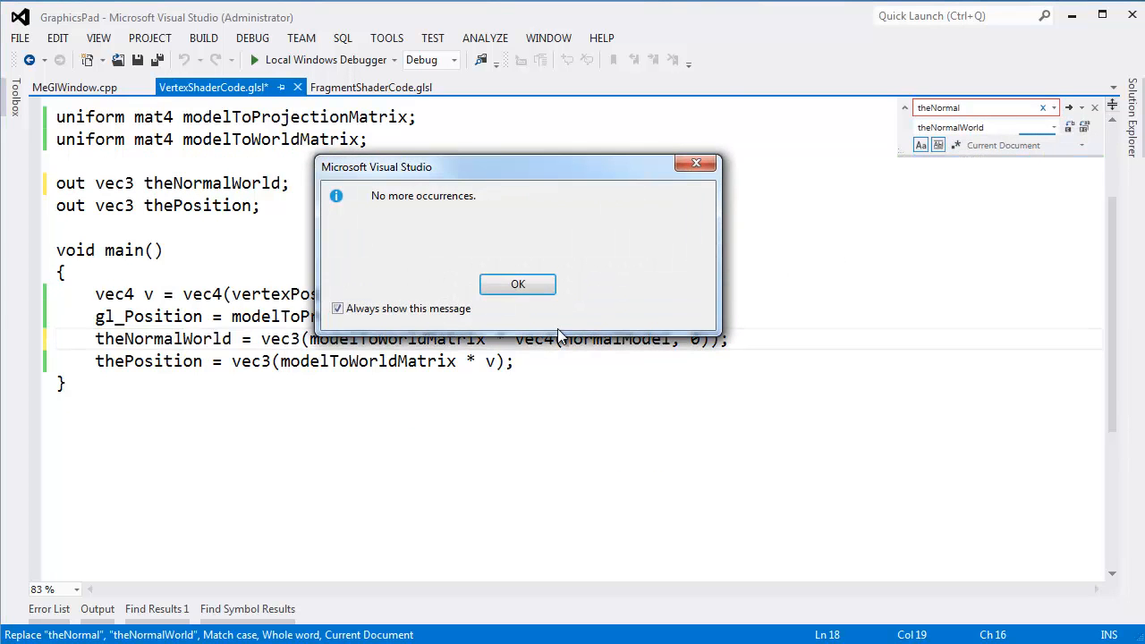
pyautogui.click(517, 282)
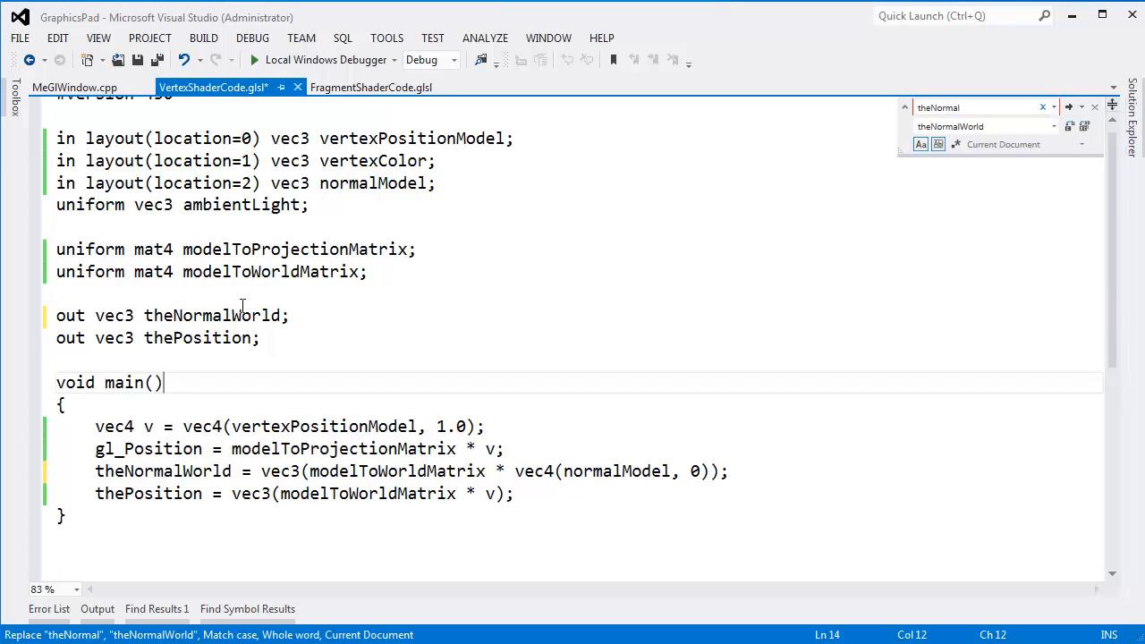
pyautogui.doubleClick(161, 472)
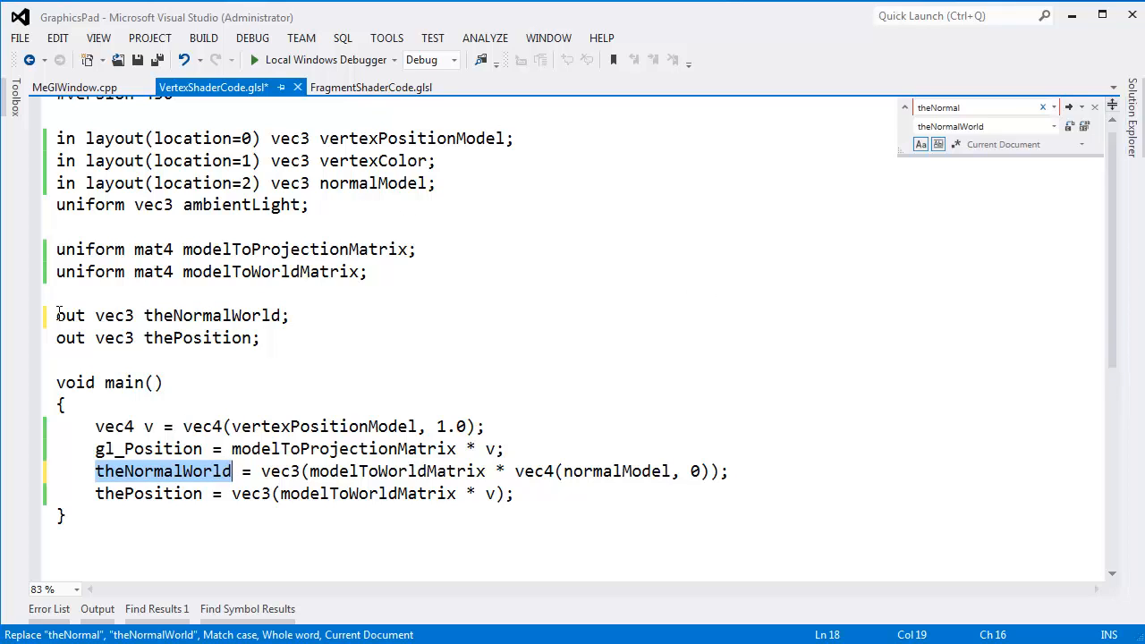
pyautogui.click(370, 86)
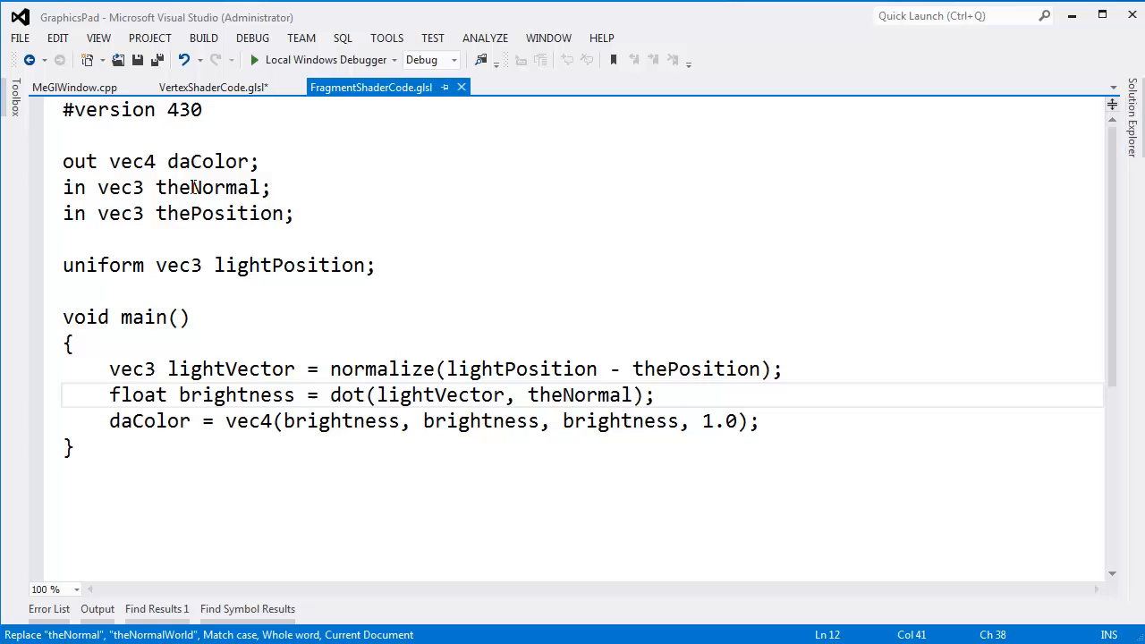
# Rename the normal varying to normalWorld consistently in both shader files.
pyautogui.write('World')
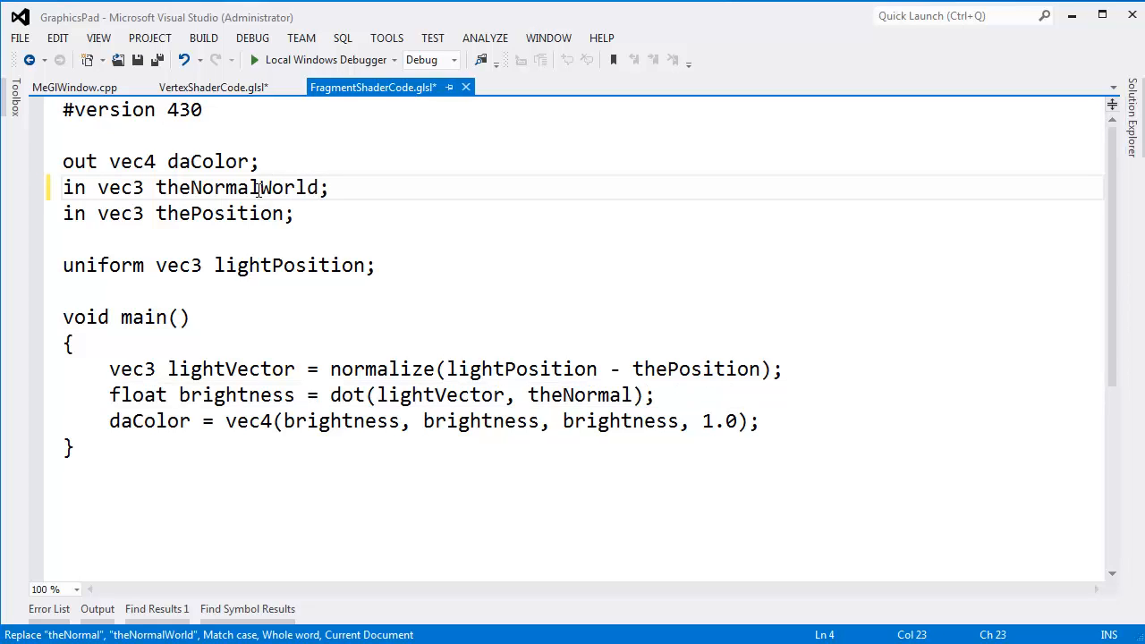
pyautogui.doubleClick(172, 188)
pyautogui.write('n')
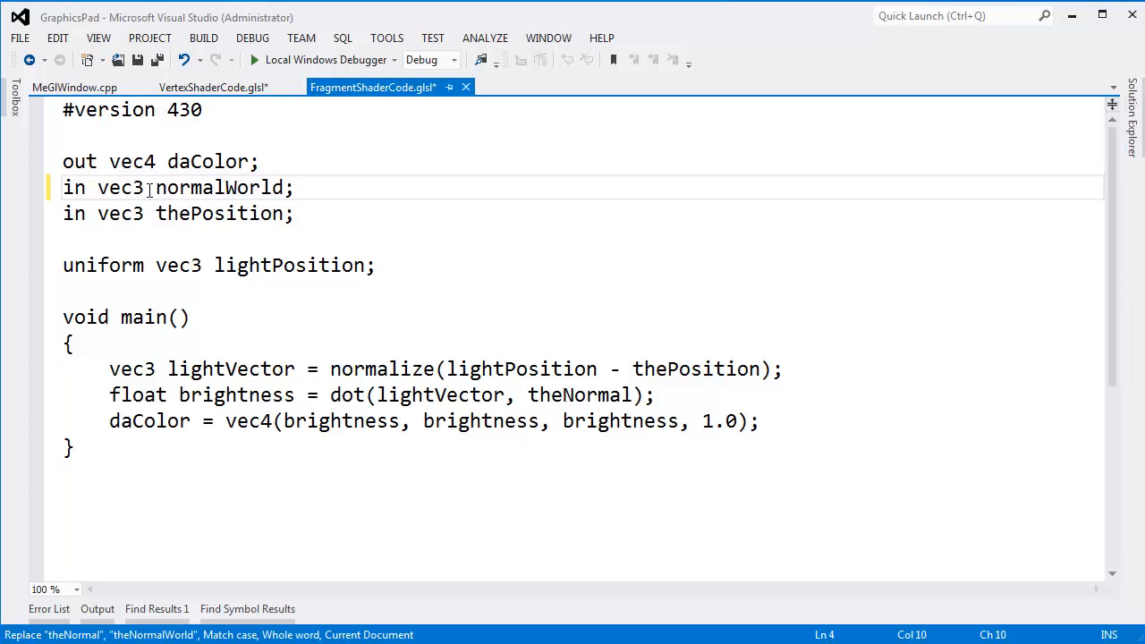
pyautogui.click(213, 86)
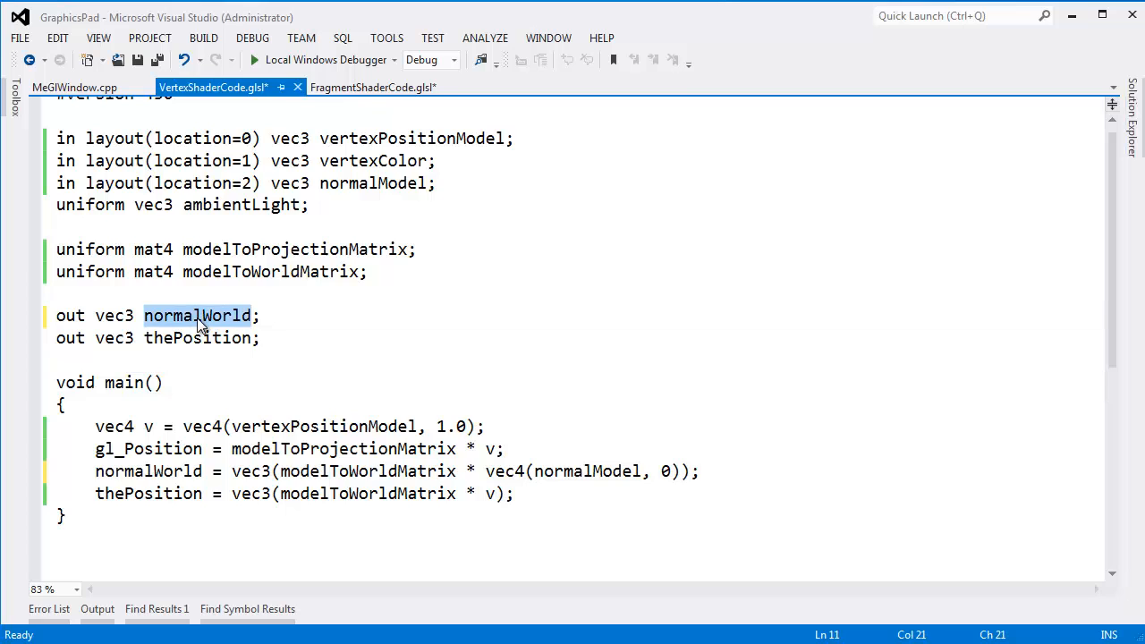
pyautogui.click(372, 86)
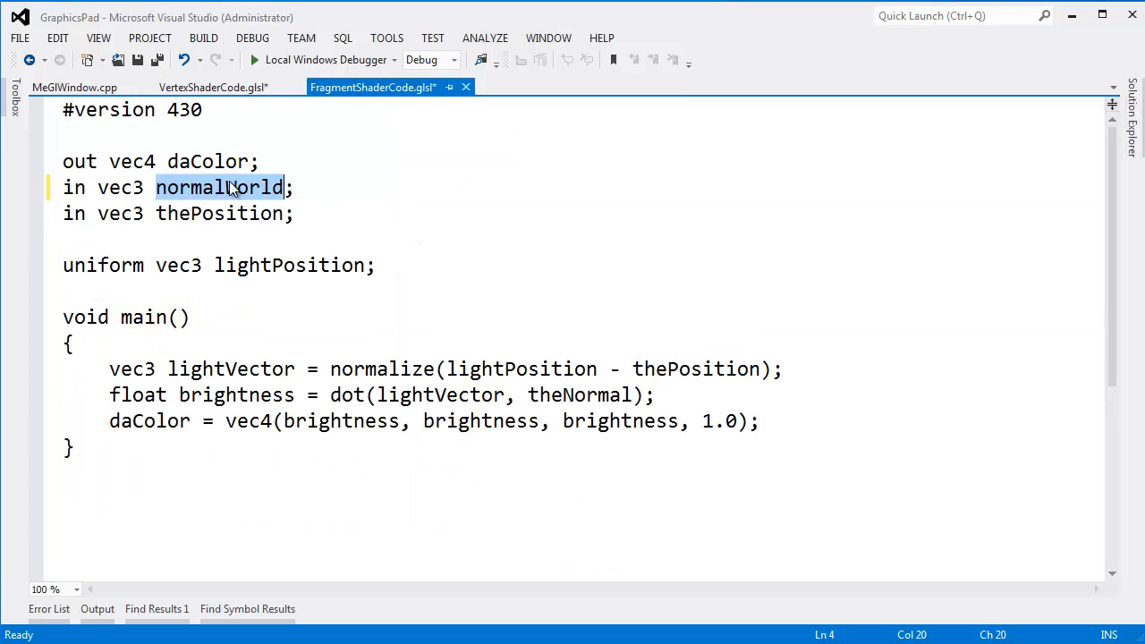
pyautogui.moveTo(512, 315)
pyautogui.write('theUormalWorl')
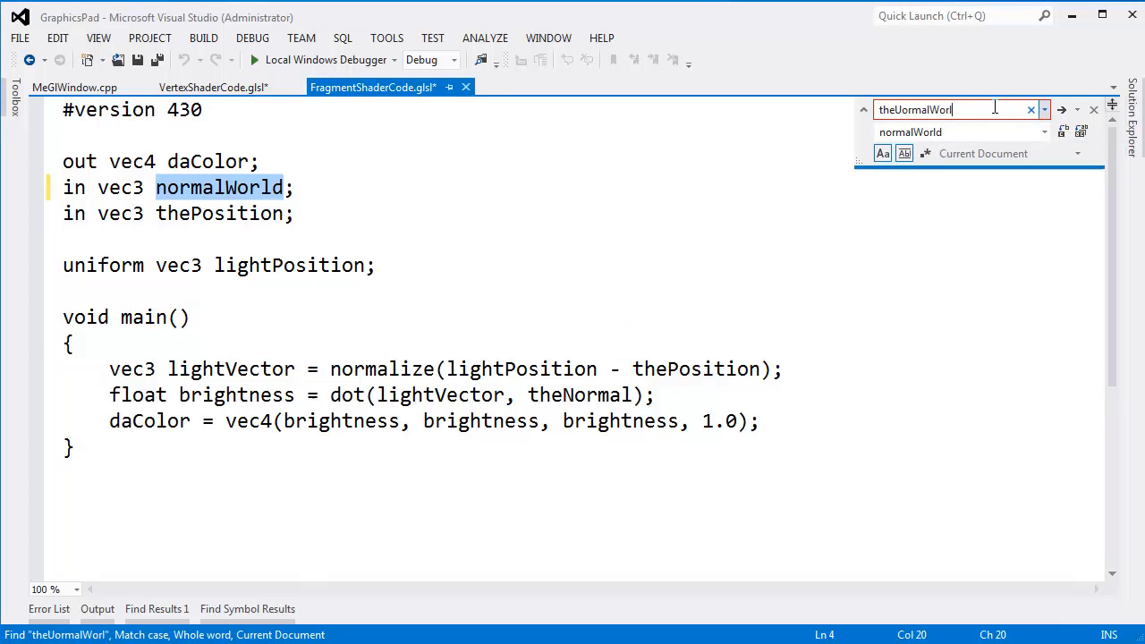
pyautogui.press('Backspace')
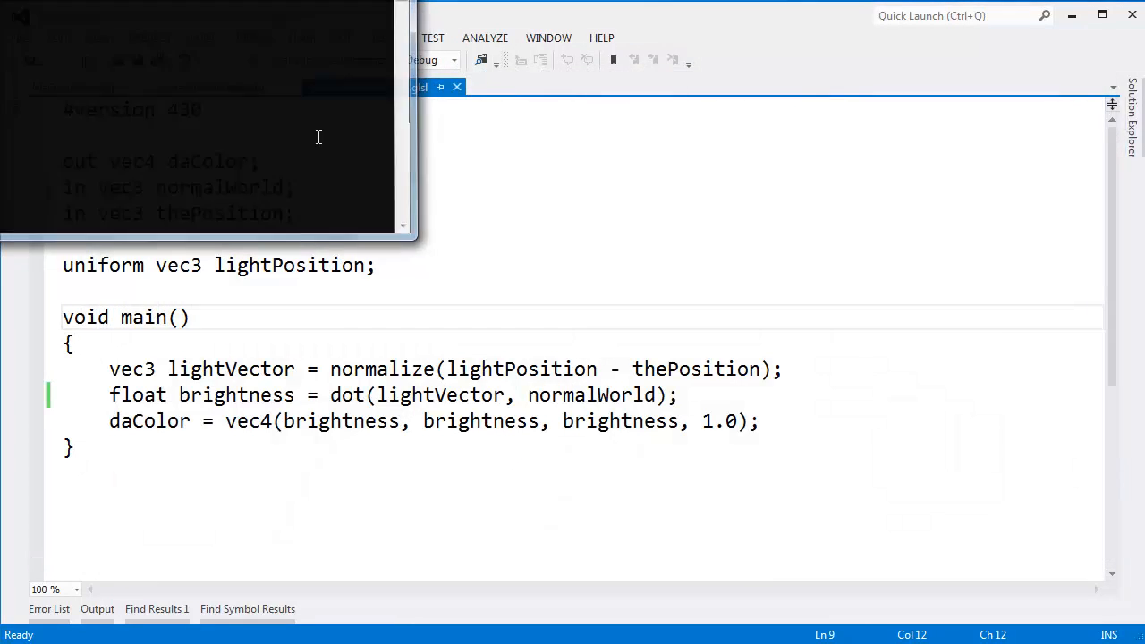
# Wrap normalWorld in normalize() inside the brightness dot product and rerun GraphicsPad.
pyautogui.doubleClick(591, 395)
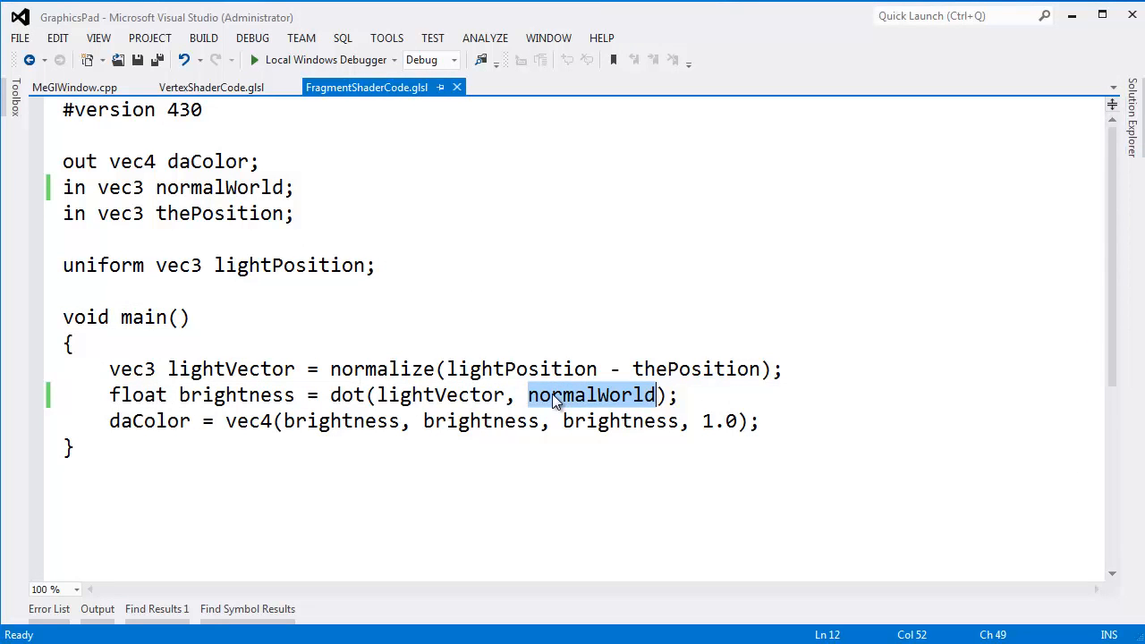
pyautogui.click(211, 86)
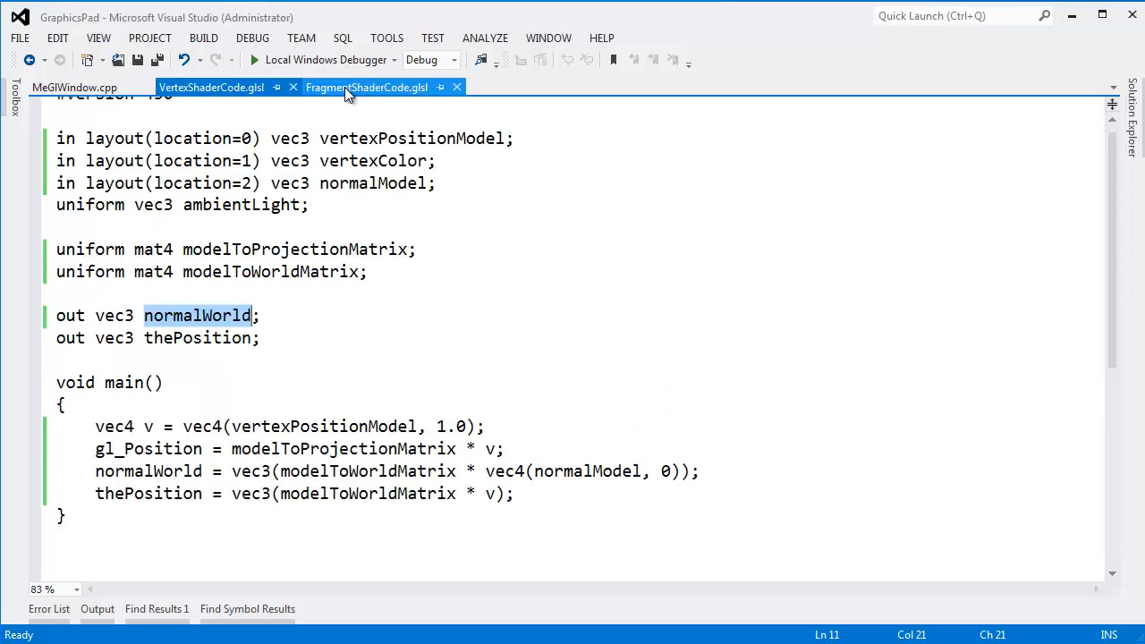
pyautogui.click(366, 86)
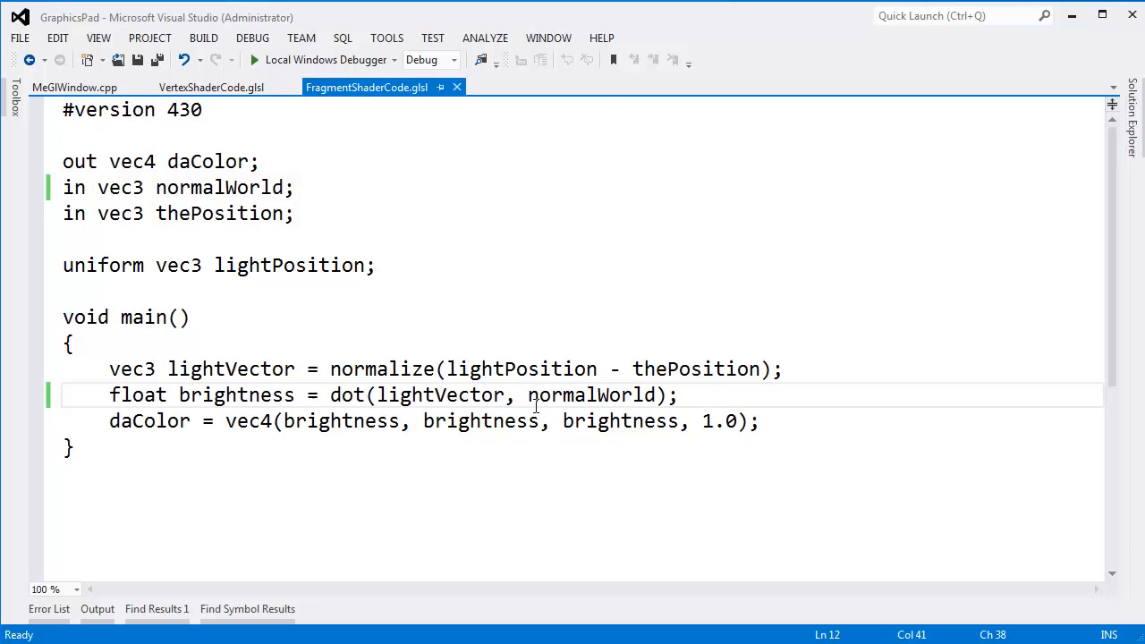
pyautogui.write('normal(normal')
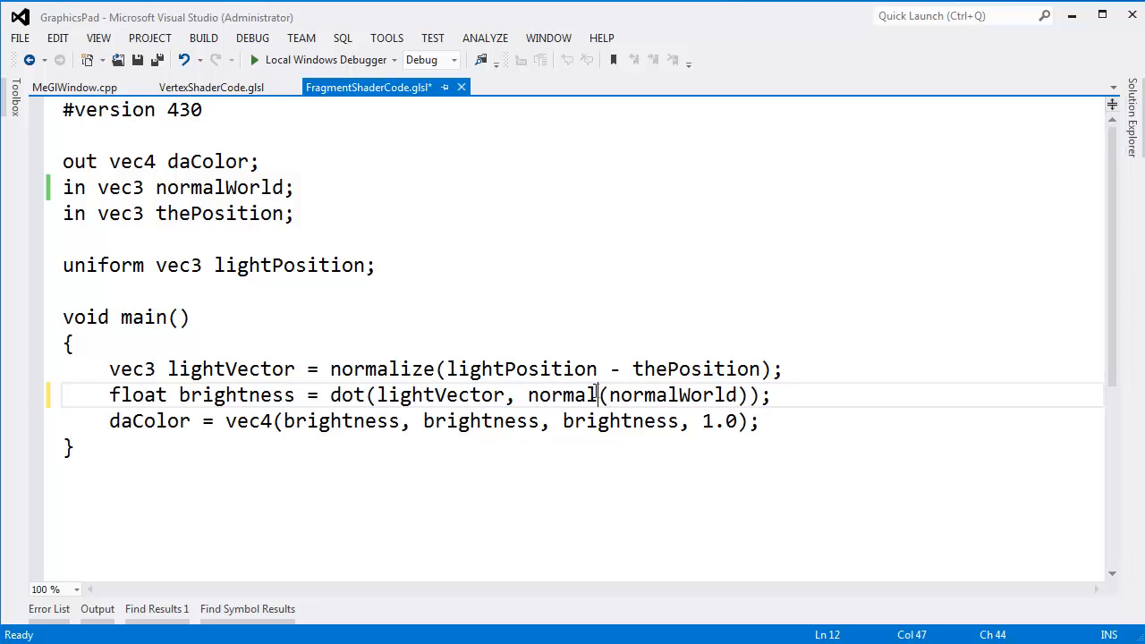
pyautogui.write('ise')
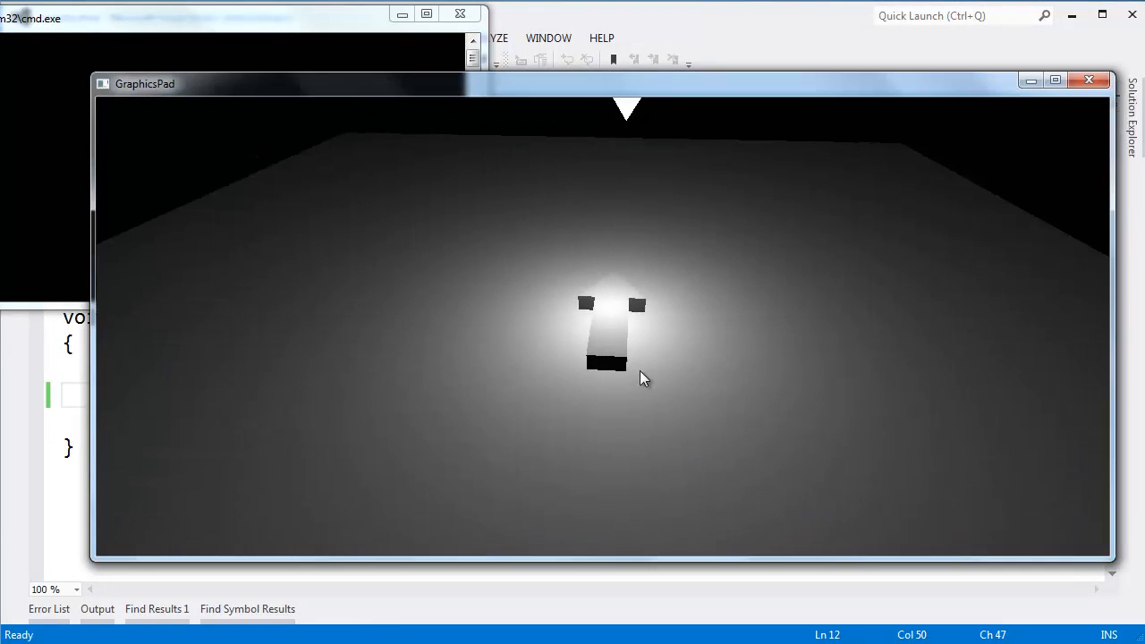
pyautogui.click(1088, 79)
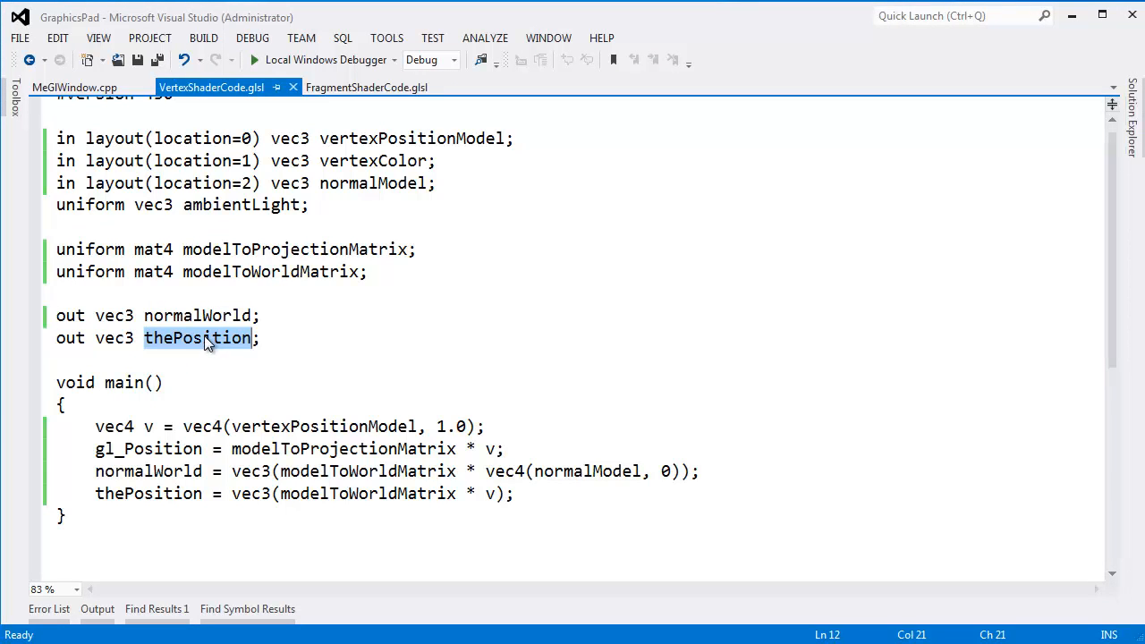
pyautogui.write('vertex')
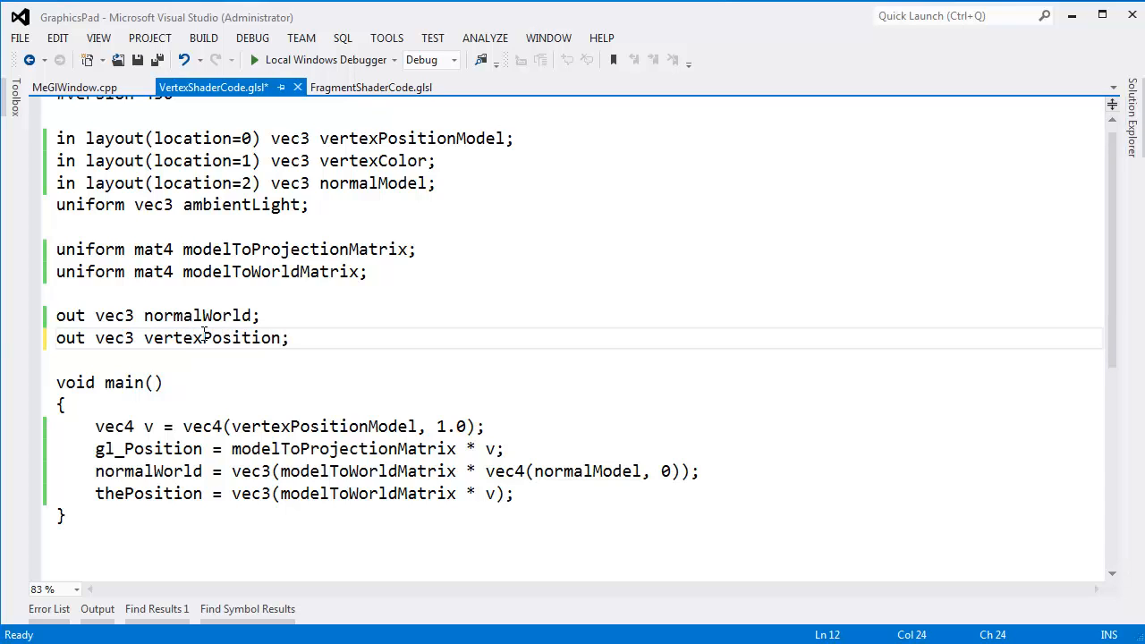
pyautogui.write('World')
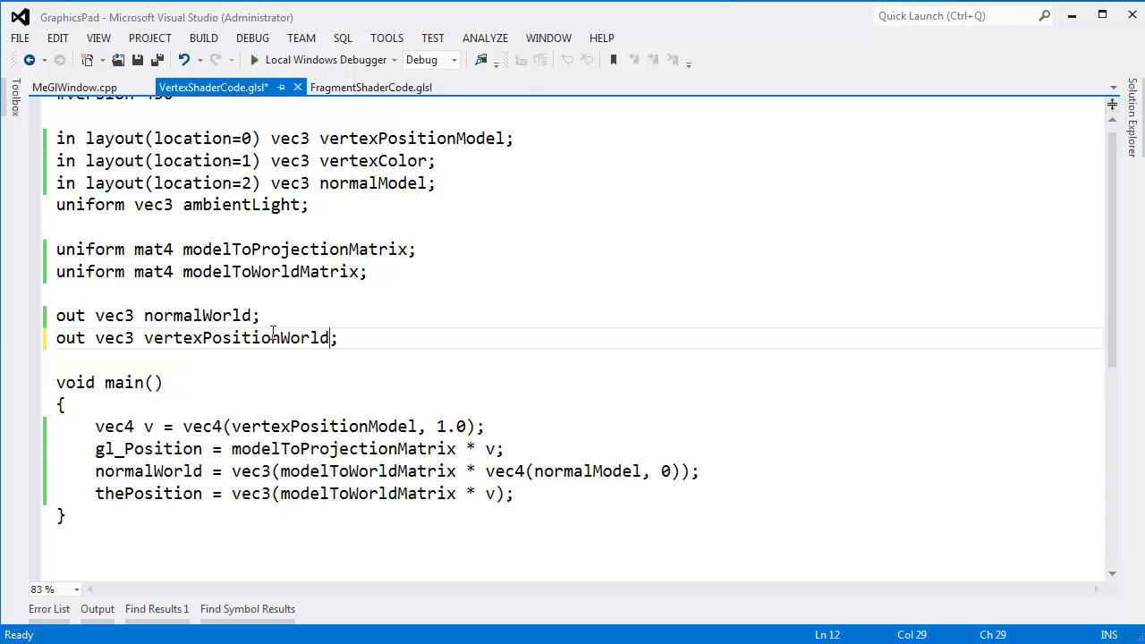
pyautogui.doubleClick(236, 338)
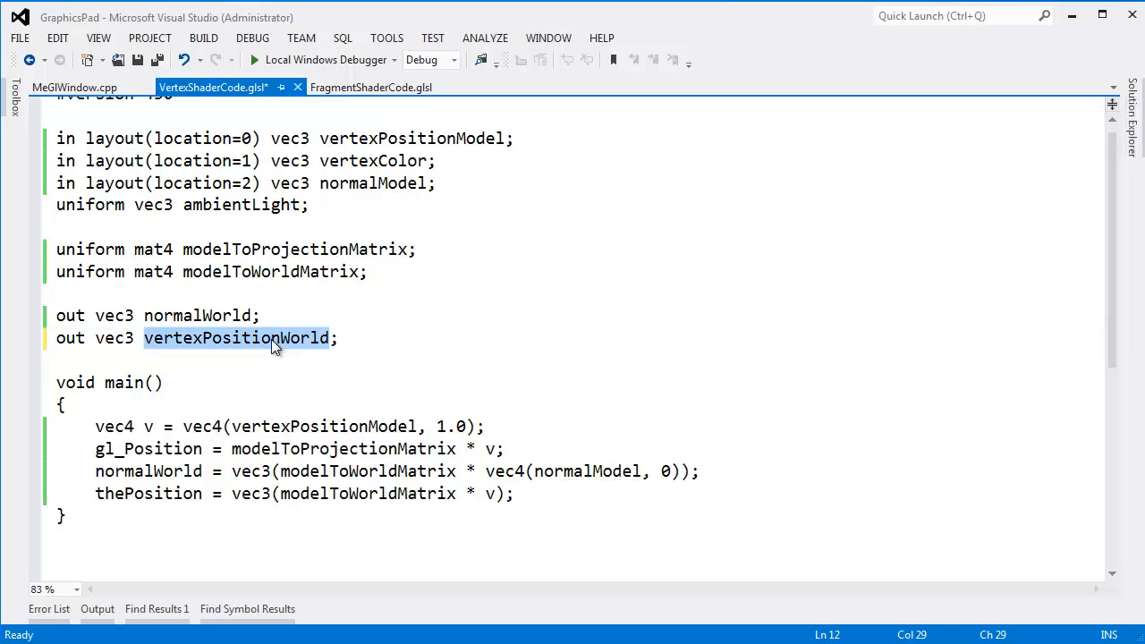
pyautogui.click(159, 494)
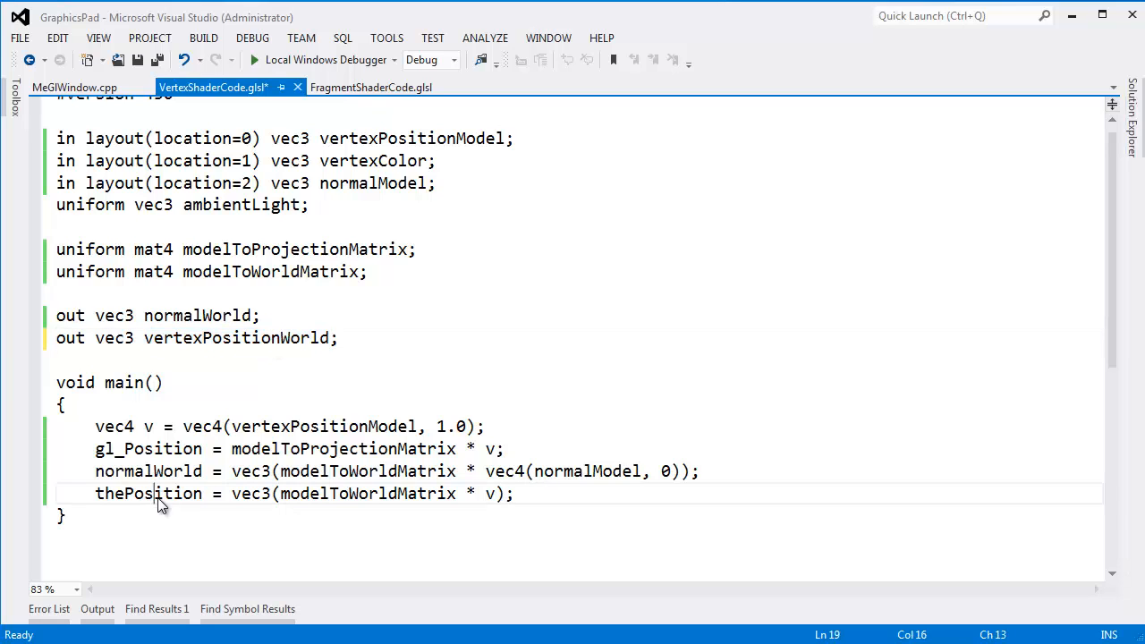
pyautogui.write('vertexPositionWorld')
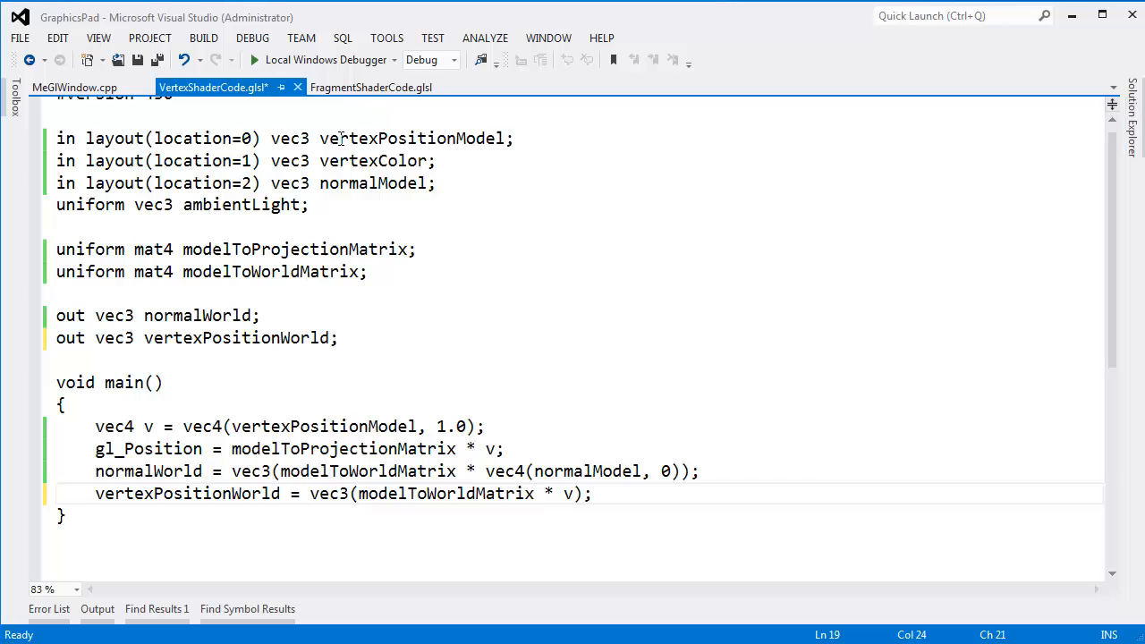
pyautogui.doubleClick(480, 138)
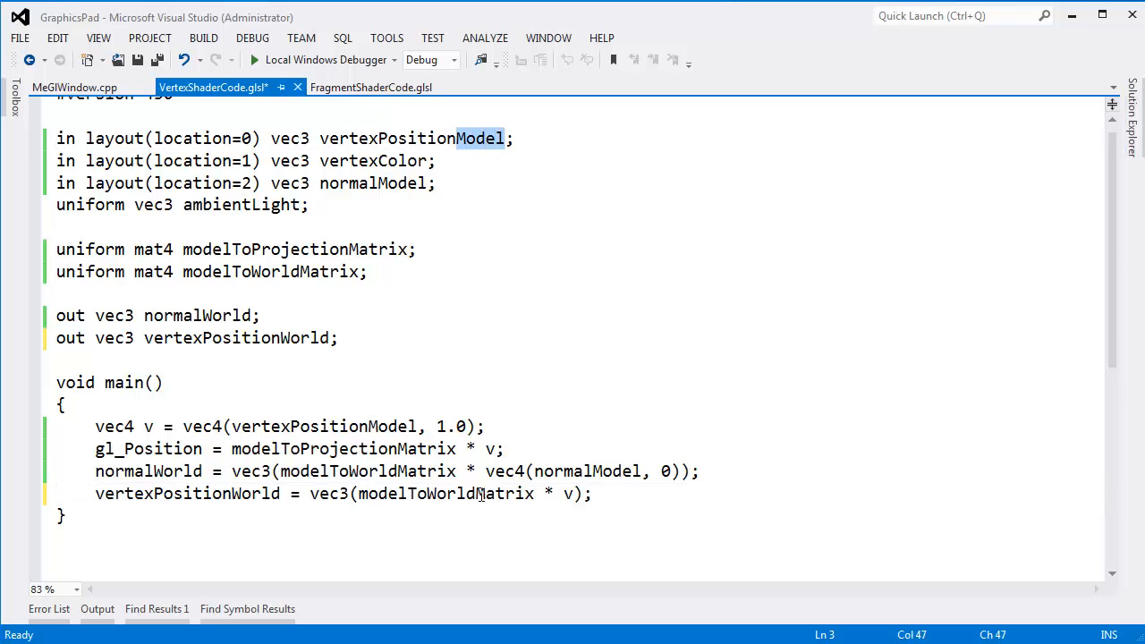
pyautogui.doubleClick(446, 494)
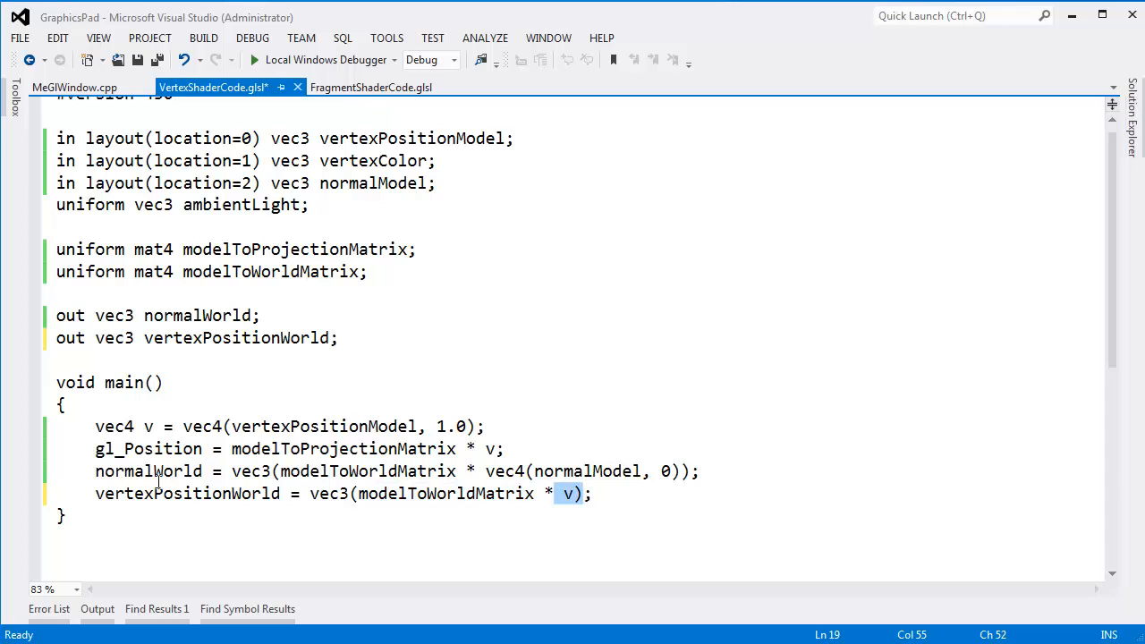
pyautogui.doubleClick(411, 138)
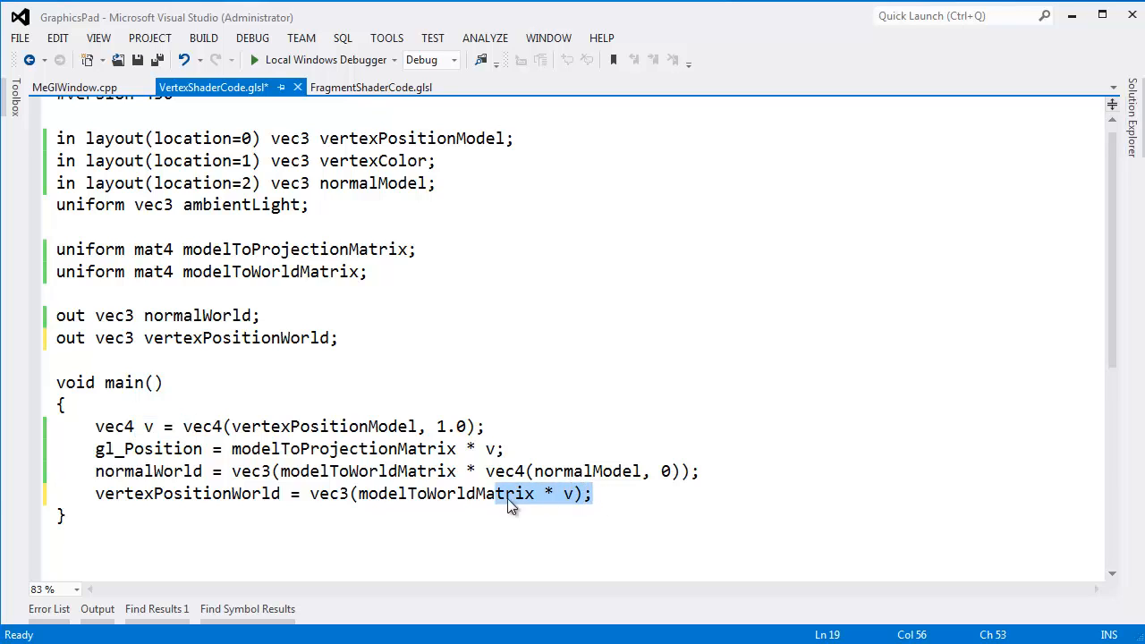
pyautogui.doubleClick(444, 494)
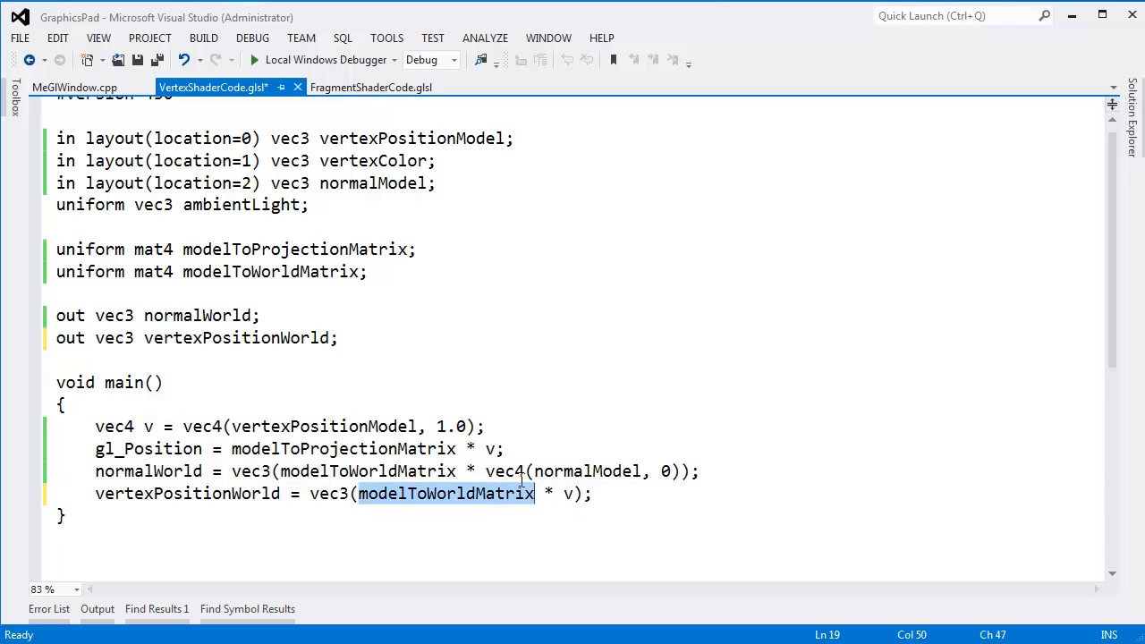
pyautogui.moveTo(204, 494)
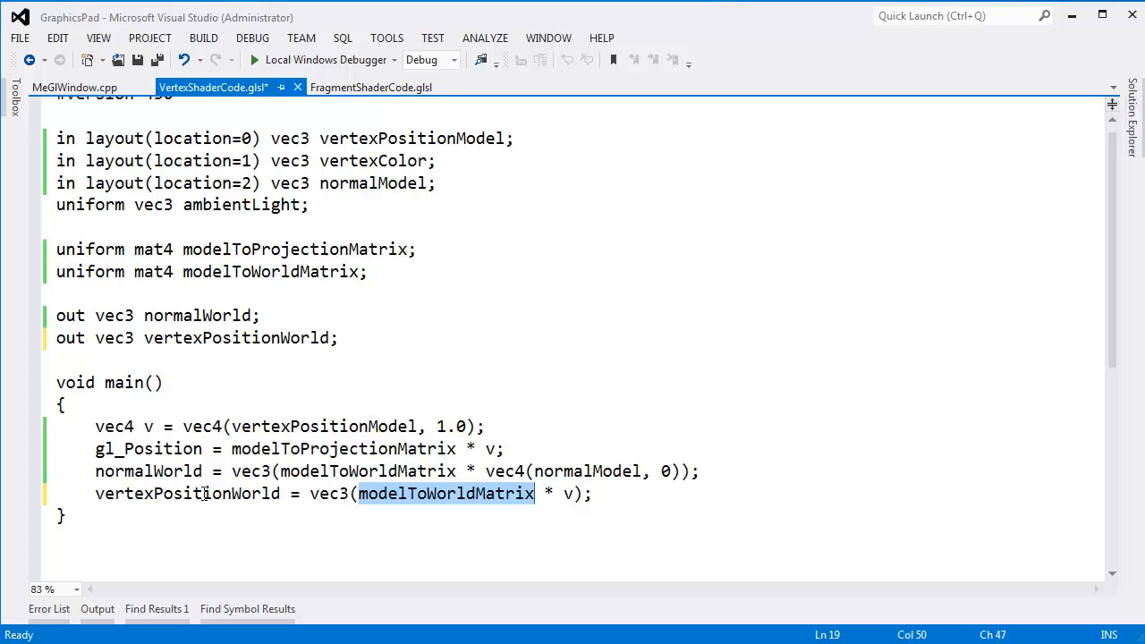
pyautogui.doubleClick(186, 494)
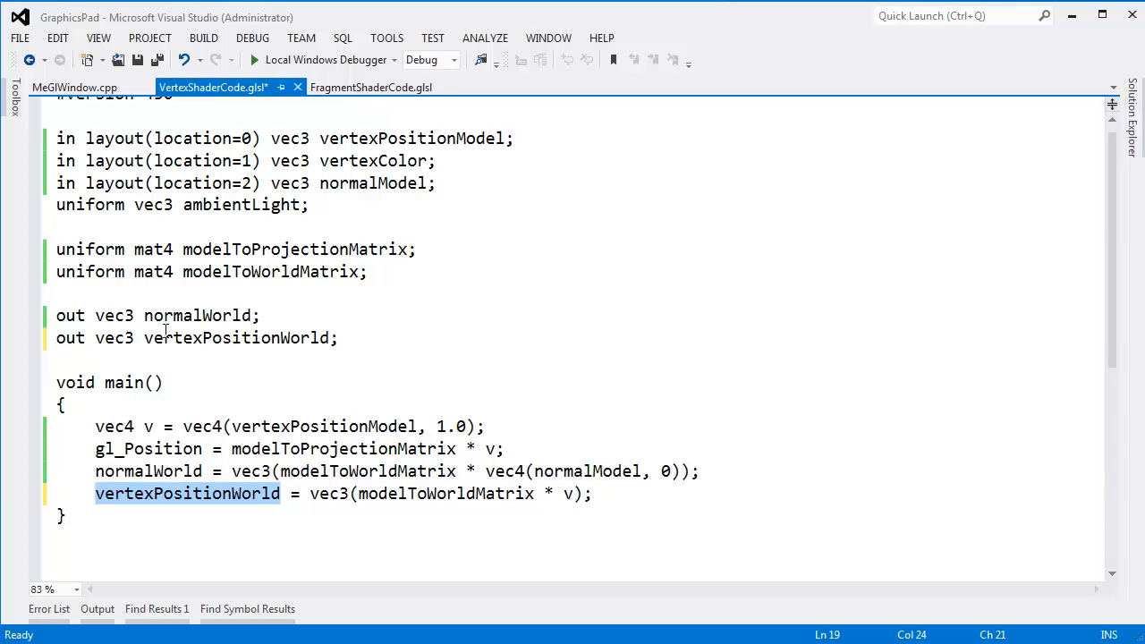
pyautogui.doubleClick(240, 337)
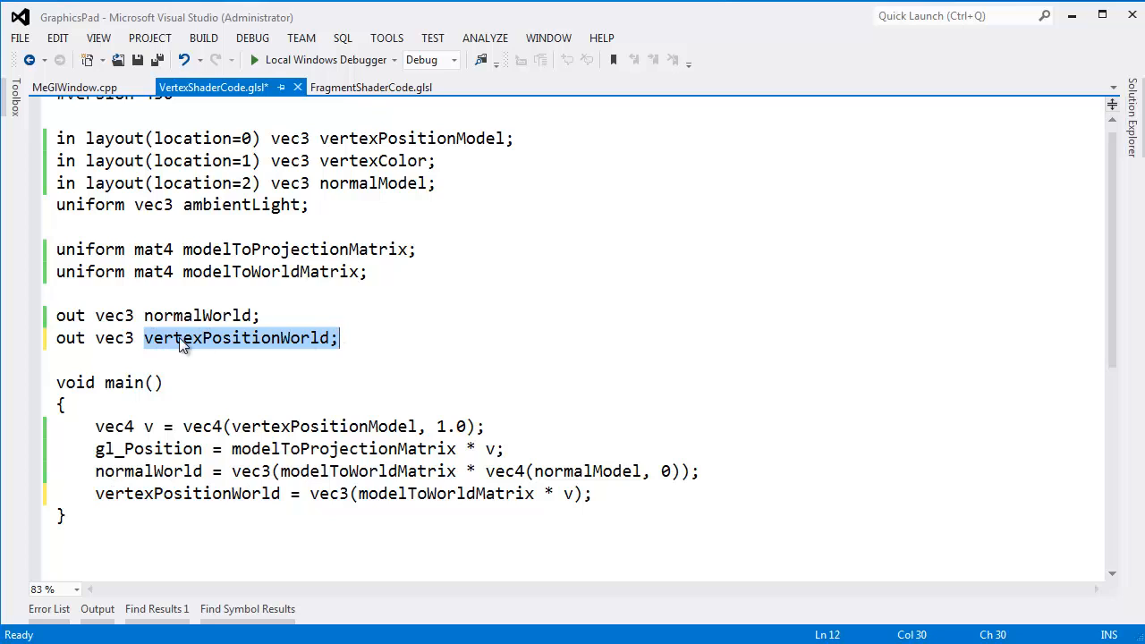
pyautogui.click(299, 336)
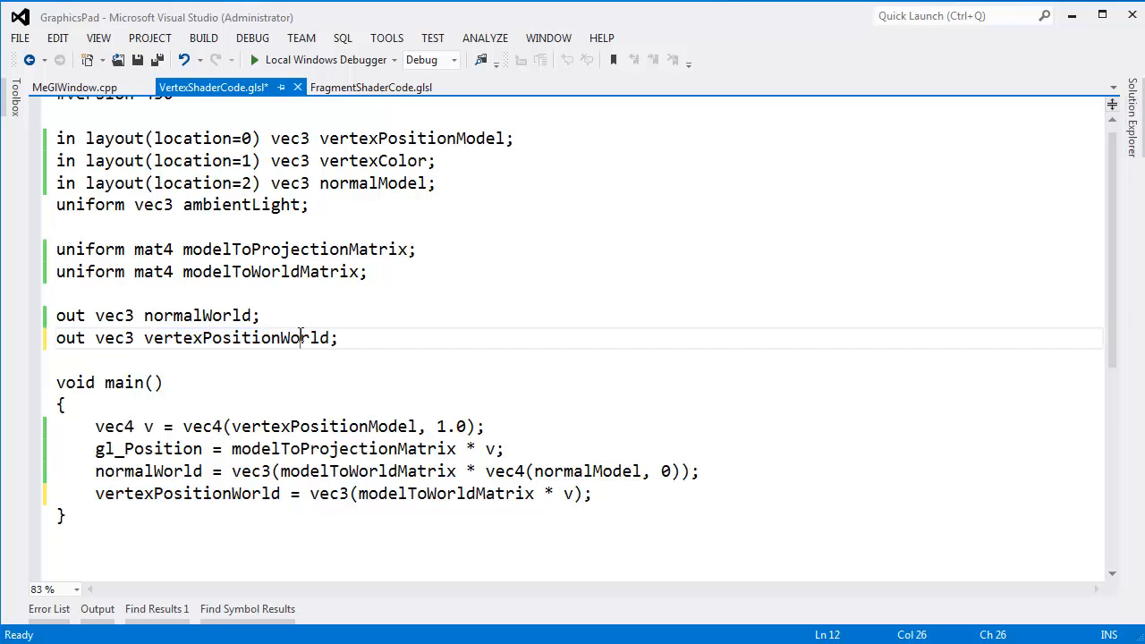
pyautogui.doubleClick(304, 339)
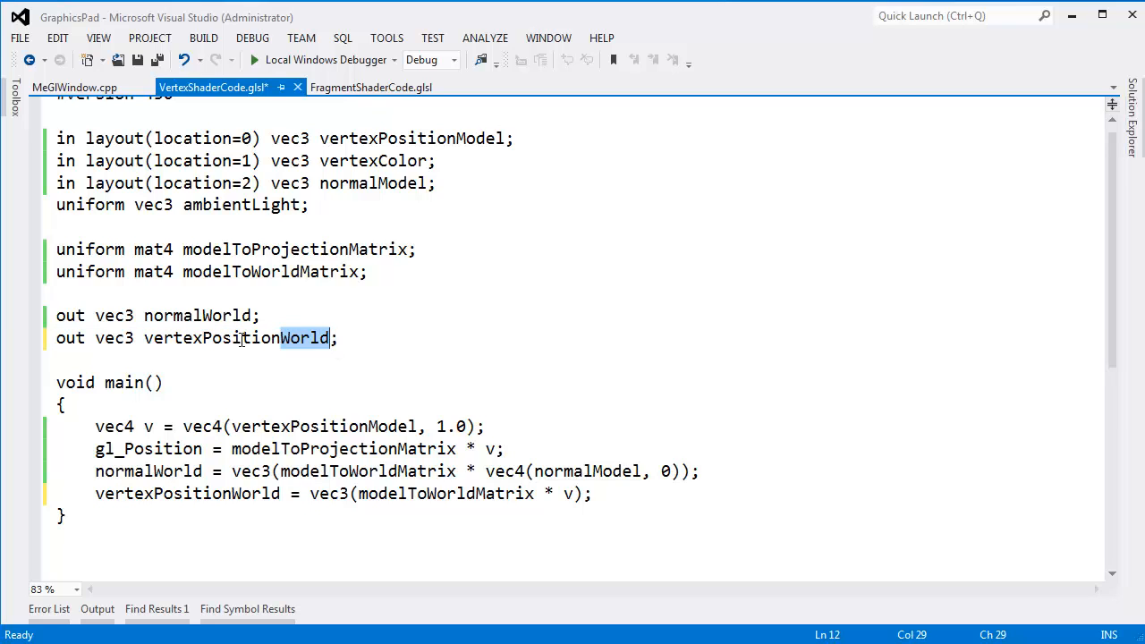
pyautogui.doubleClick(211, 339)
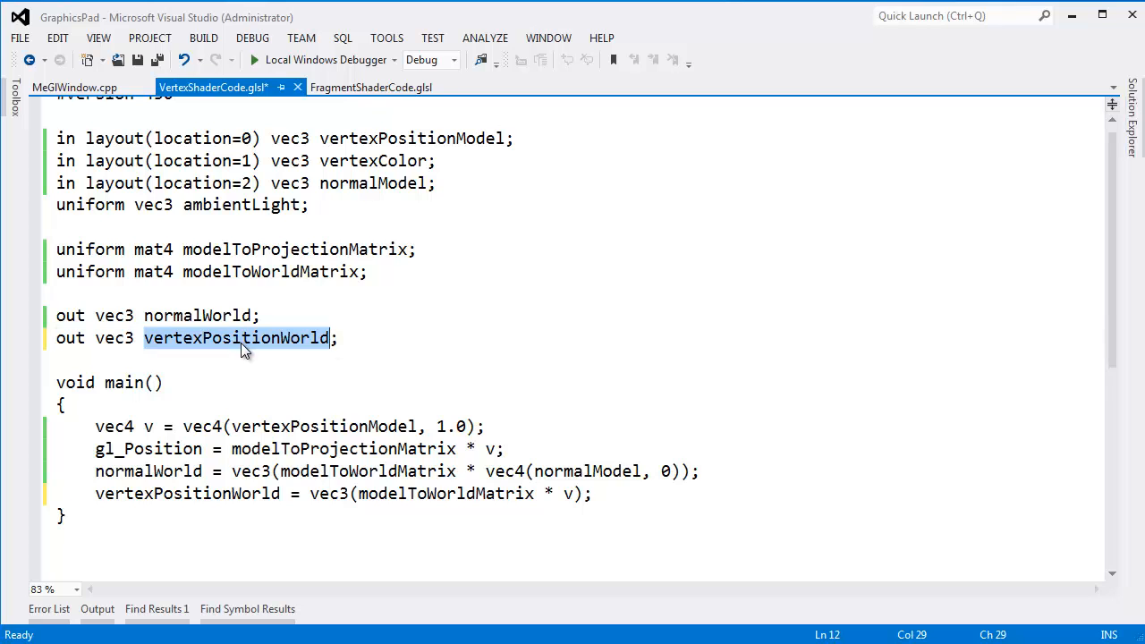
pyautogui.click(371, 86)
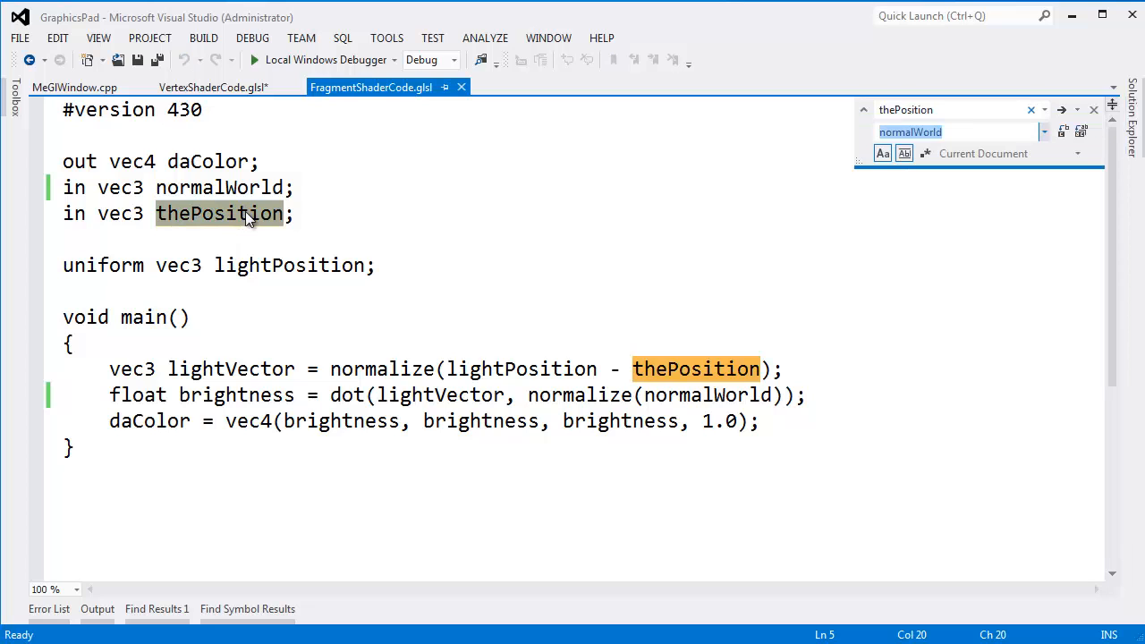
# Replace thePosition with vertexPositionWorld in the fragment shader's declaration and light vector line.
pyautogui.click(1063, 132)
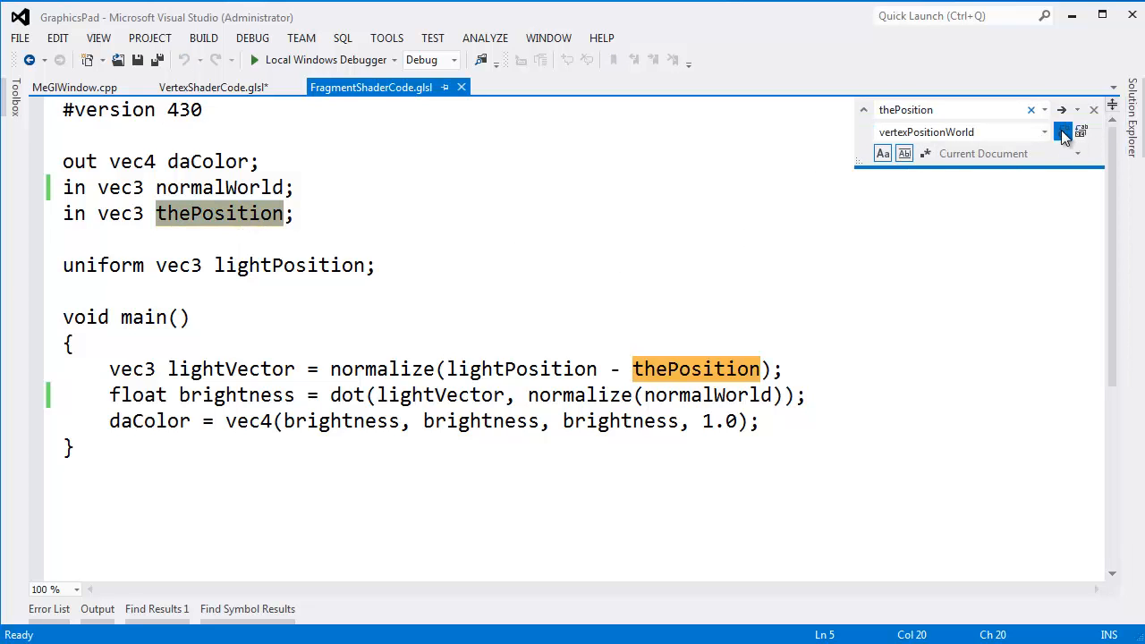
pyautogui.click(1063, 132)
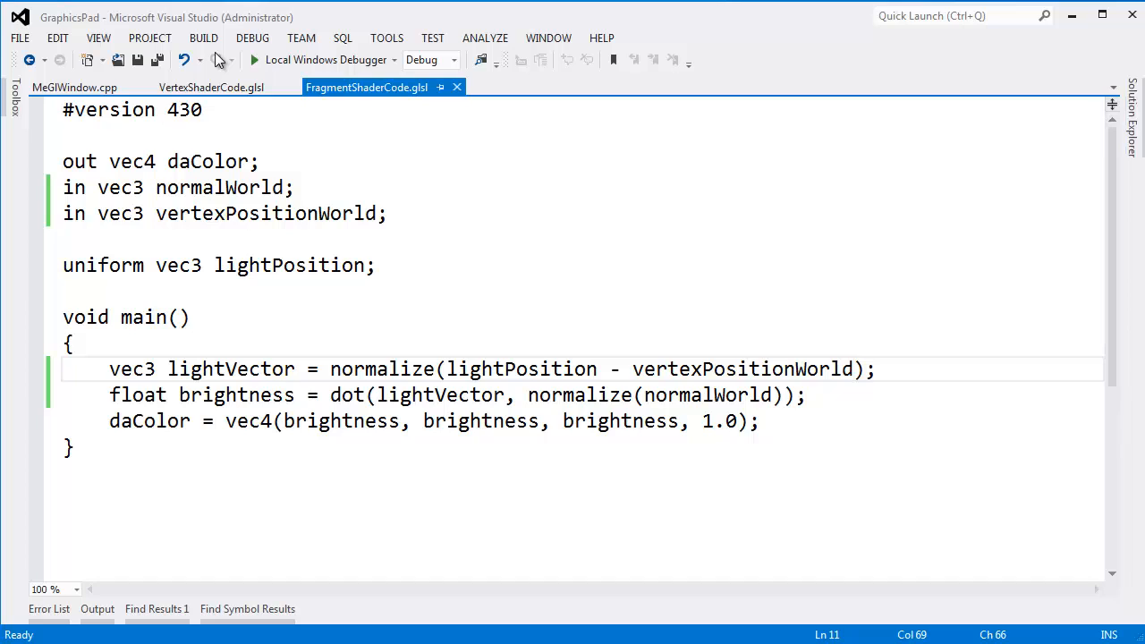
pyautogui.click(856, 369)
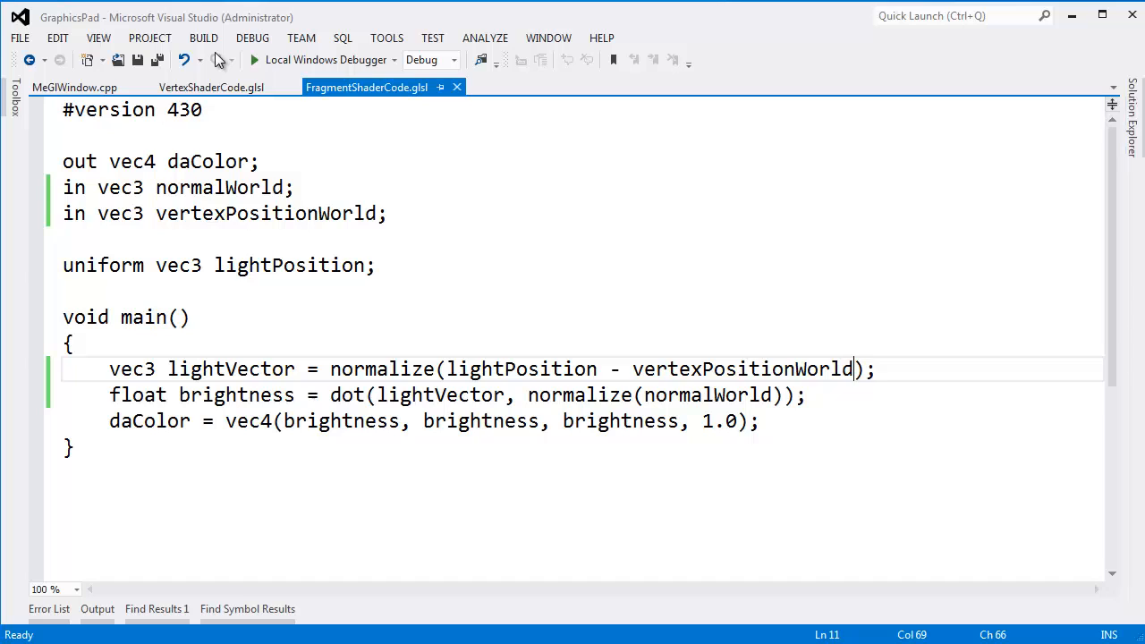
# Rename lightPosition to lightPositionWorld in the uniform declaration and the lightVector calculation.
pyautogui.doubleClick(290, 265)
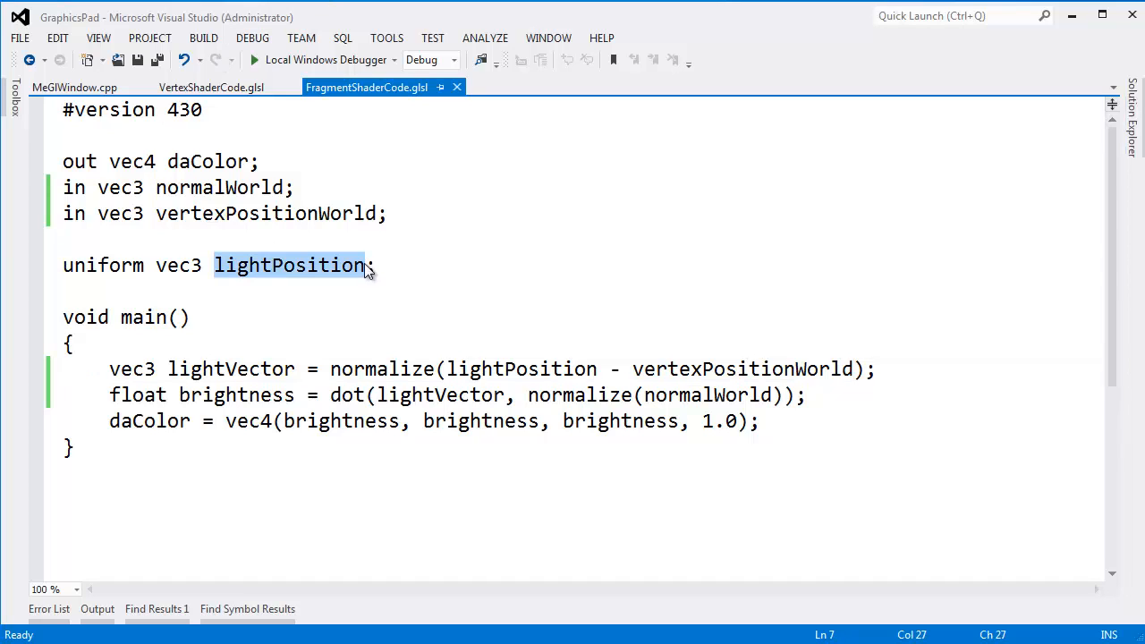
pyautogui.write('World')
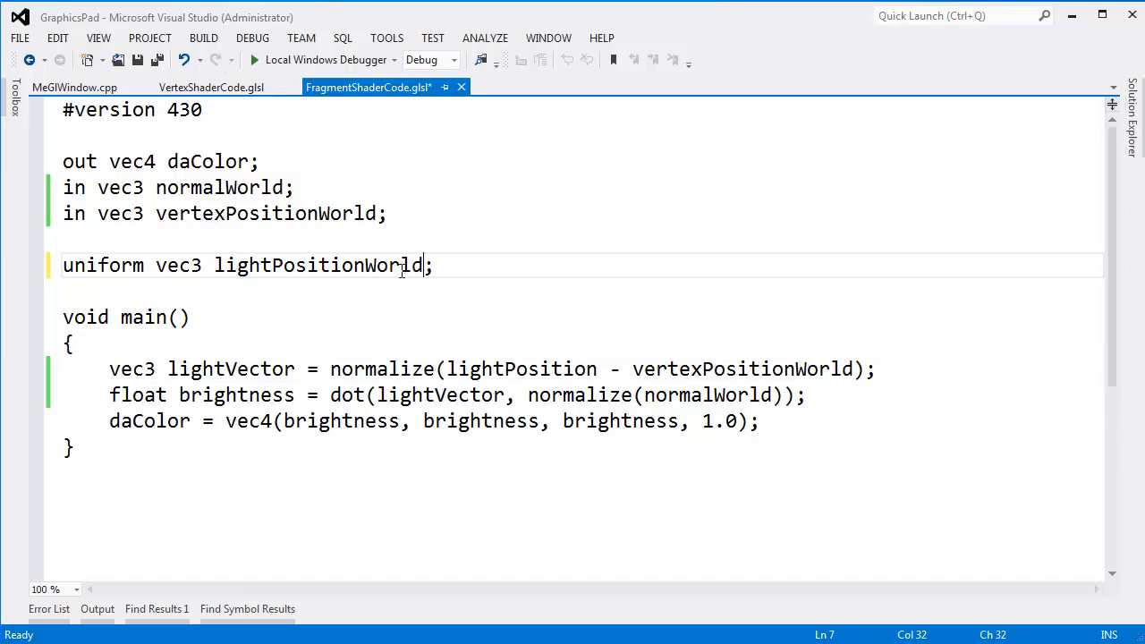
pyautogui.doubleClick(319, 265)
pyautogui.write('World')
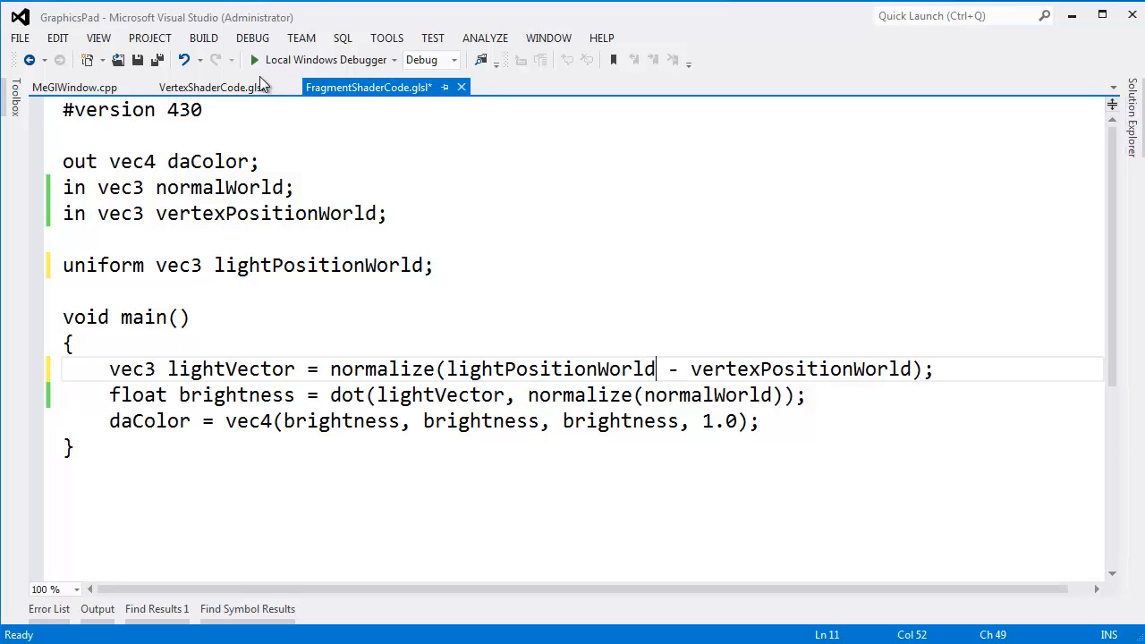
pyautogui.click(75, 86)
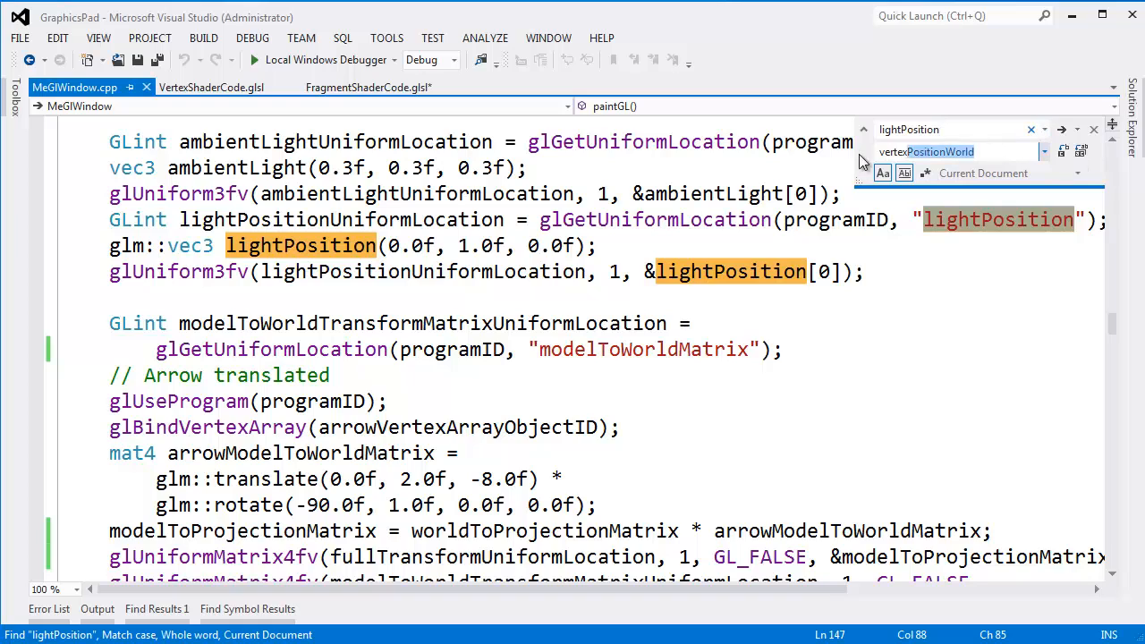
# Replace lightPosition with lightPositionWorld across MeGlWindow.cpp and rebuild the project successfully.
pyautogui.write('lightPosit')
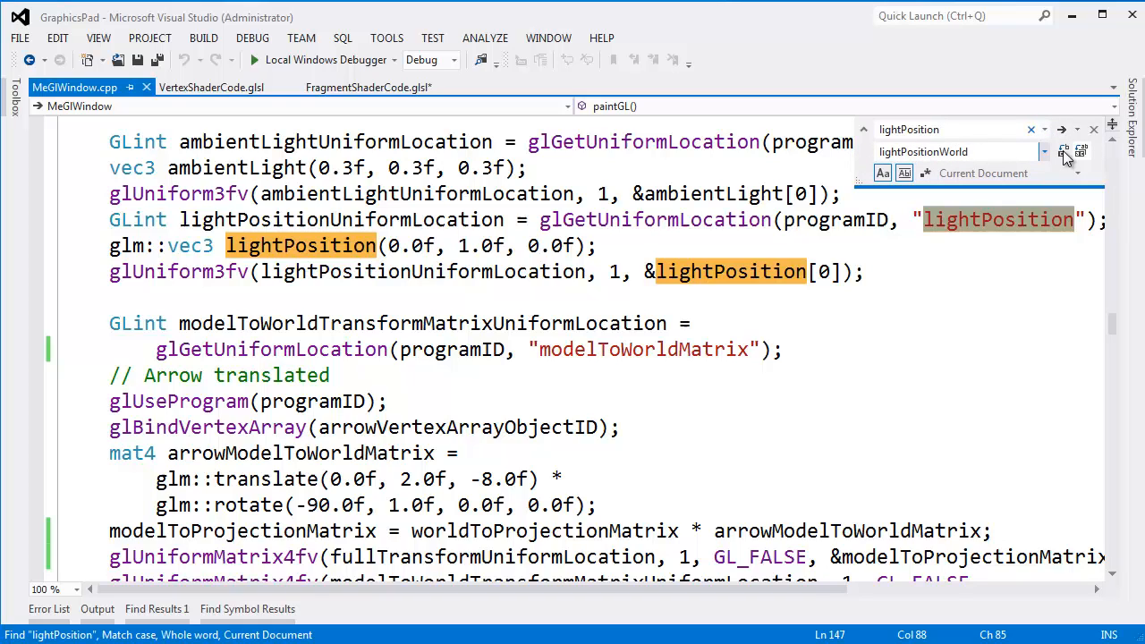
pyautogui.click(1063, 150)
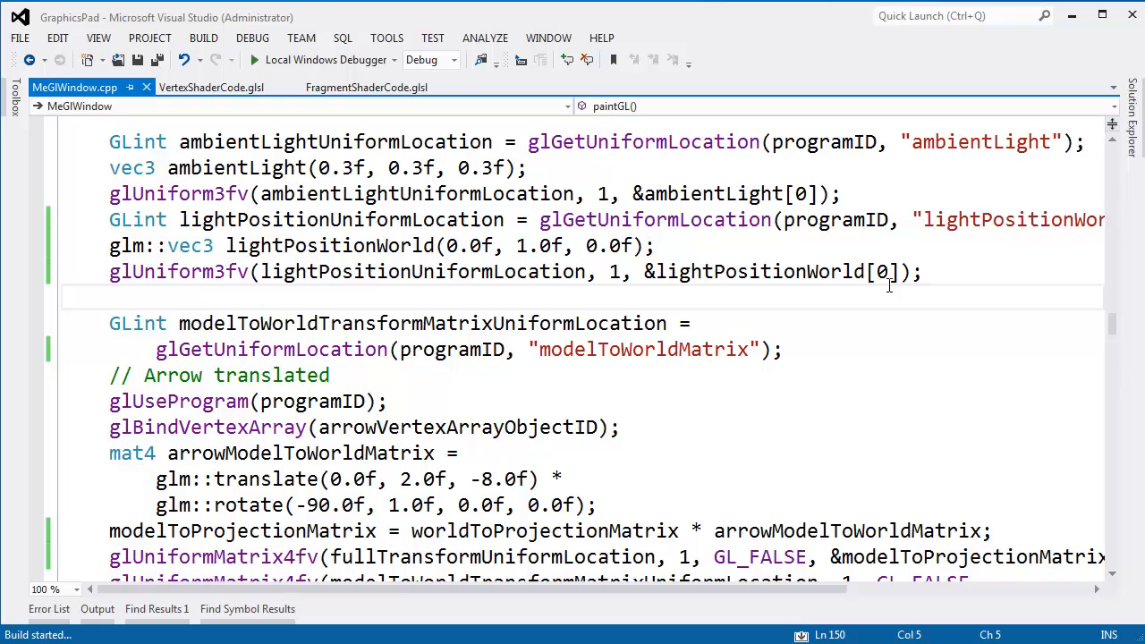
pyautogui.click(255, 59)
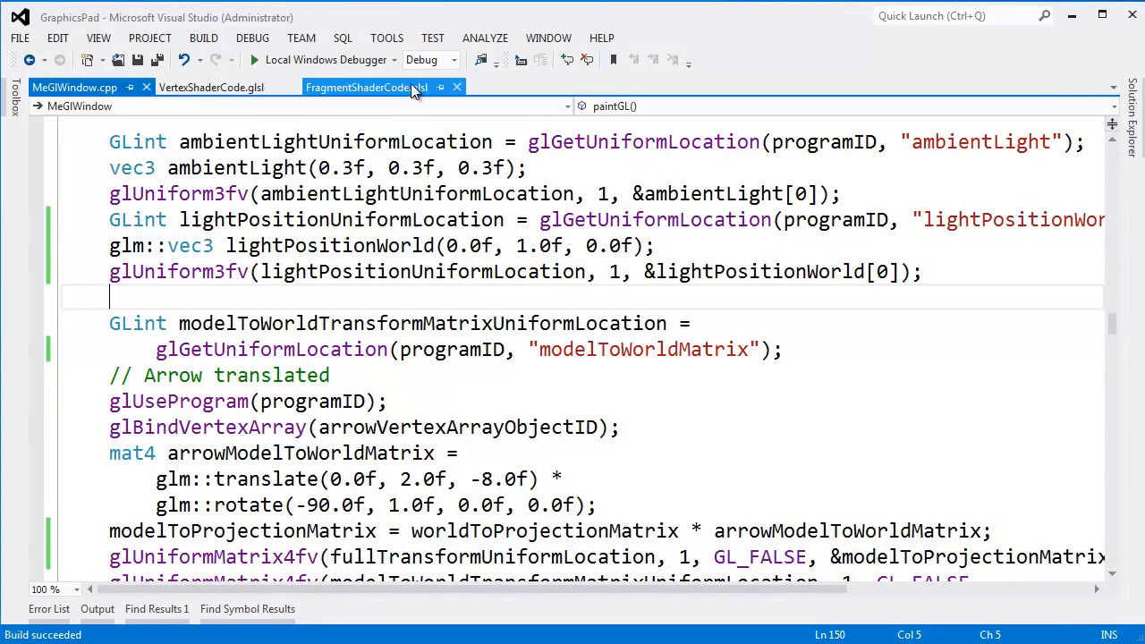
pyautogui.click(365, 86)
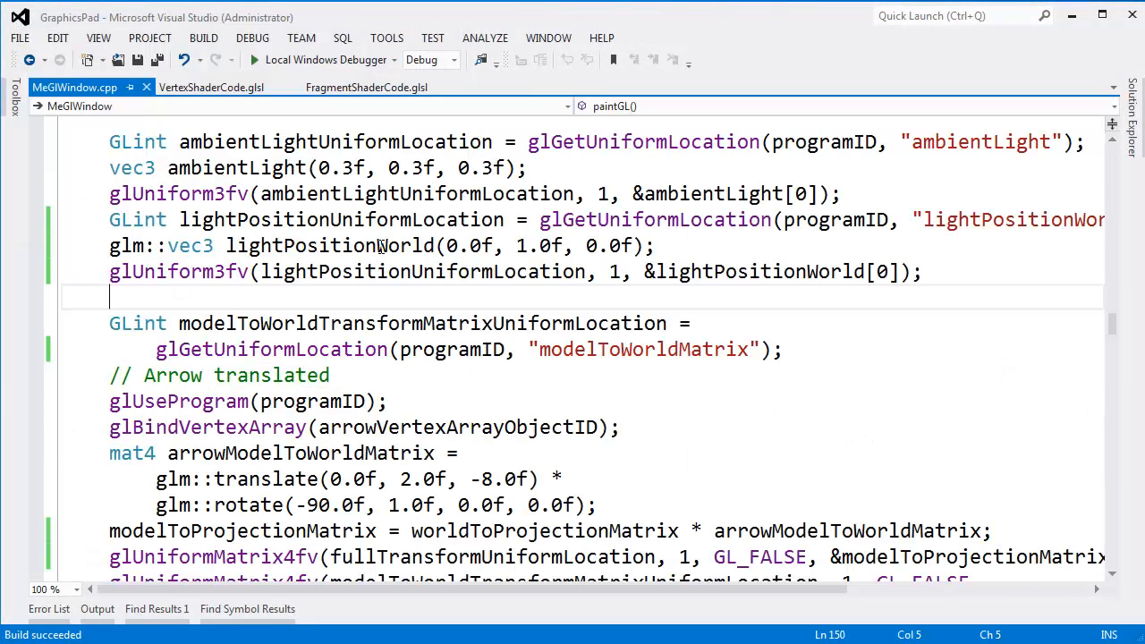
pyautogui.click(211, 86)
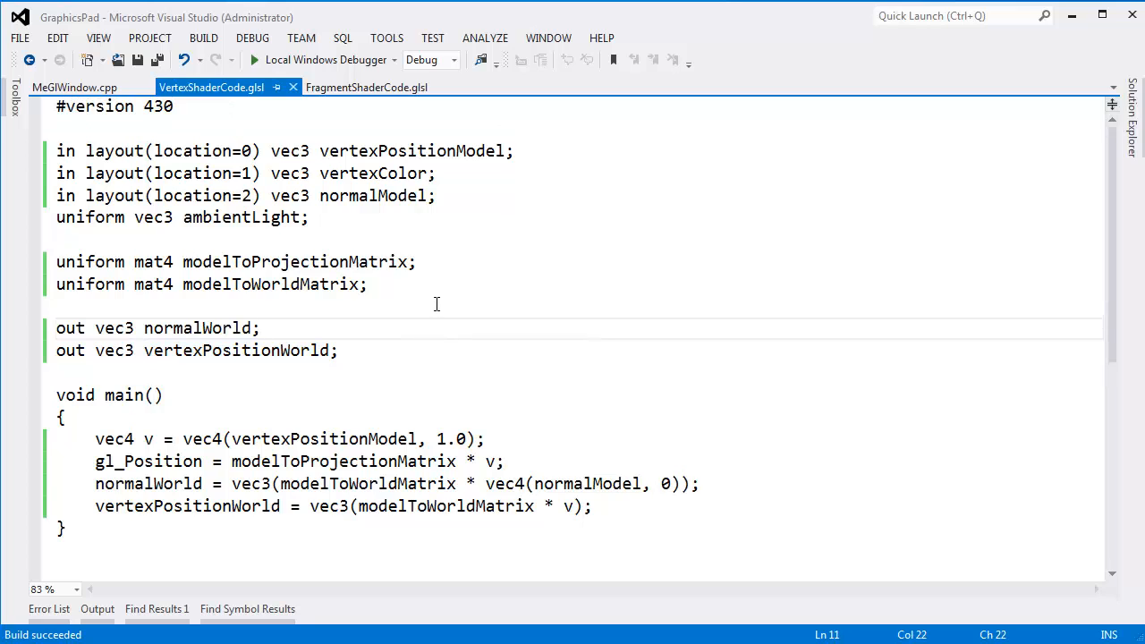
pyautogui.doubleClick(412, 150)
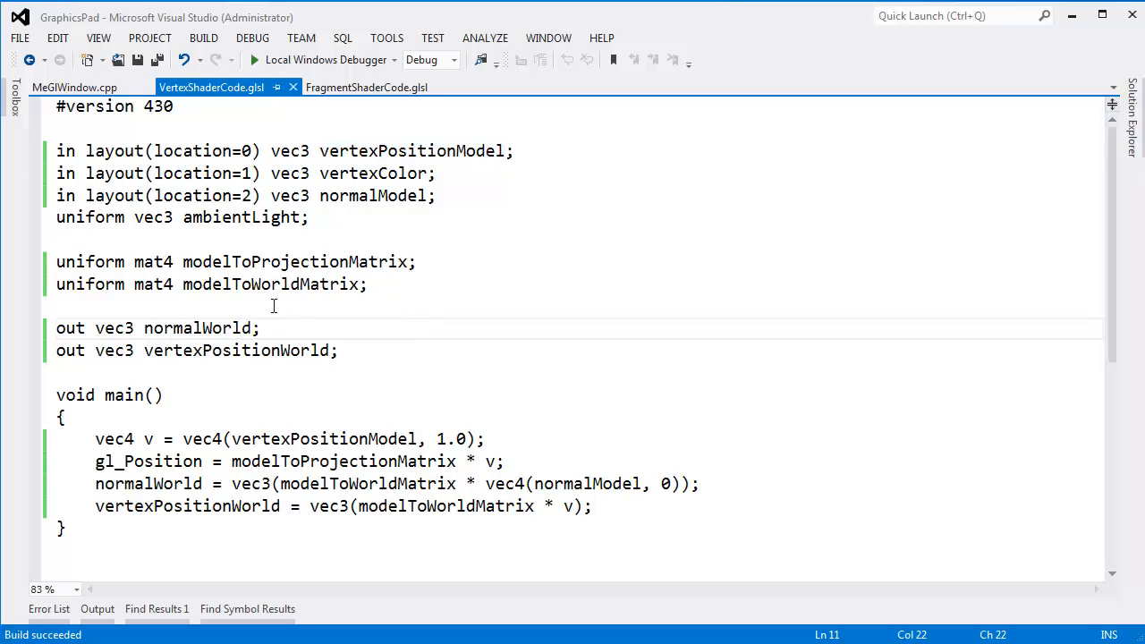
pyautogui.doubleClick(277, 261)
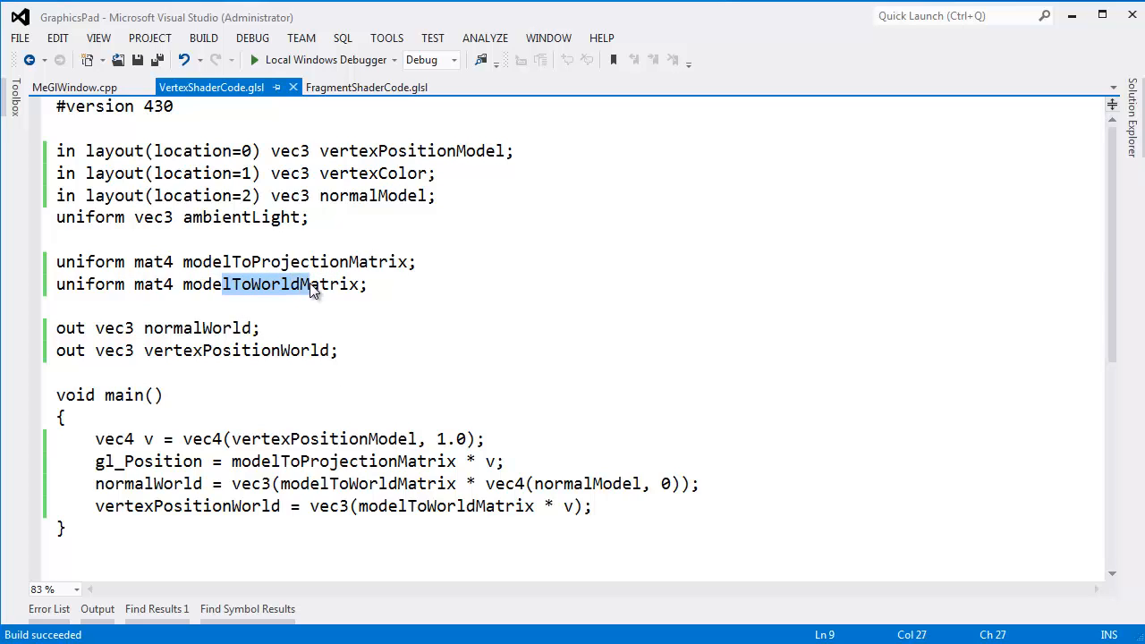
pyautogui.moveTo(351, 246)
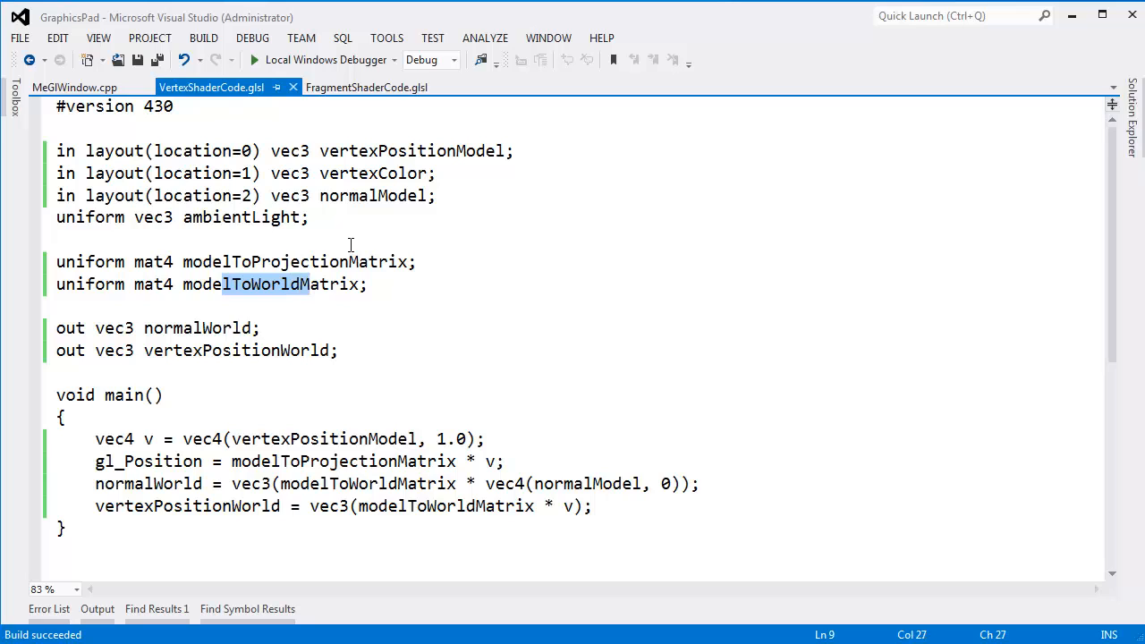
pyautogui.click(390, 196)
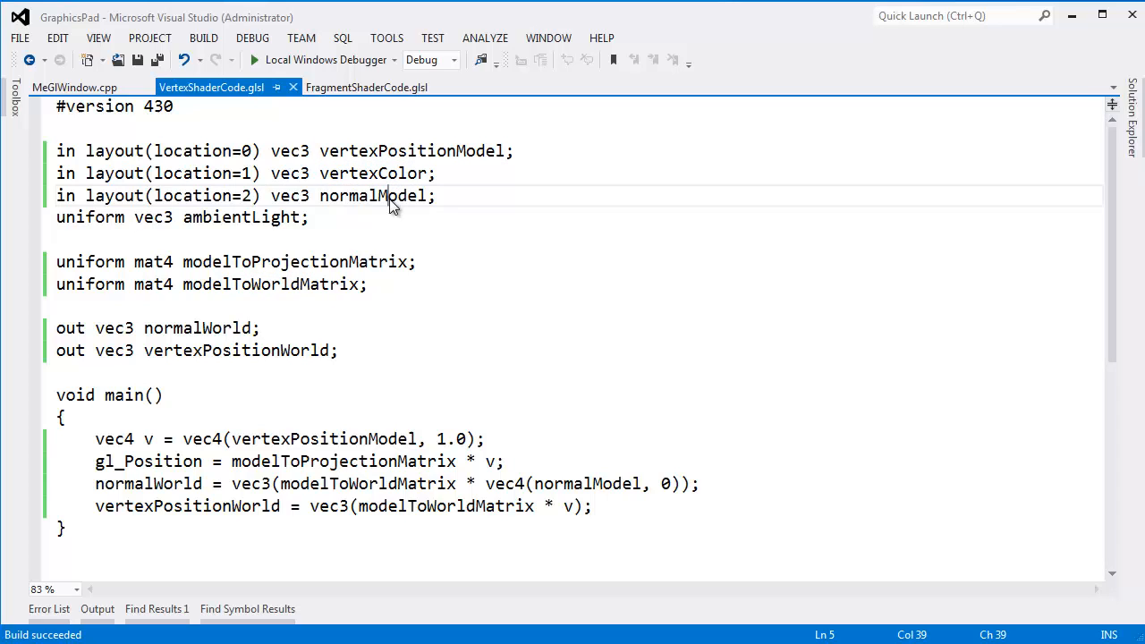